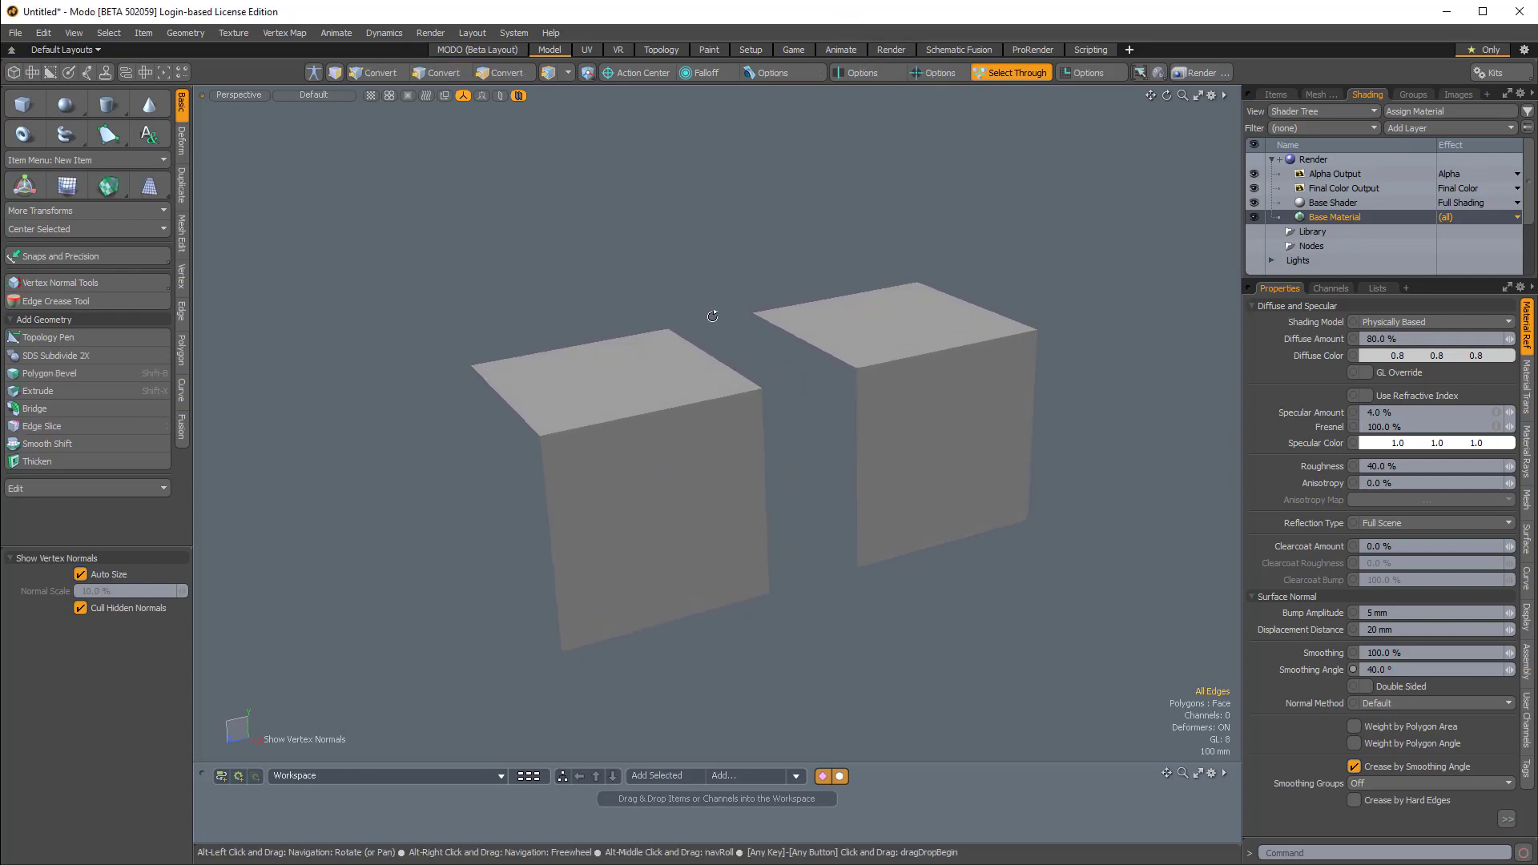
Step: Switch to Edges selection mode and show the vertex map lists
{"action": "left_click", "coordinate": [438, 73]}
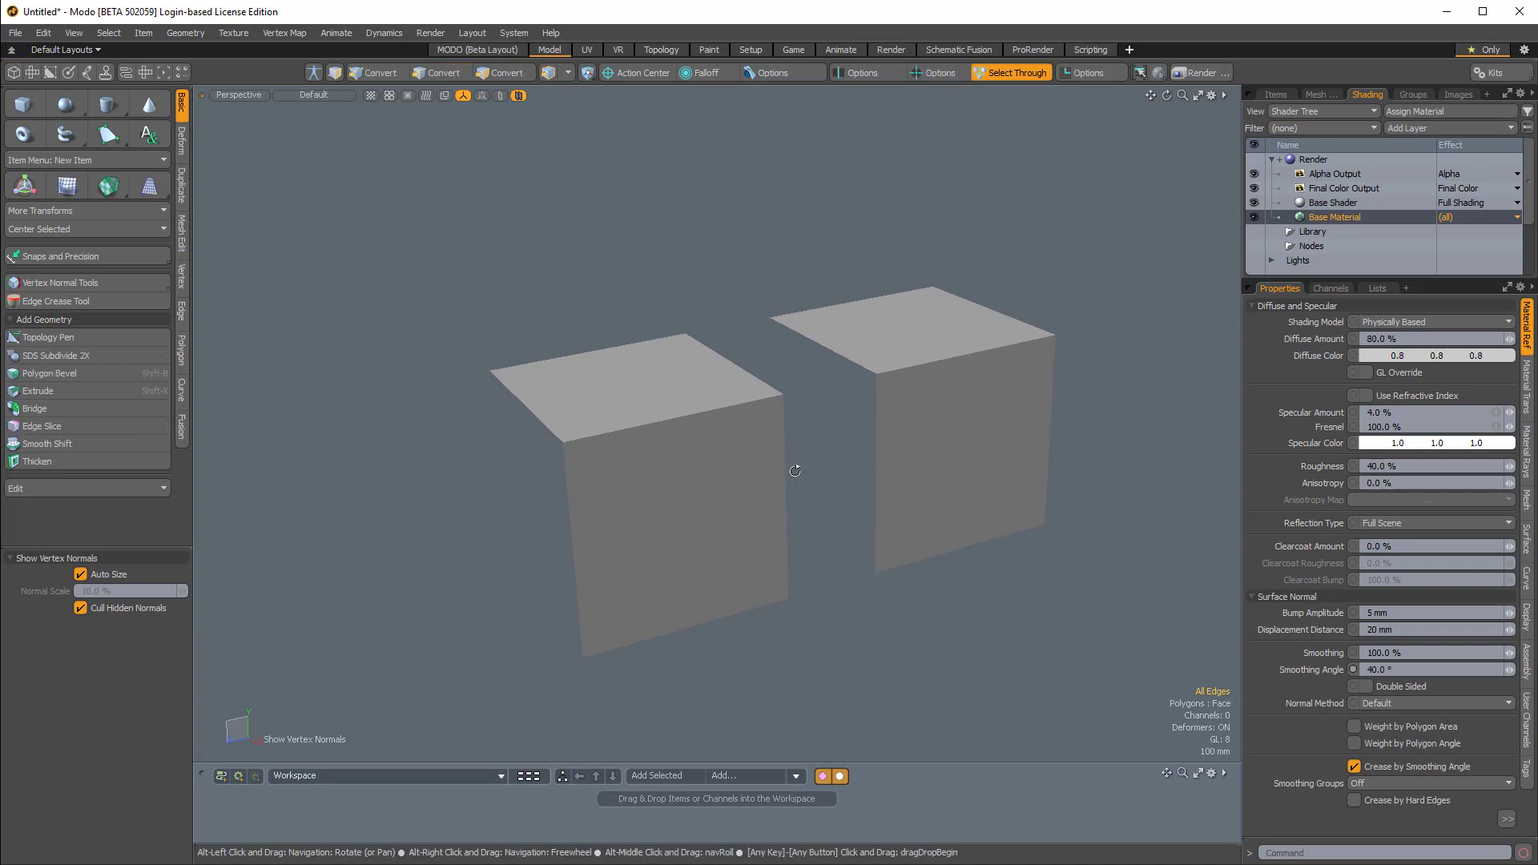
{"action": "left_click", "coordinate": [438, 72]}
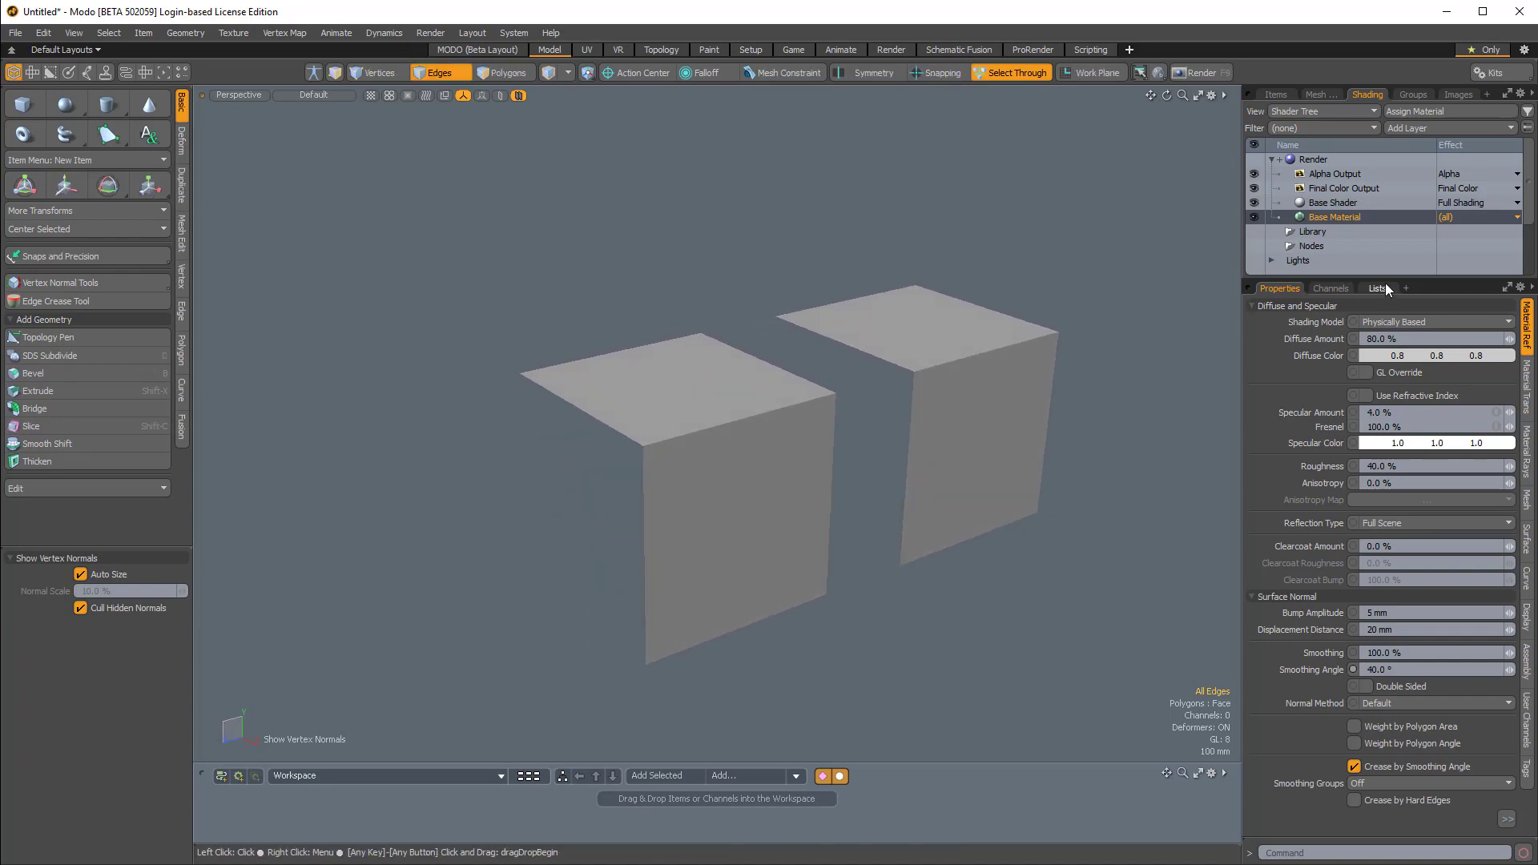
{"action": "left_click", "coordinate": [1376, 288]}
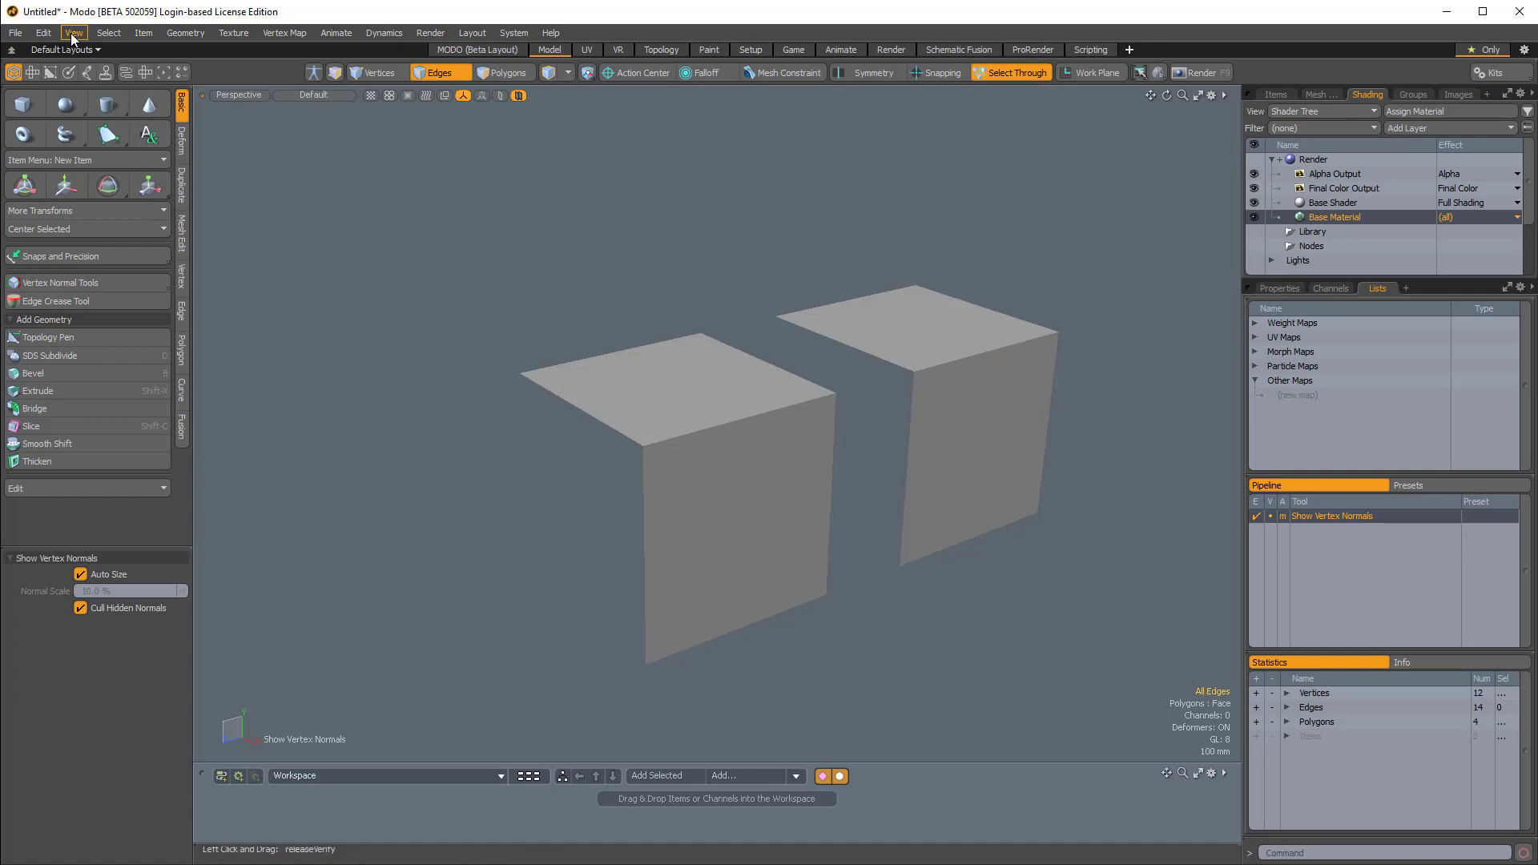
Step: Select both box meshes and start a new vertex map under Other Maps
{"action": "left_click", "coordinate": [73, 32]}
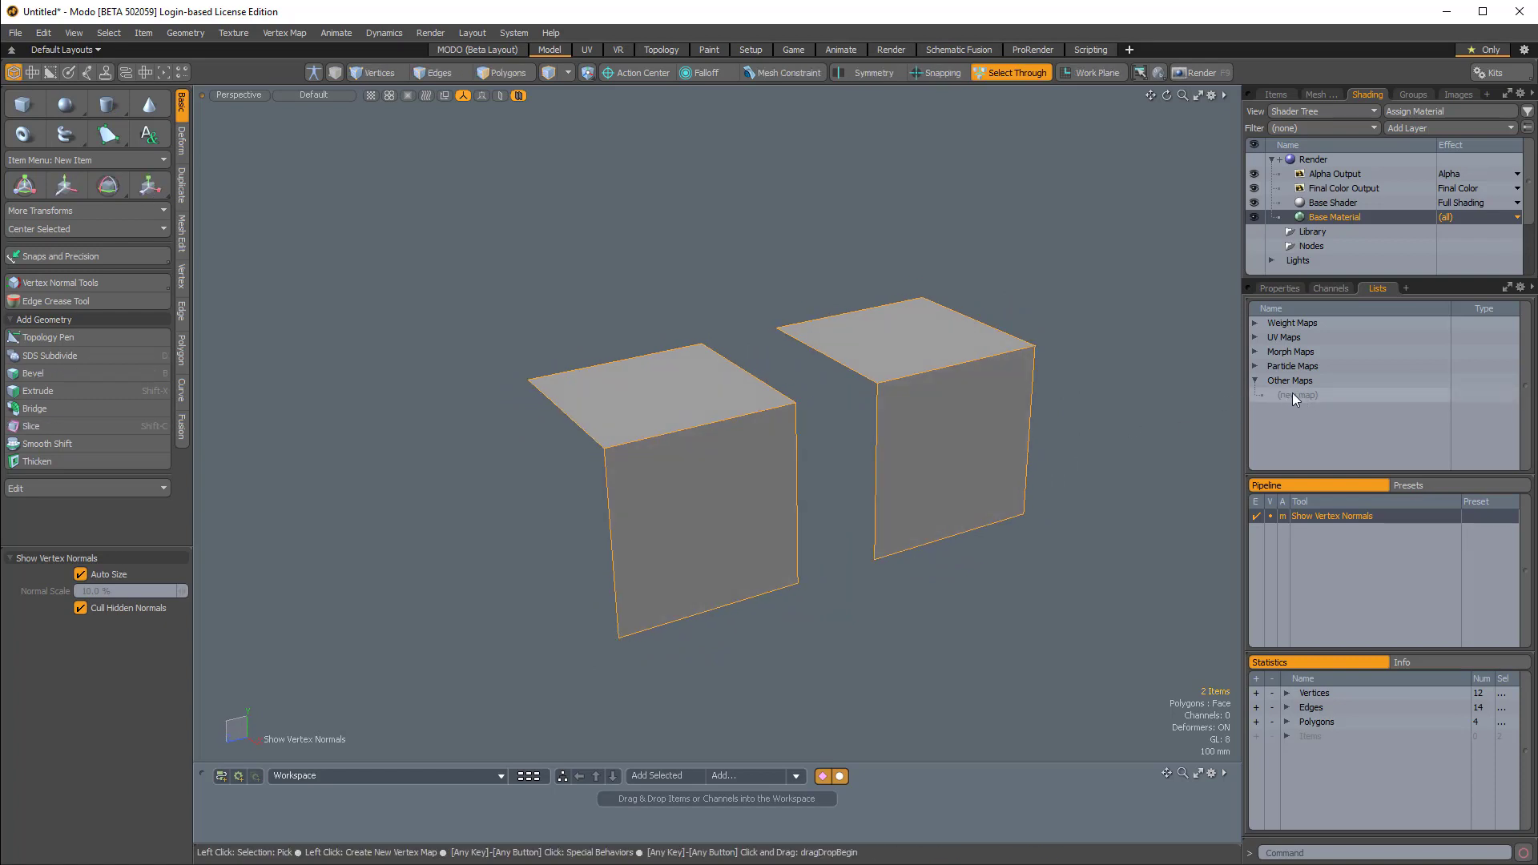
{"action": "left_click", "coordinate": [1299, 394]}
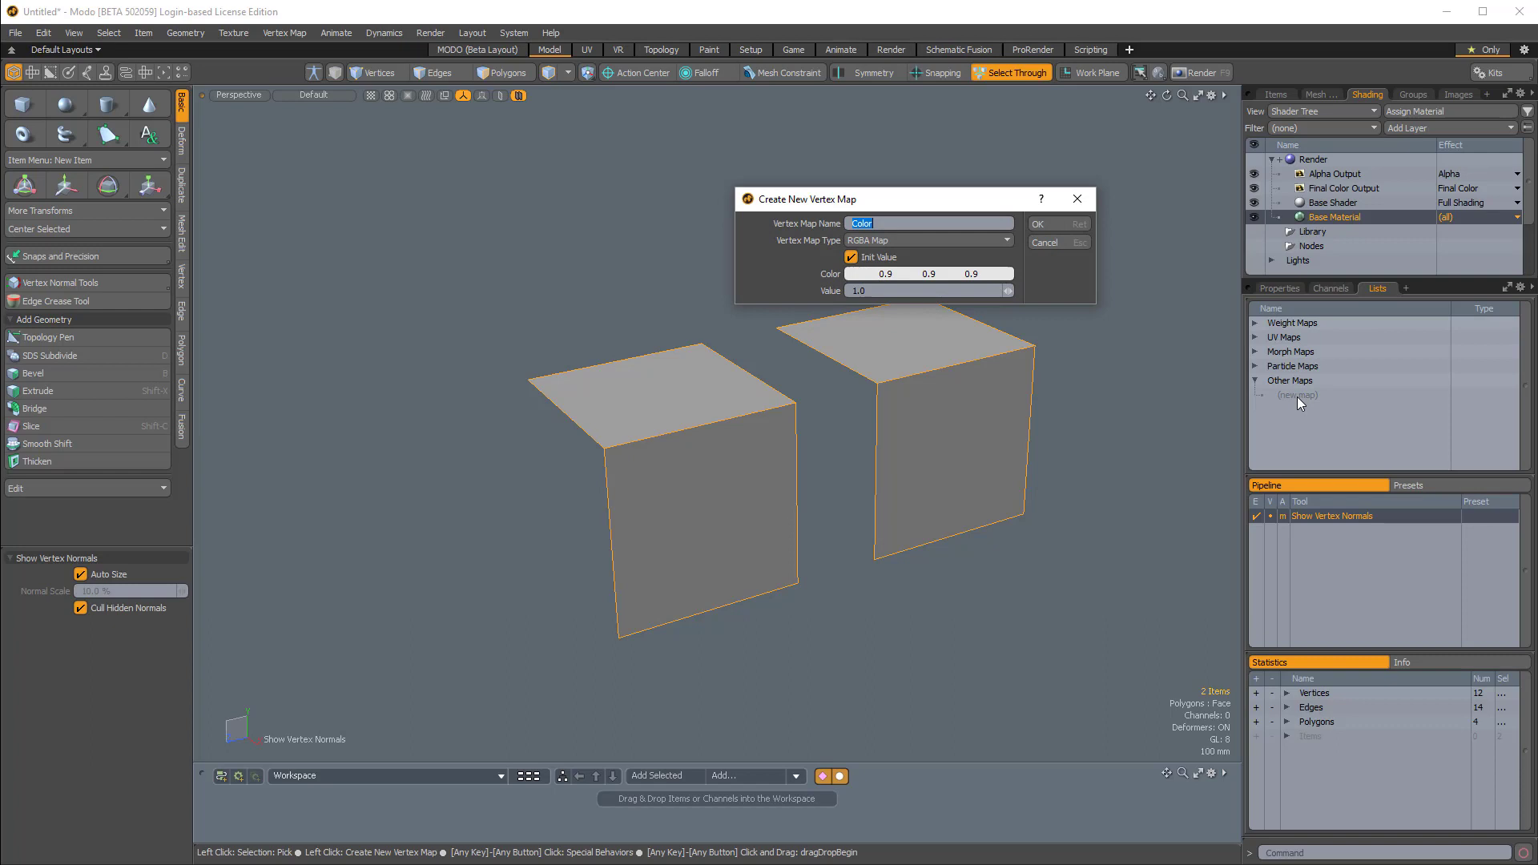
{"action": "mouse_move", "coordinate": [819, 245]}
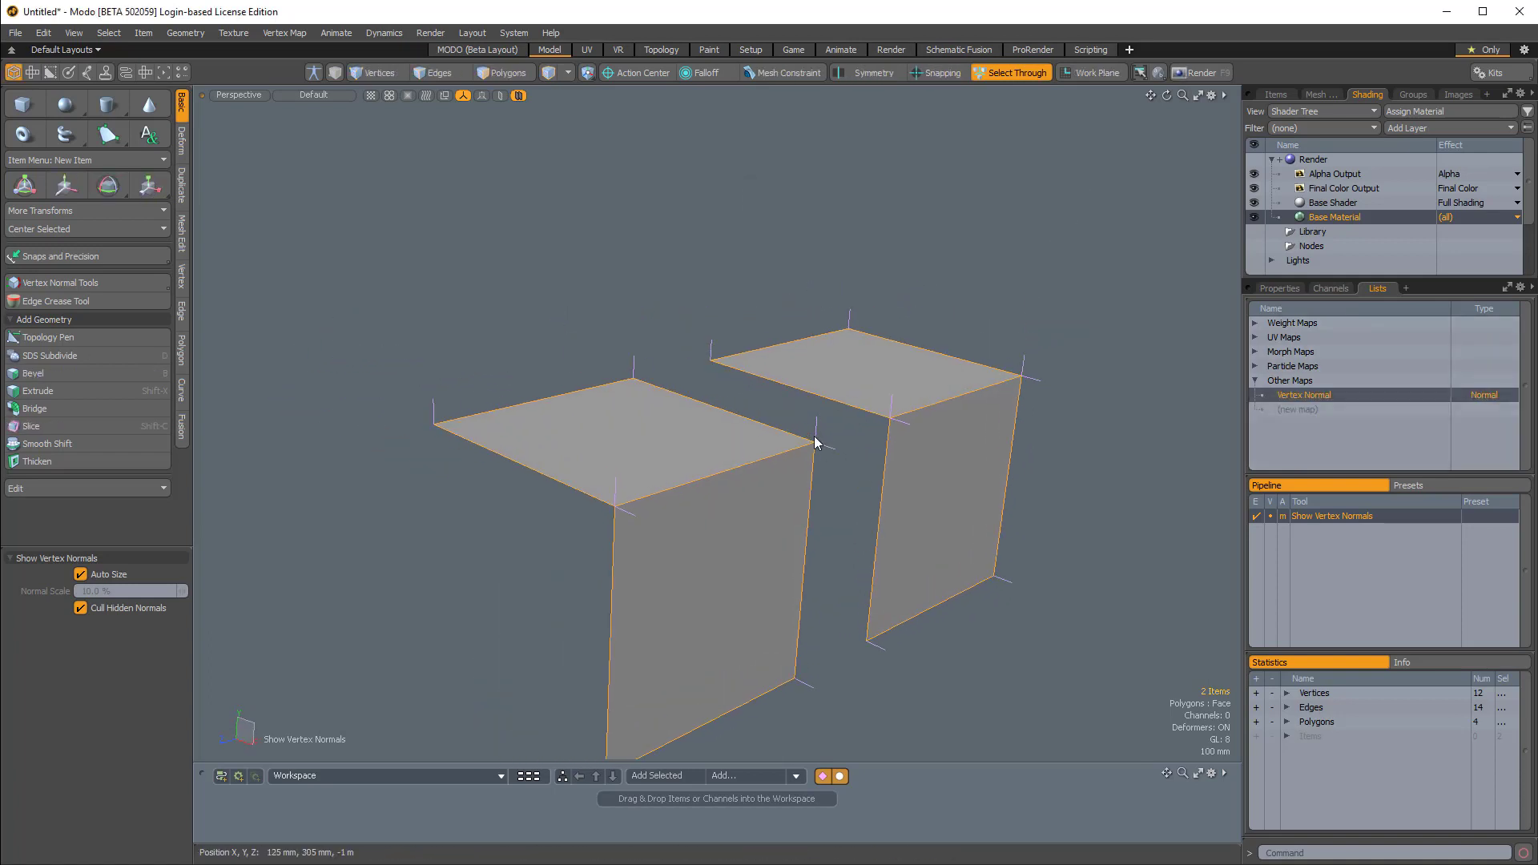
{"action": "mouse_move", "coordinate": [819, 438]}
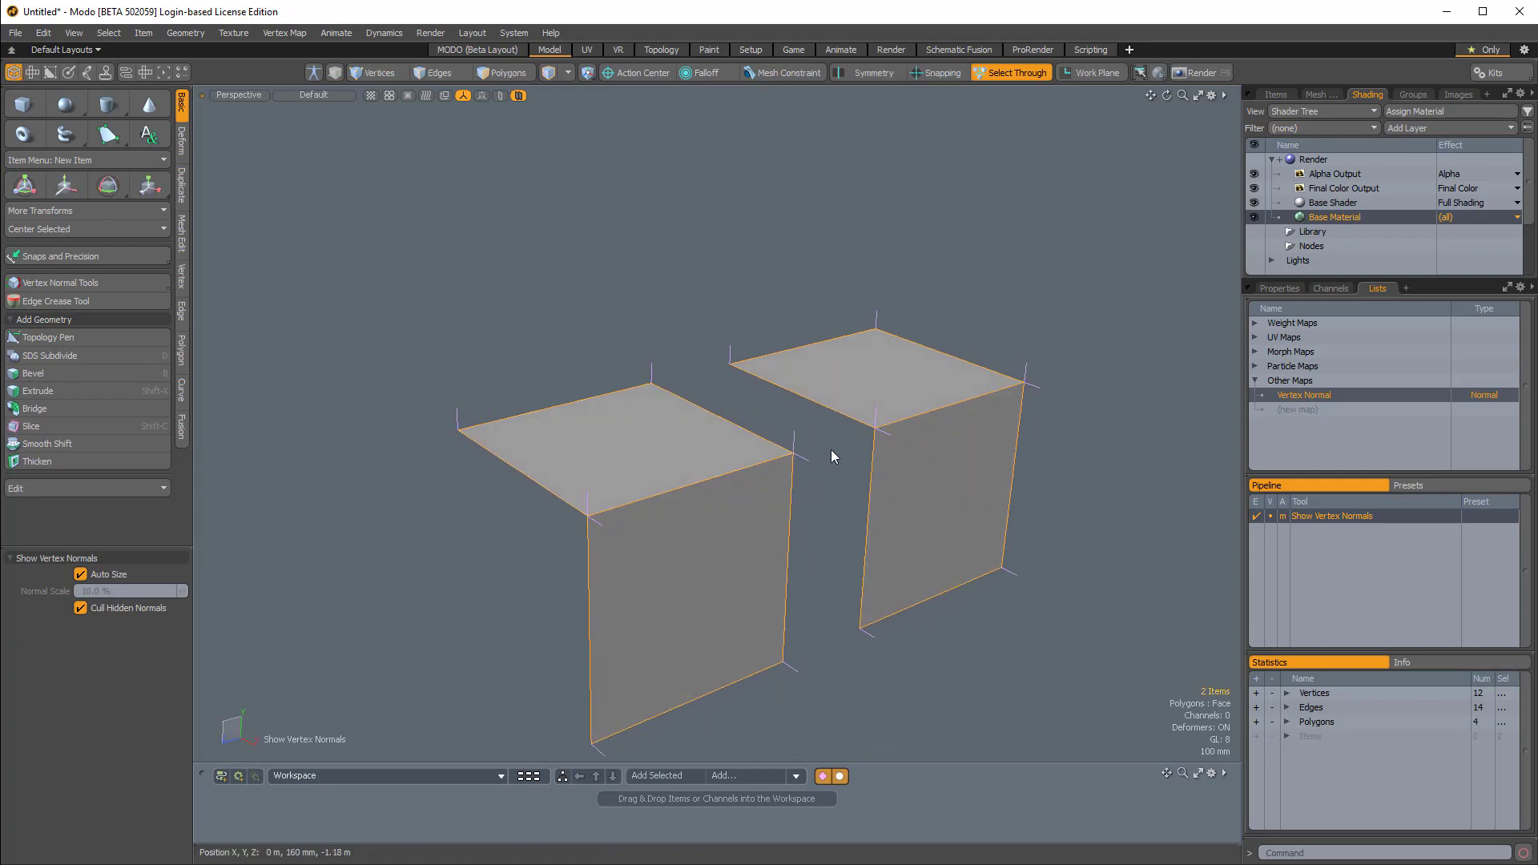
{"action": "mouse_move", "coordinate": [1087, 264]}
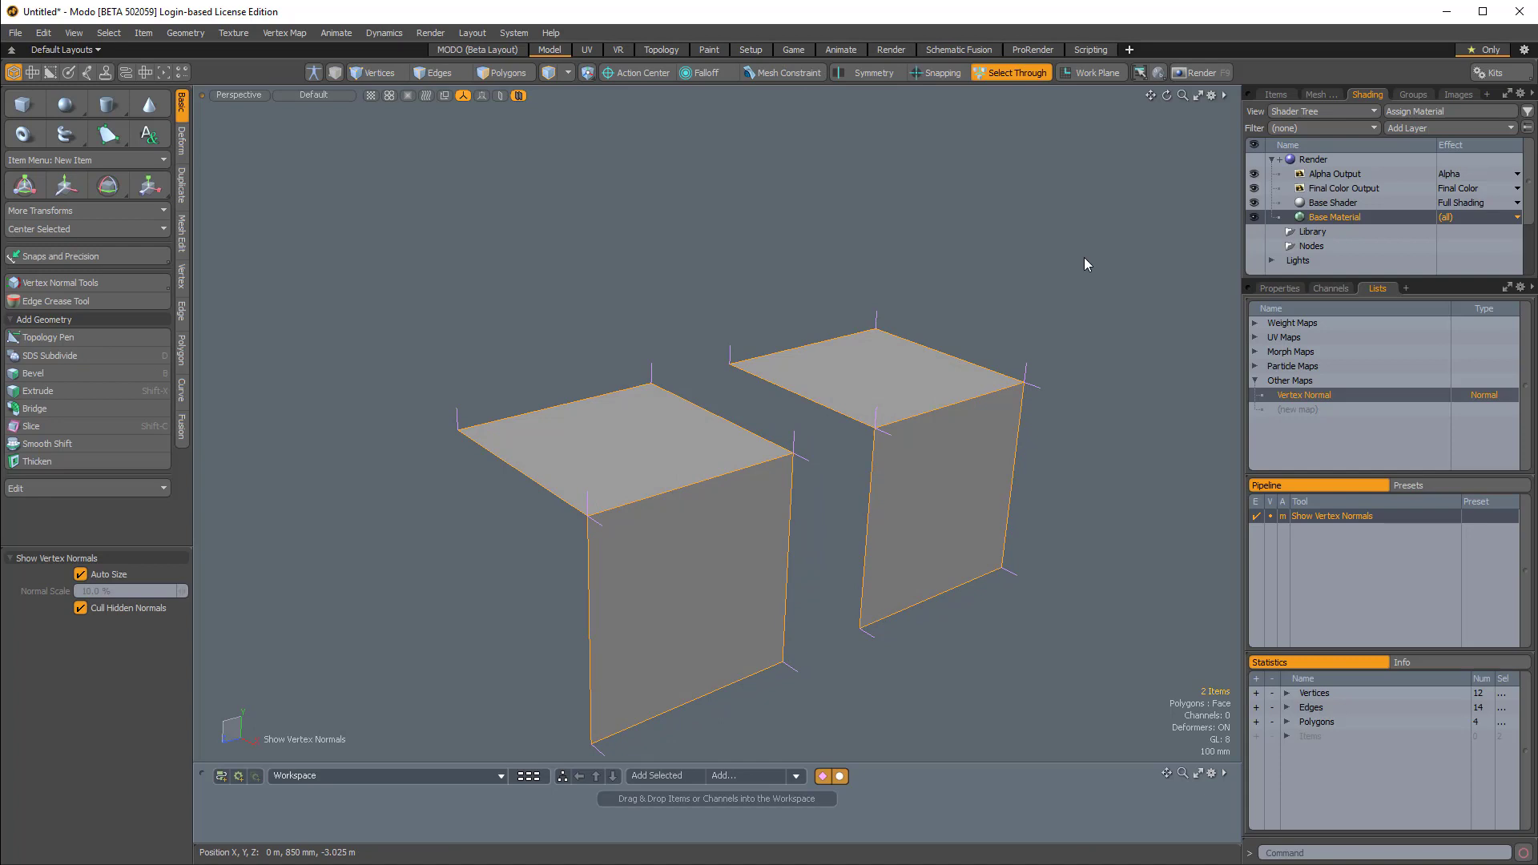
Step: Select the right box's top front edge, open Vertex Normal Tools (40° angle), then deselect
{"action": "left_click", "coordinate": [438, 71]}
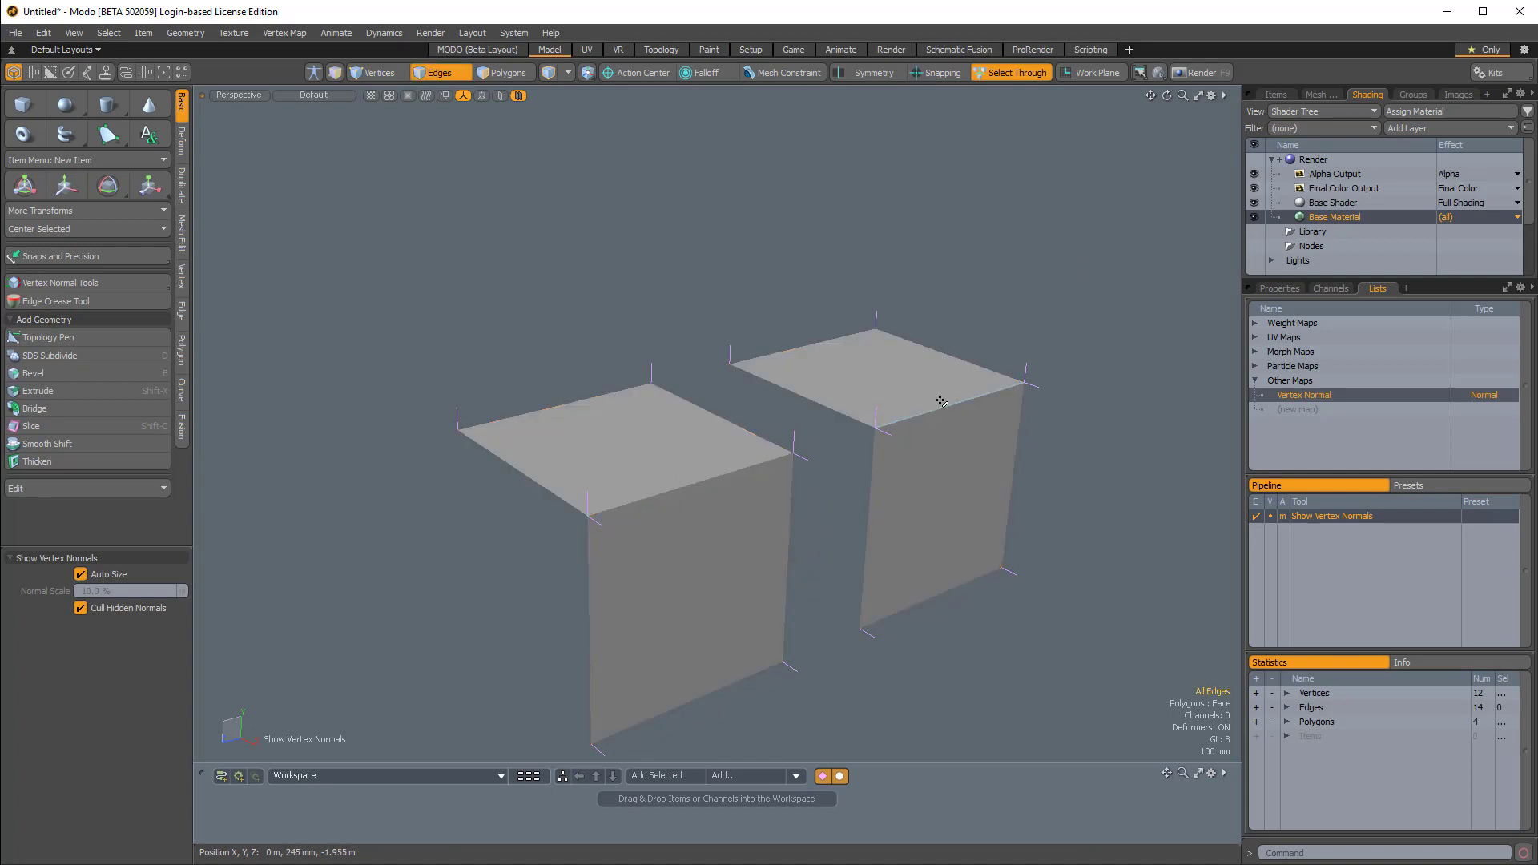
{"action": "left_click", "coordinate": [947, 400]}
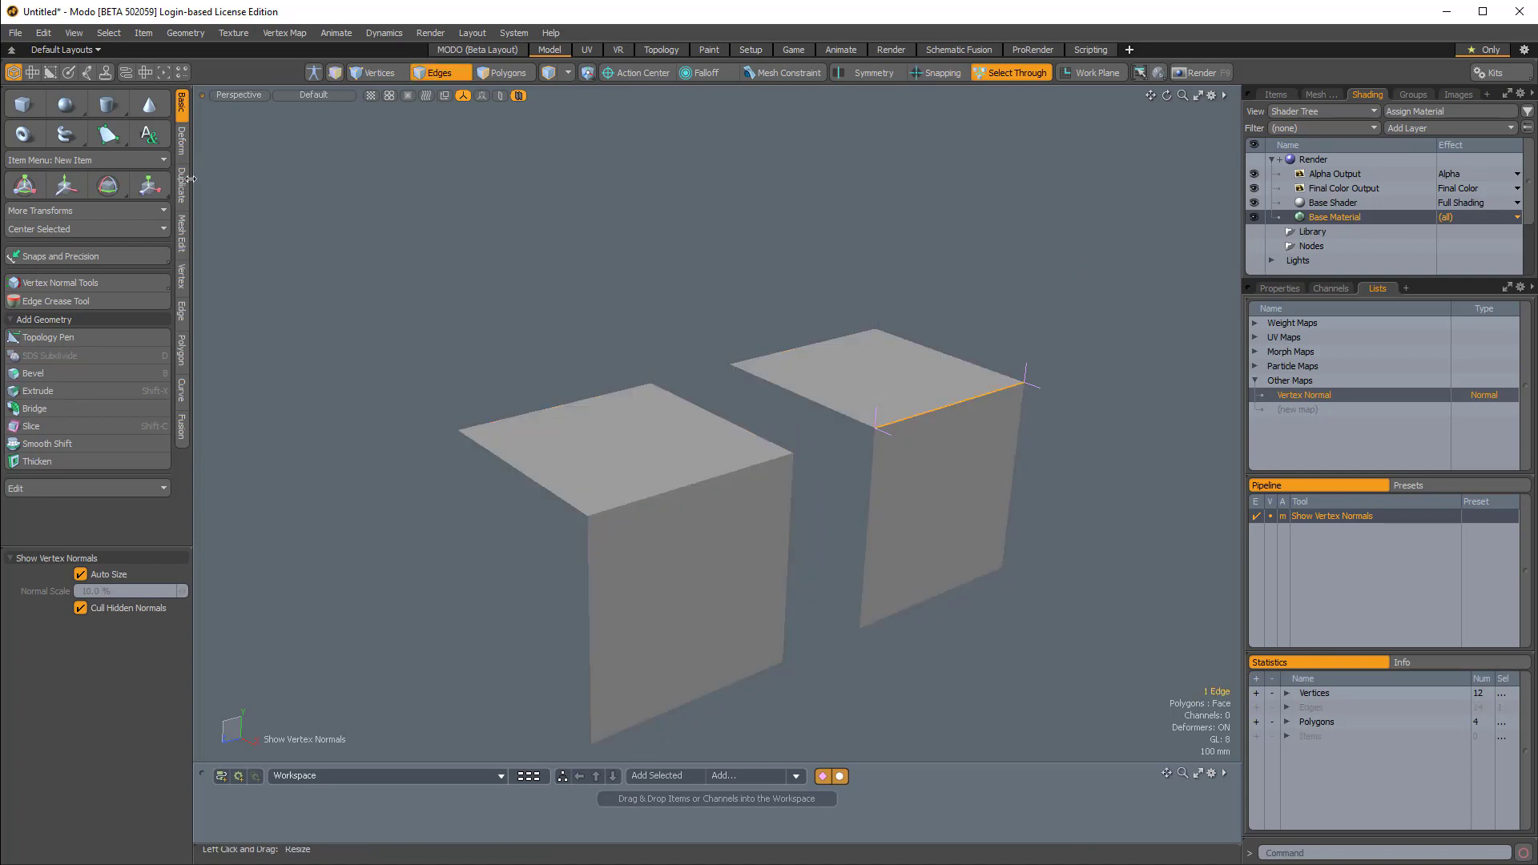
{"action": "left_click", "coordinate": [61, 283]}
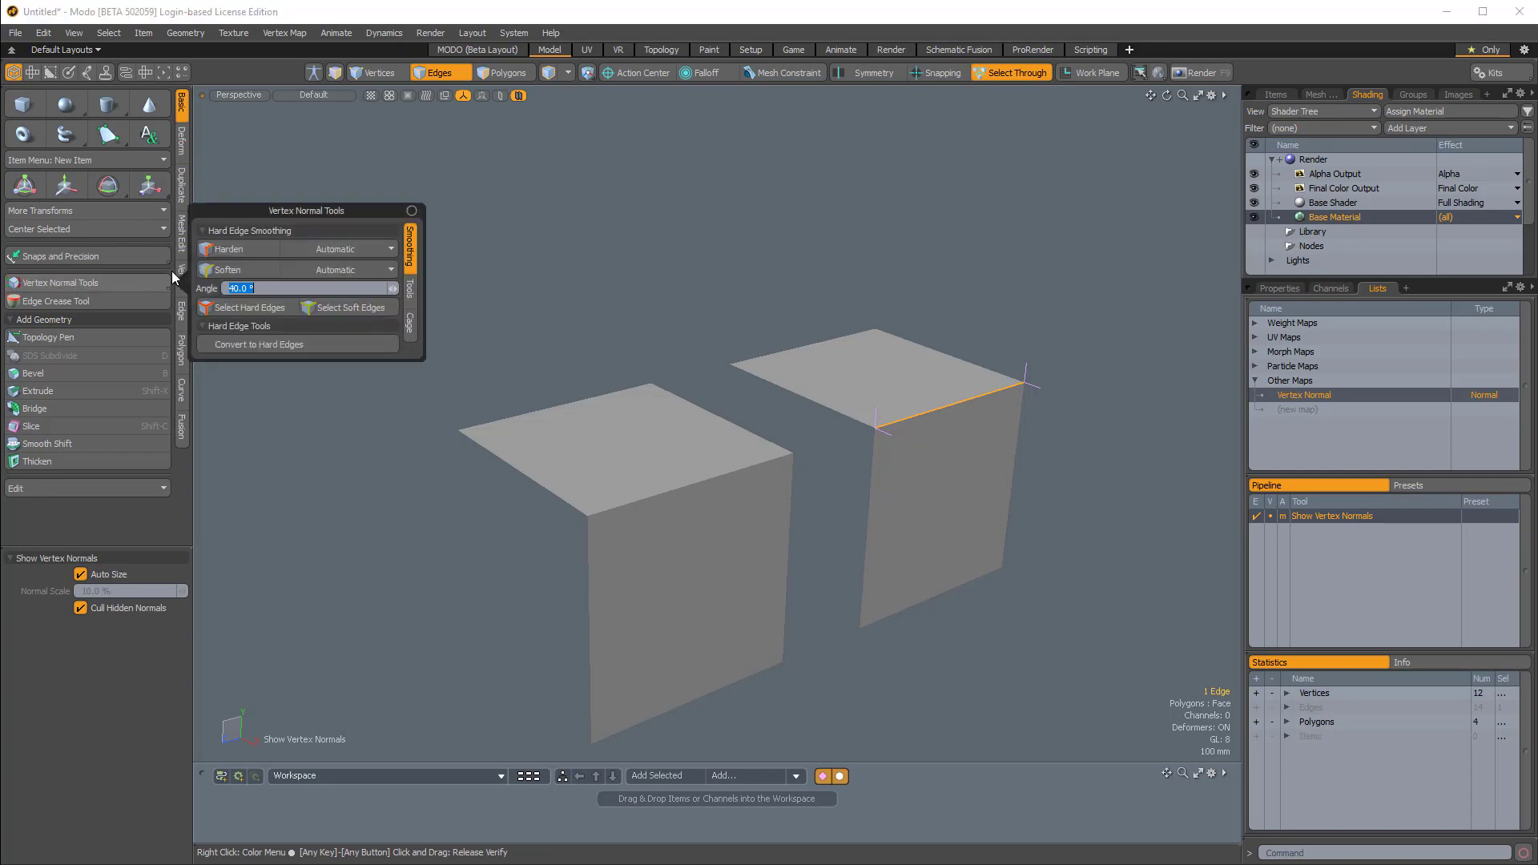
{"action": "left_click_drag", "start_coordinate": [306, 210], "coordinate": [355, 170]}
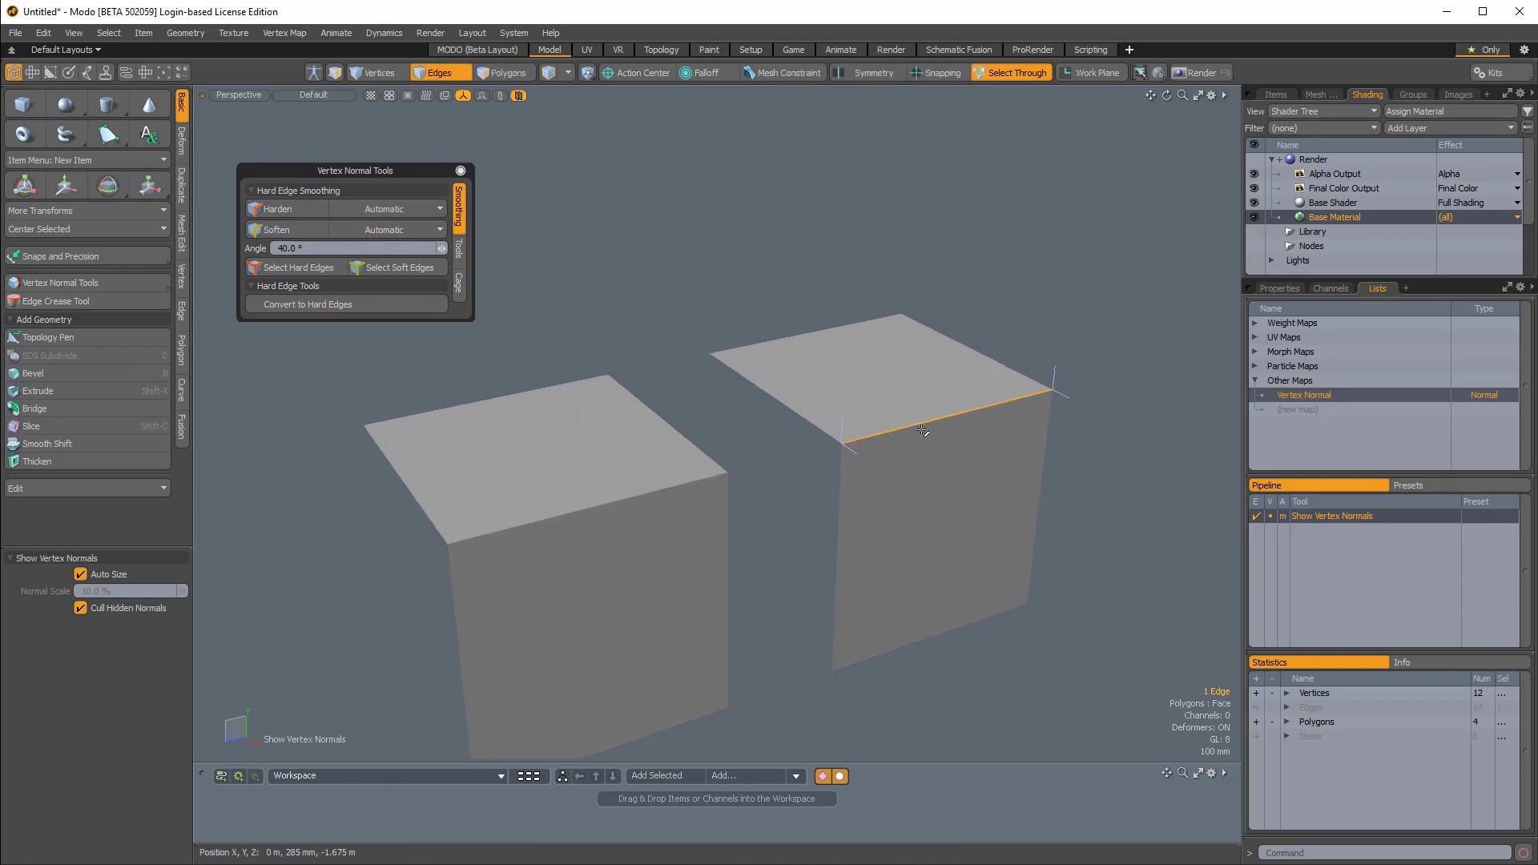
{"action": "left_click", "coordinate": [589, 511]}
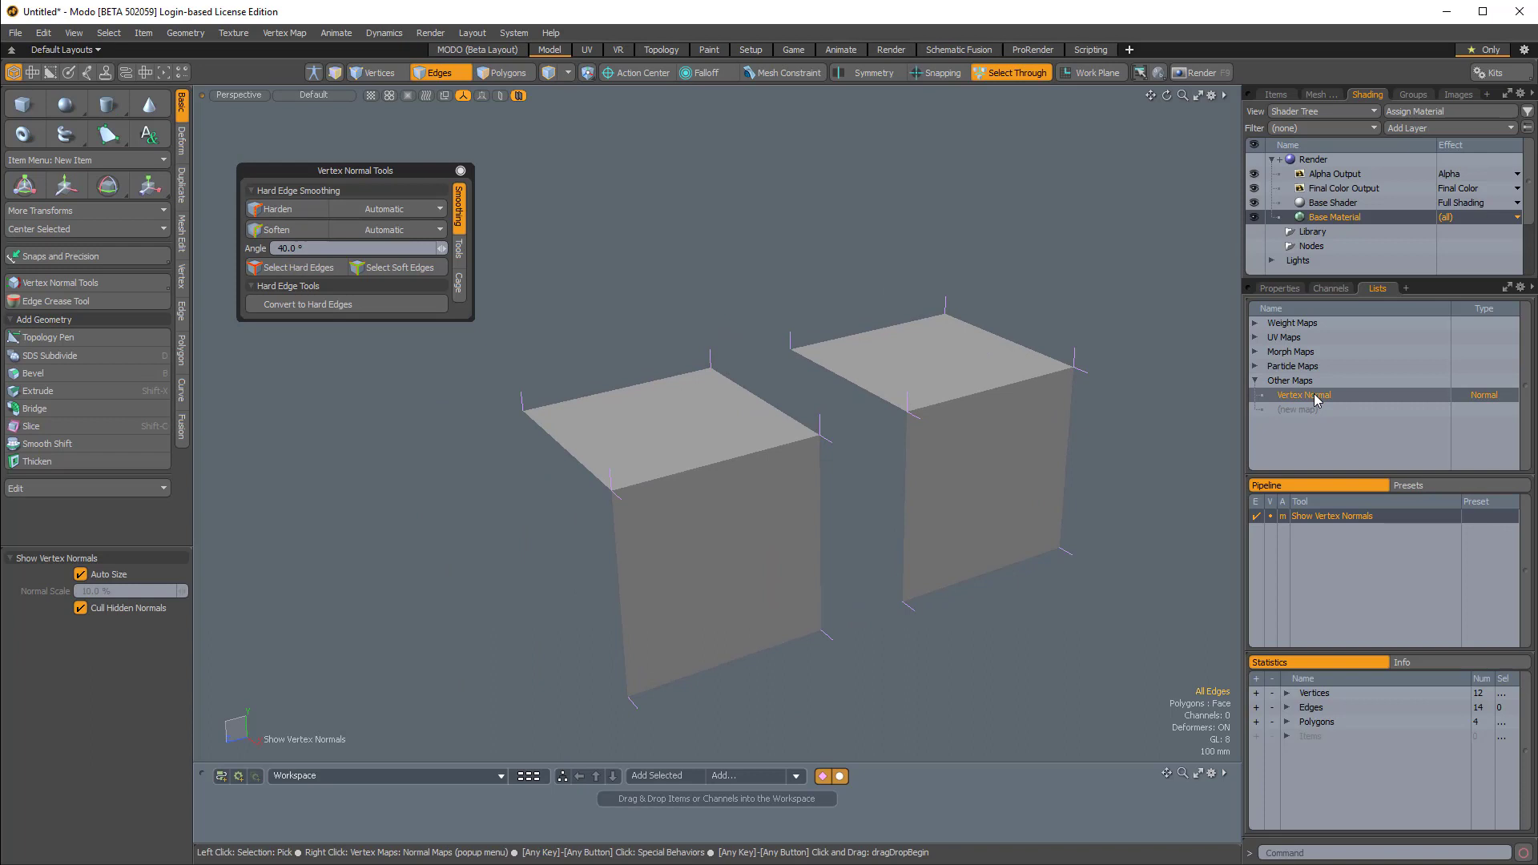
Step: Delete the Vertex Normal map from the Lists tab and confirm the warning
{"action": "right_click", "coordinate": [1305, 394]}
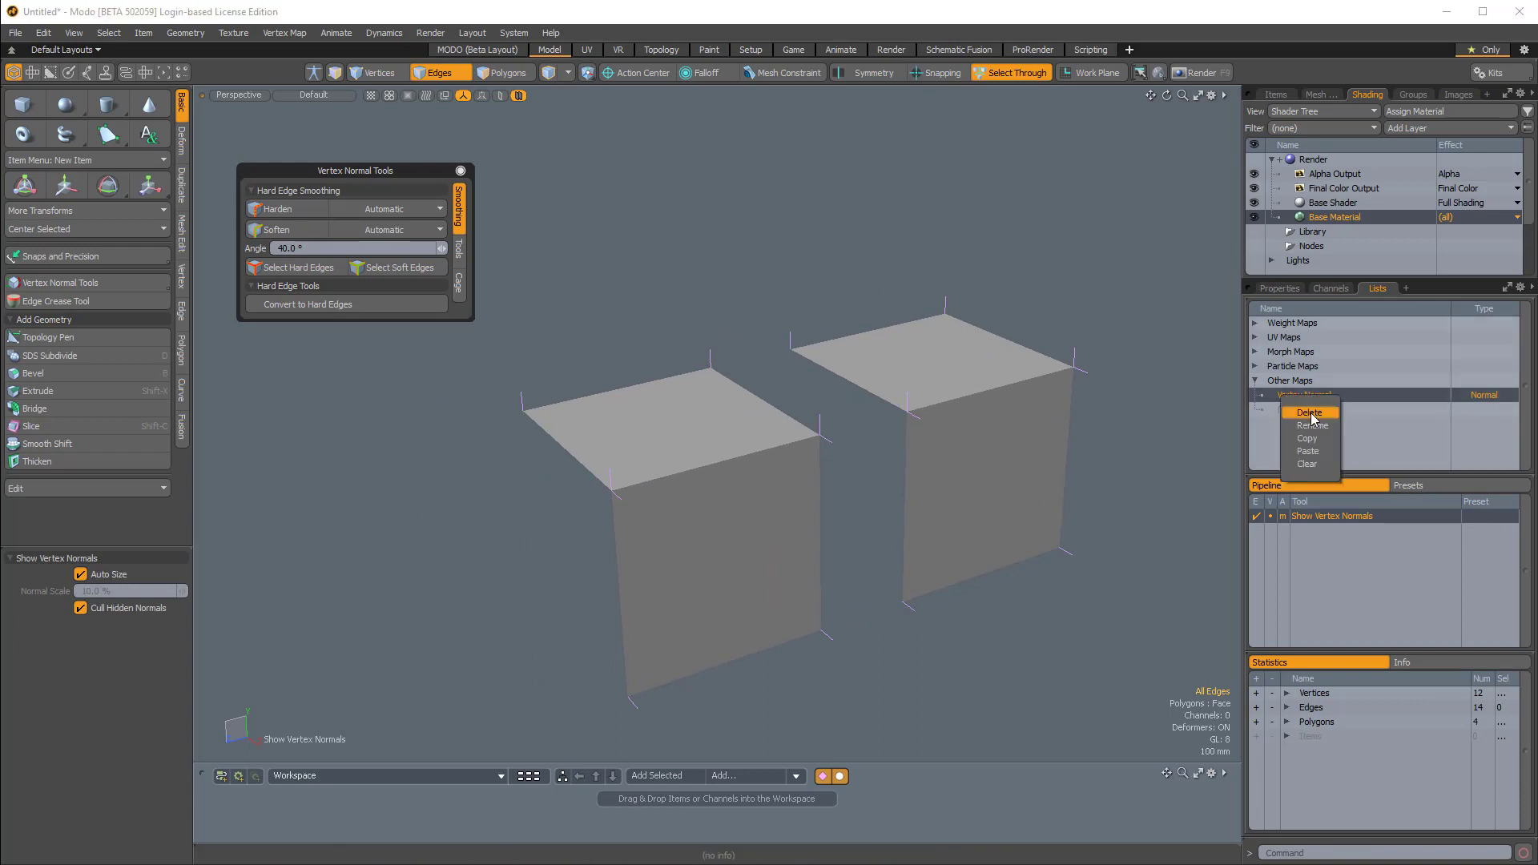
{"action": "left_click", "coordinate": [1308, 412]}
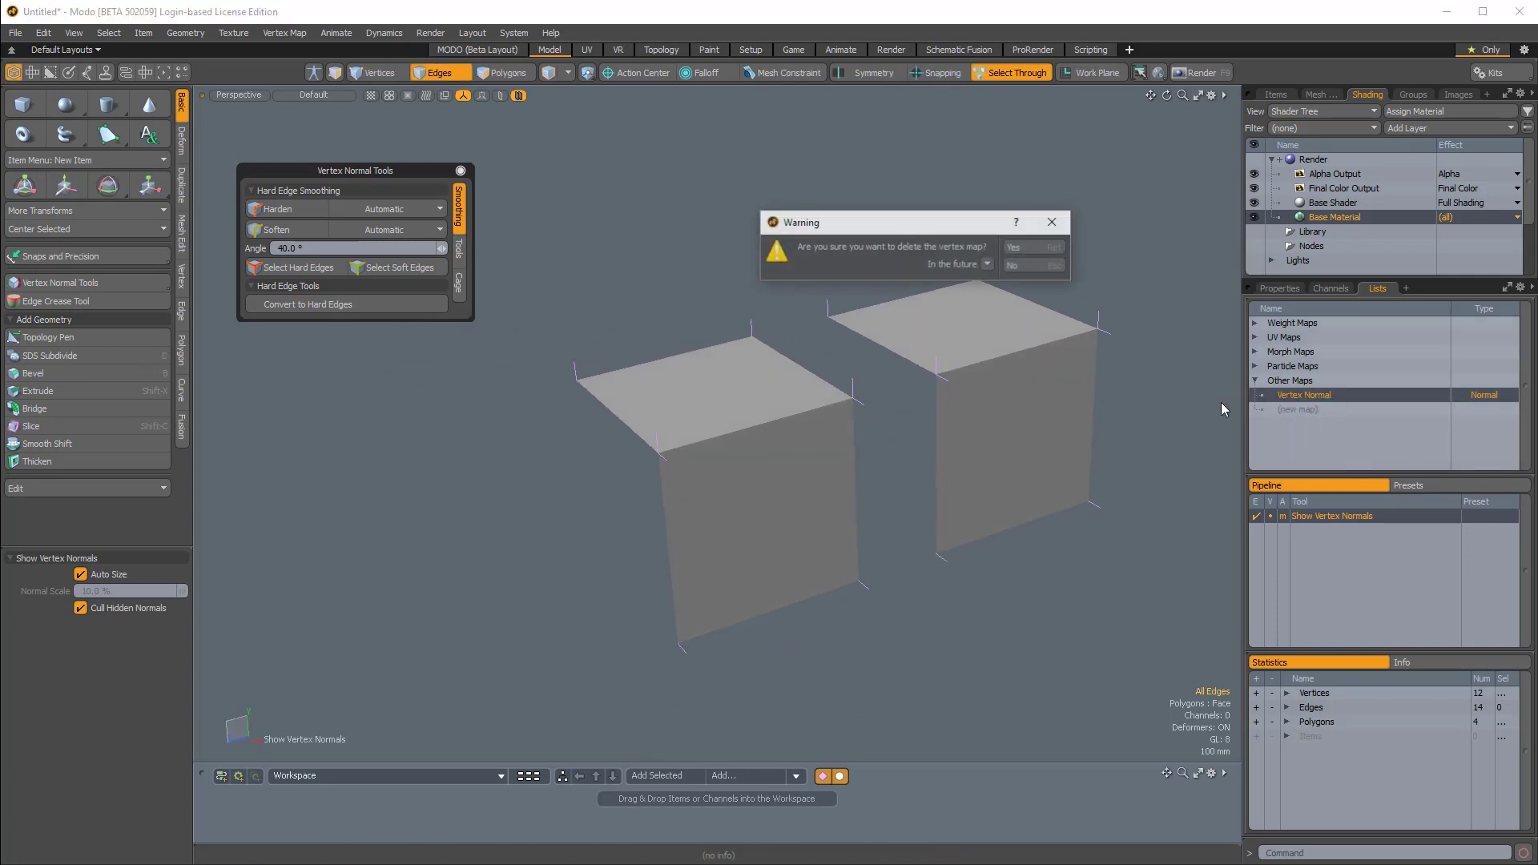
{"action": "left_click", "coordinate": [1032, 246]}
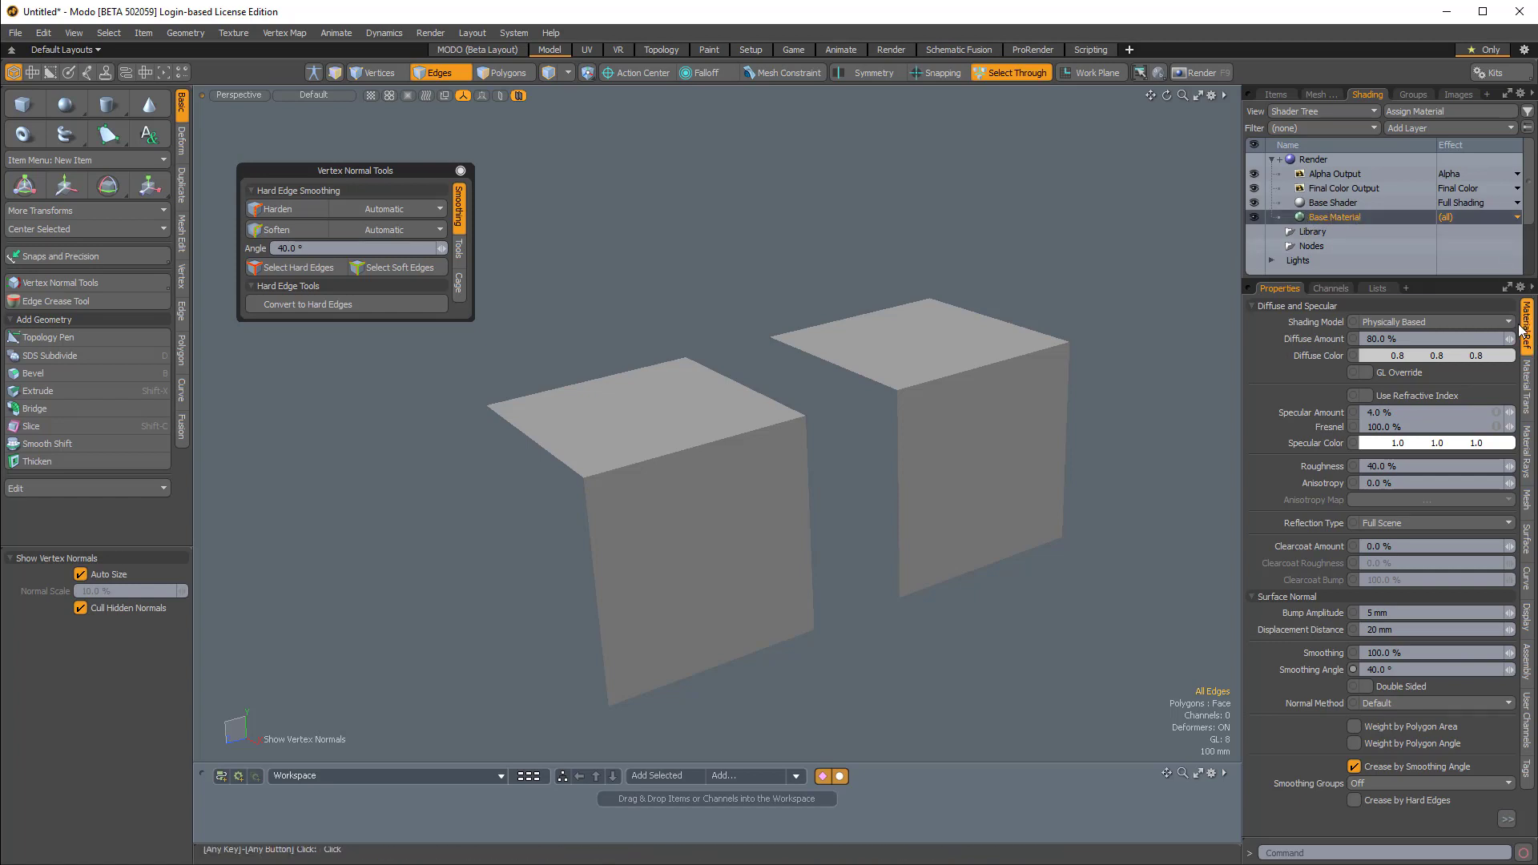
{"action": "mouse_move", "coordinate": [1319, 603]}
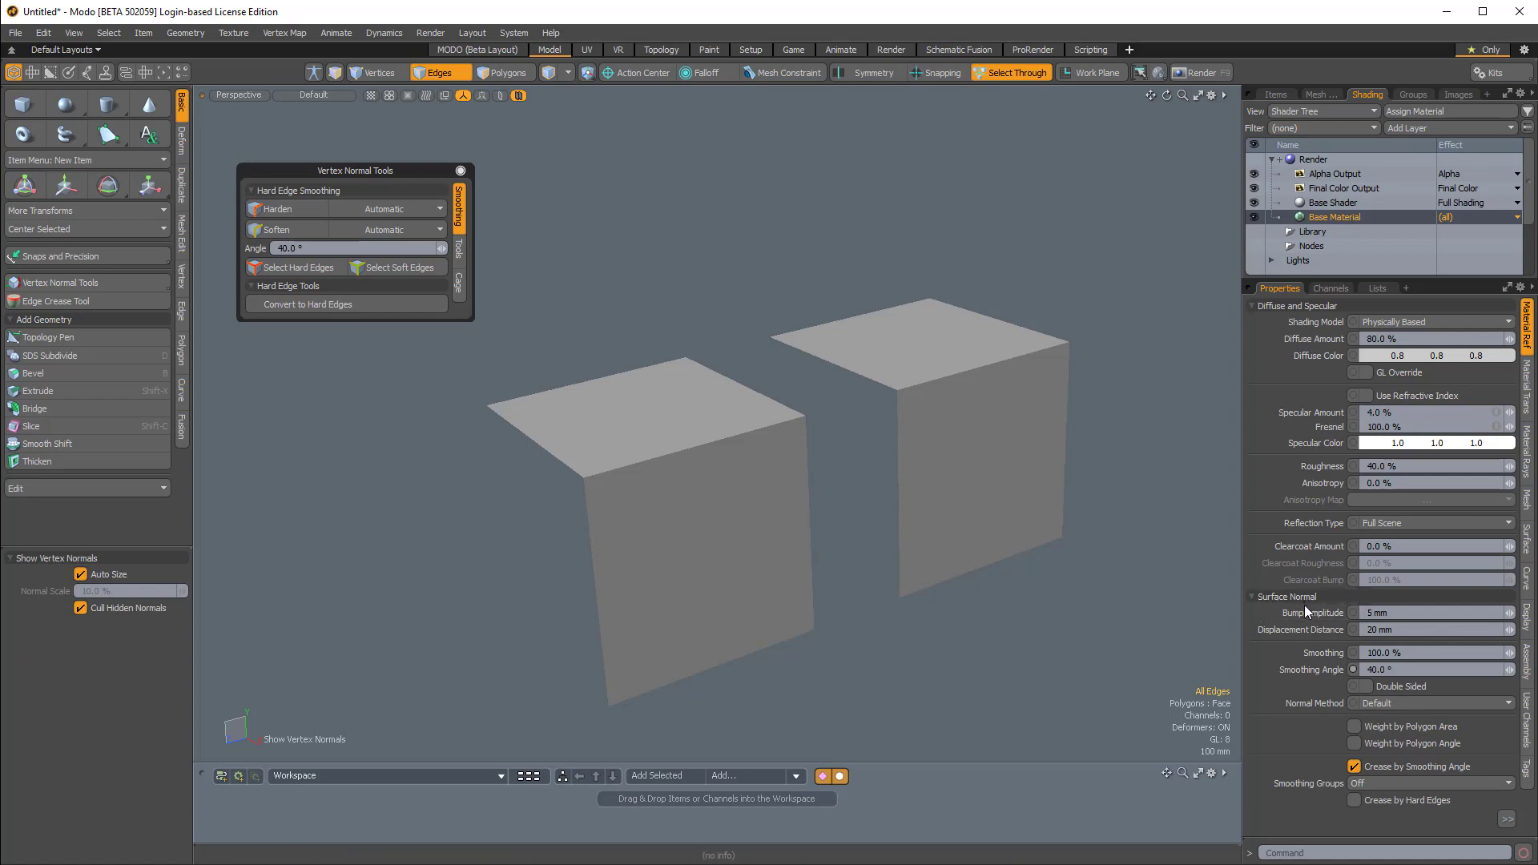
{"action": "mouse_move", "coordinate": [1337, 732]}
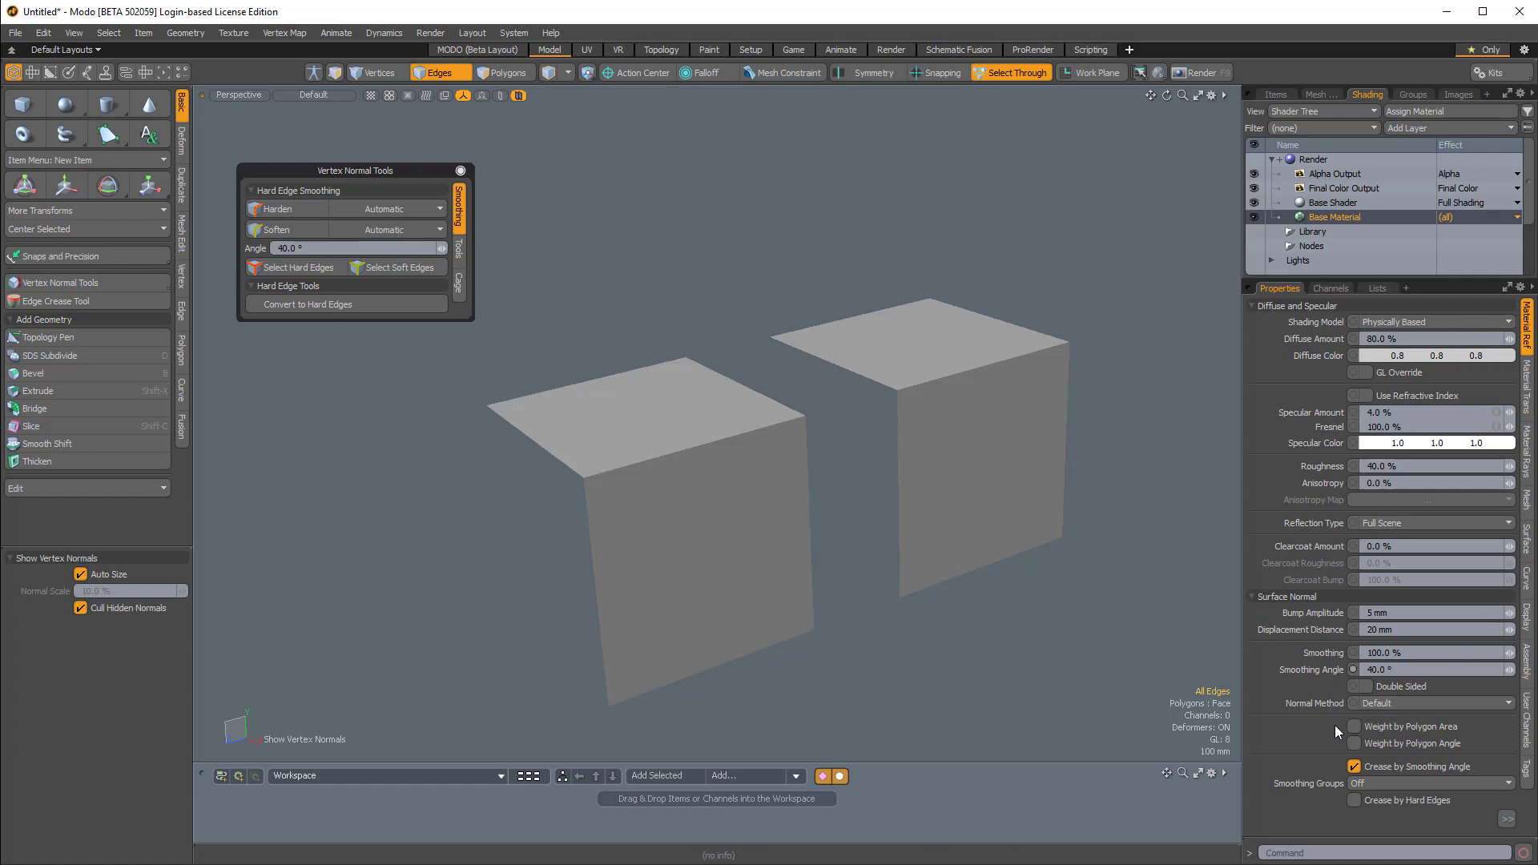
{"action": "left_click", "coordinate": [1254, 596]}
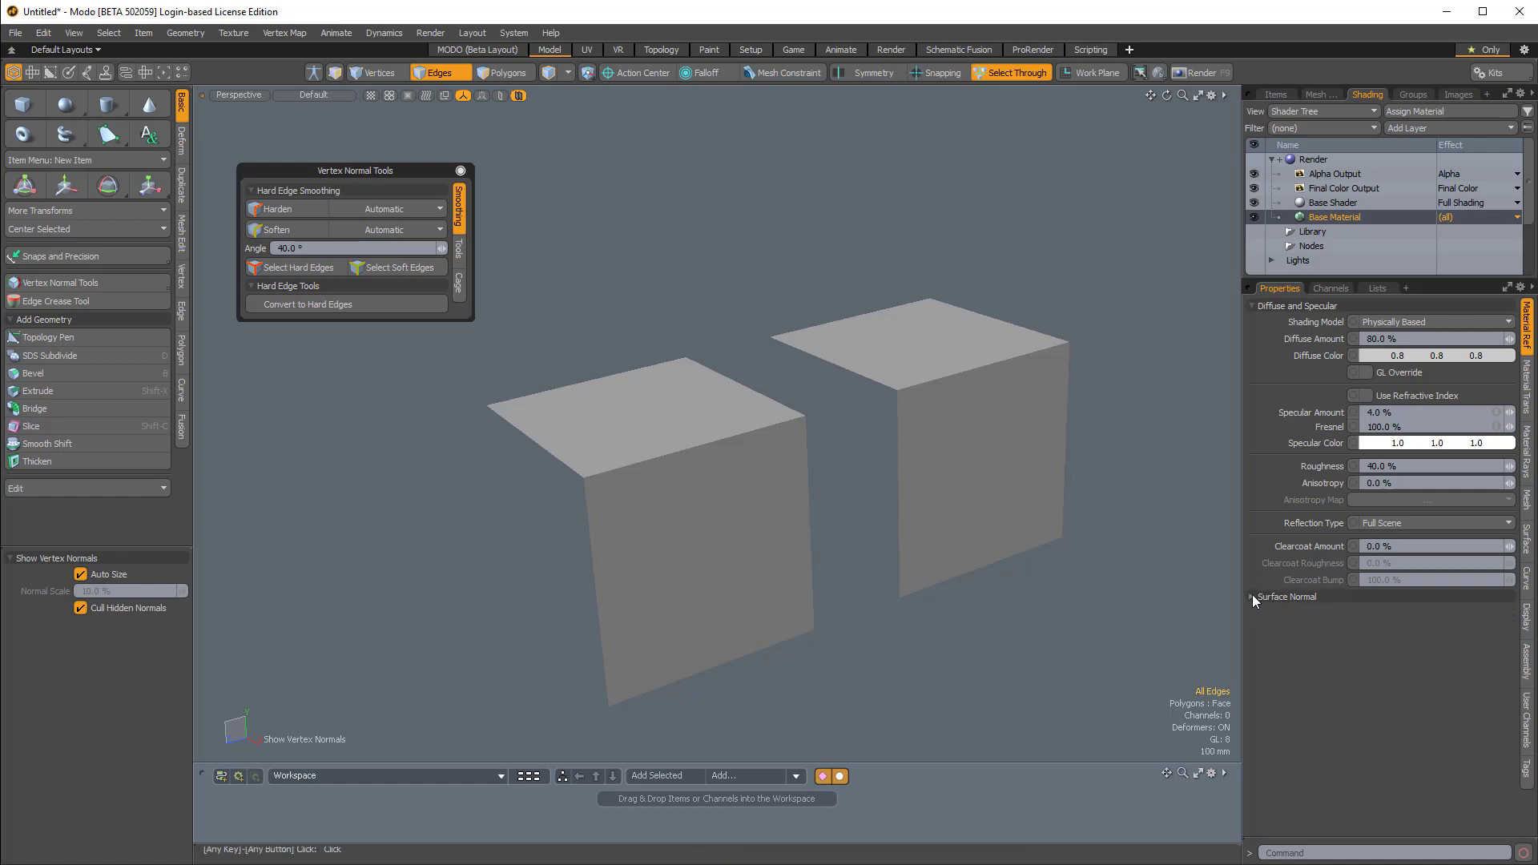
{"action": "left_click", "coordinate": [1255, 596]}
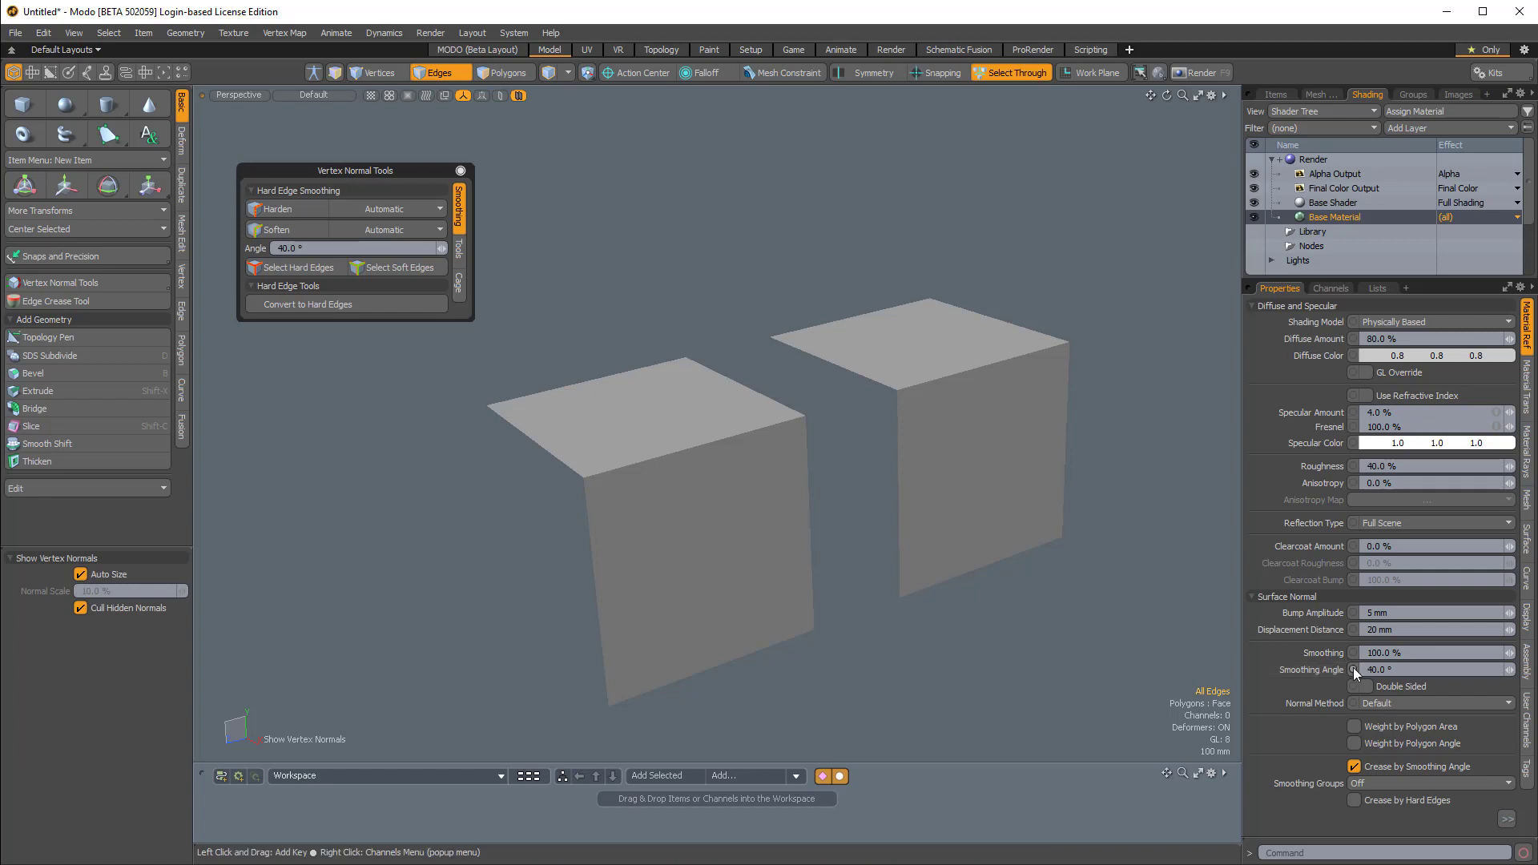
{"action": "left_click", "coordinate": [1384, 669]}
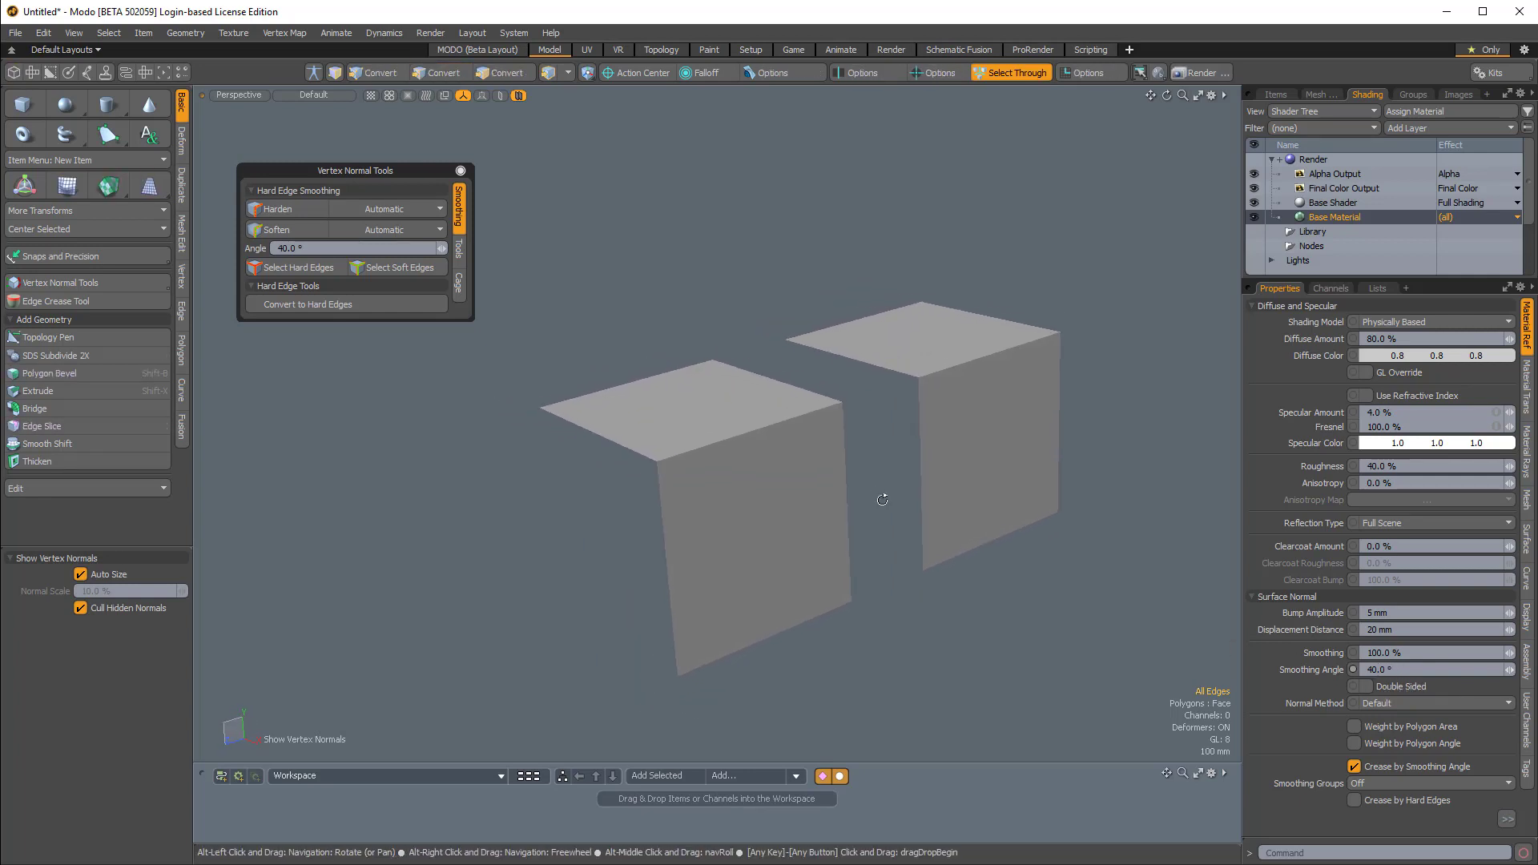
{"action": "left_click", "coordinate": [440, 73]}
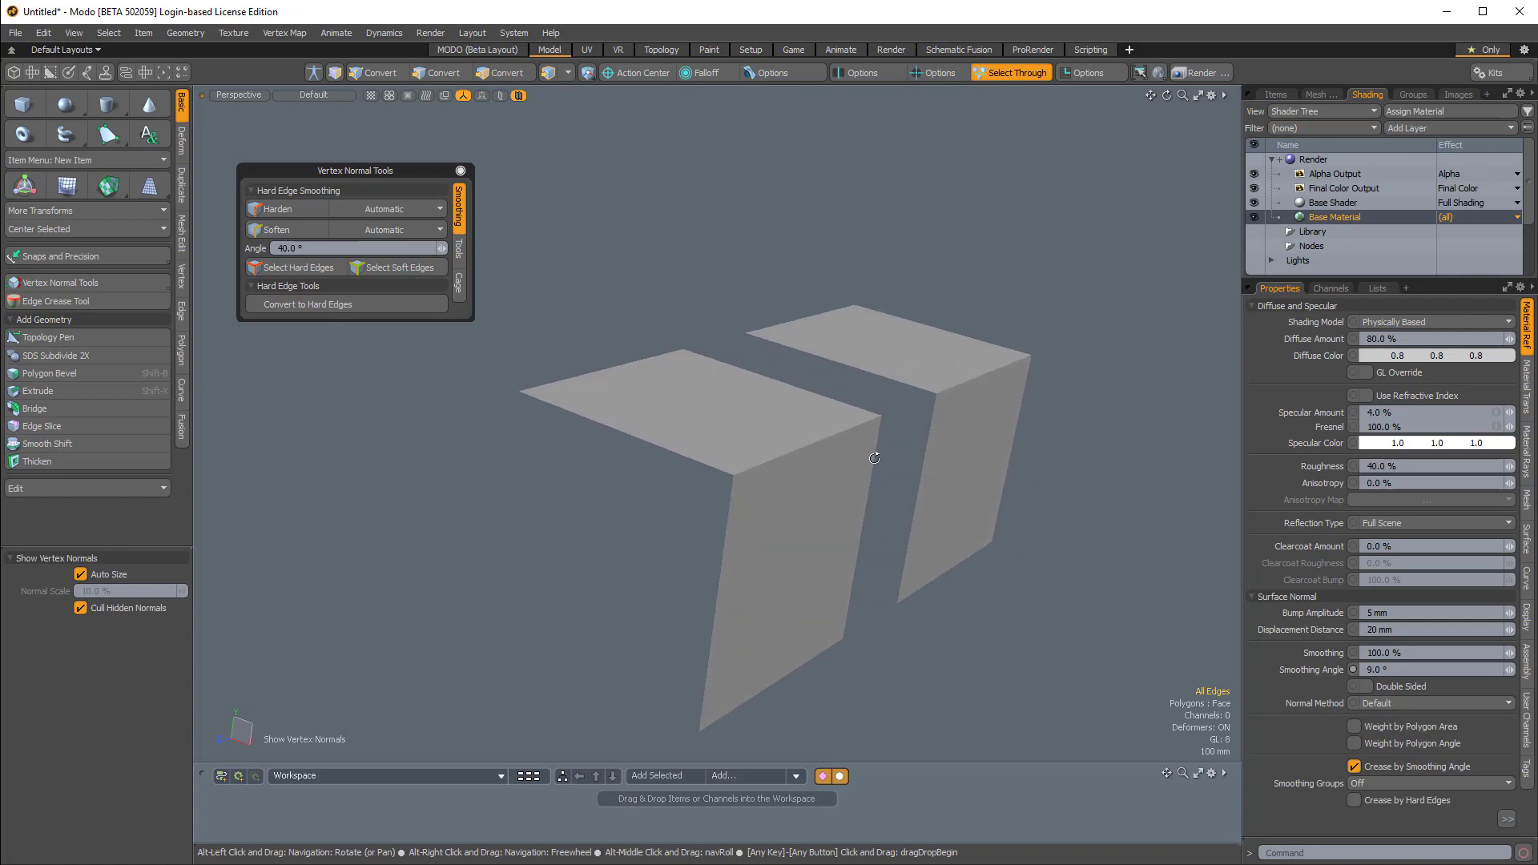
{"action": "left_click", "coordinate": [1428, 669]}
{"action": "type", "text": "40"}
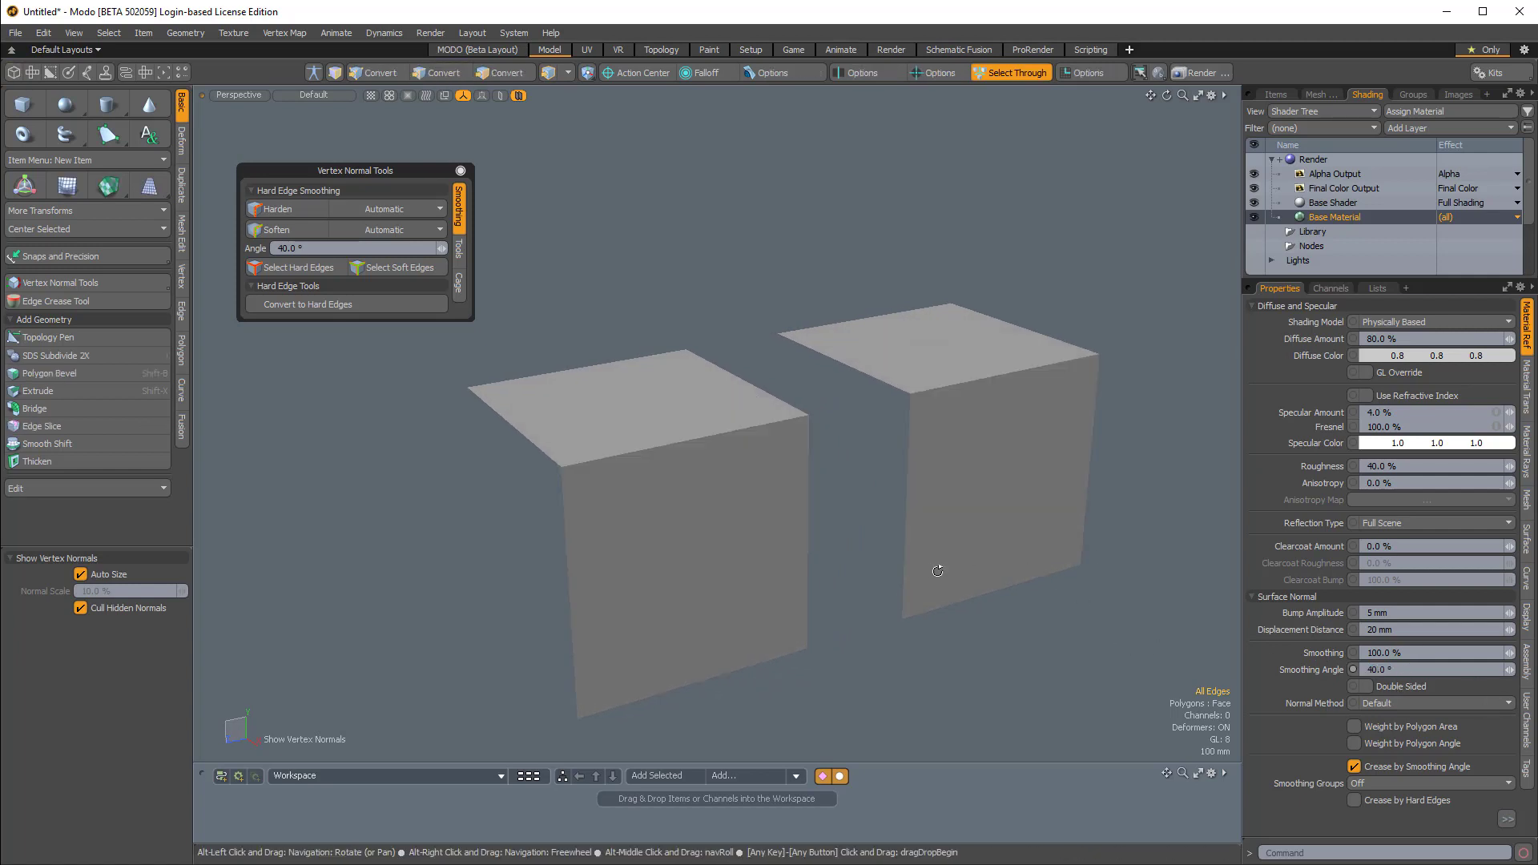
Step: Turn off Create by Smoothing Angle in the base material's Surface Normal settings
{"action": "left_click", "coordinate": [440, 71]}
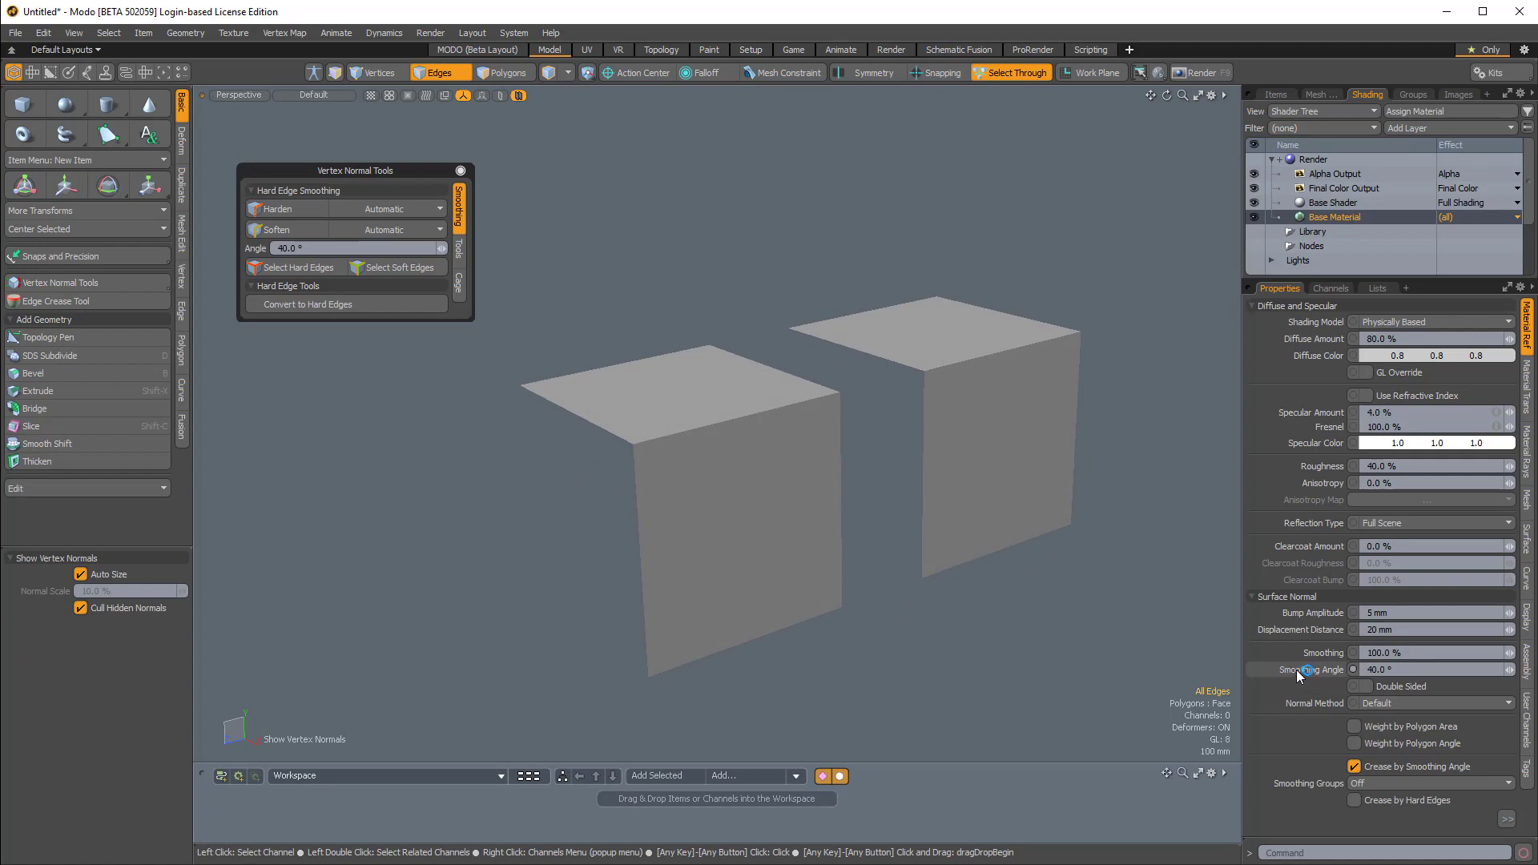
{"action": "mouse_move", "coordinate": [1276, 680]}
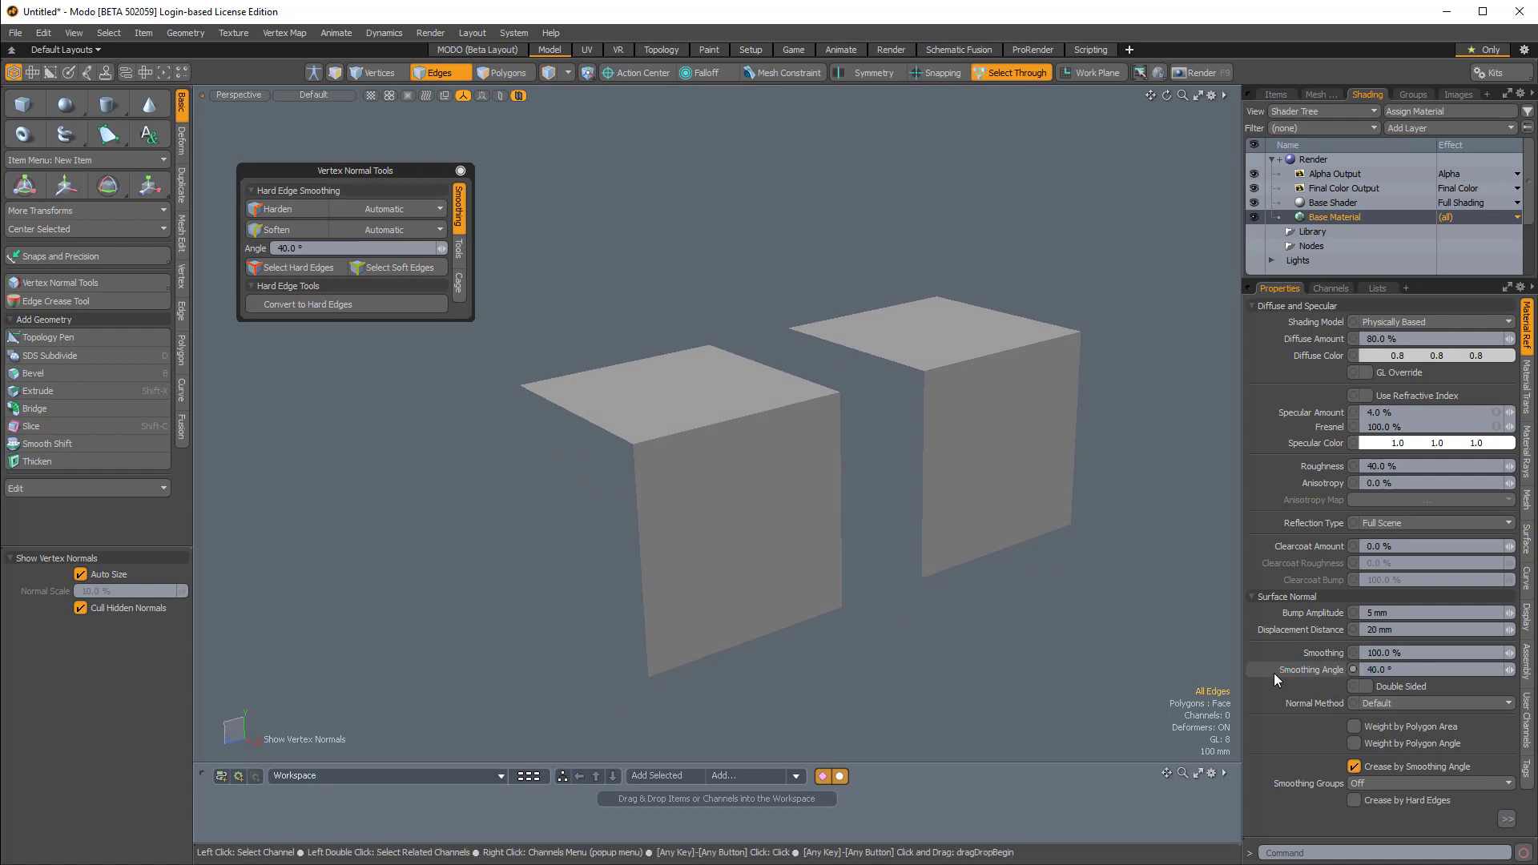
{"action": "mouse_move", "coordinate": [1302, 677]}
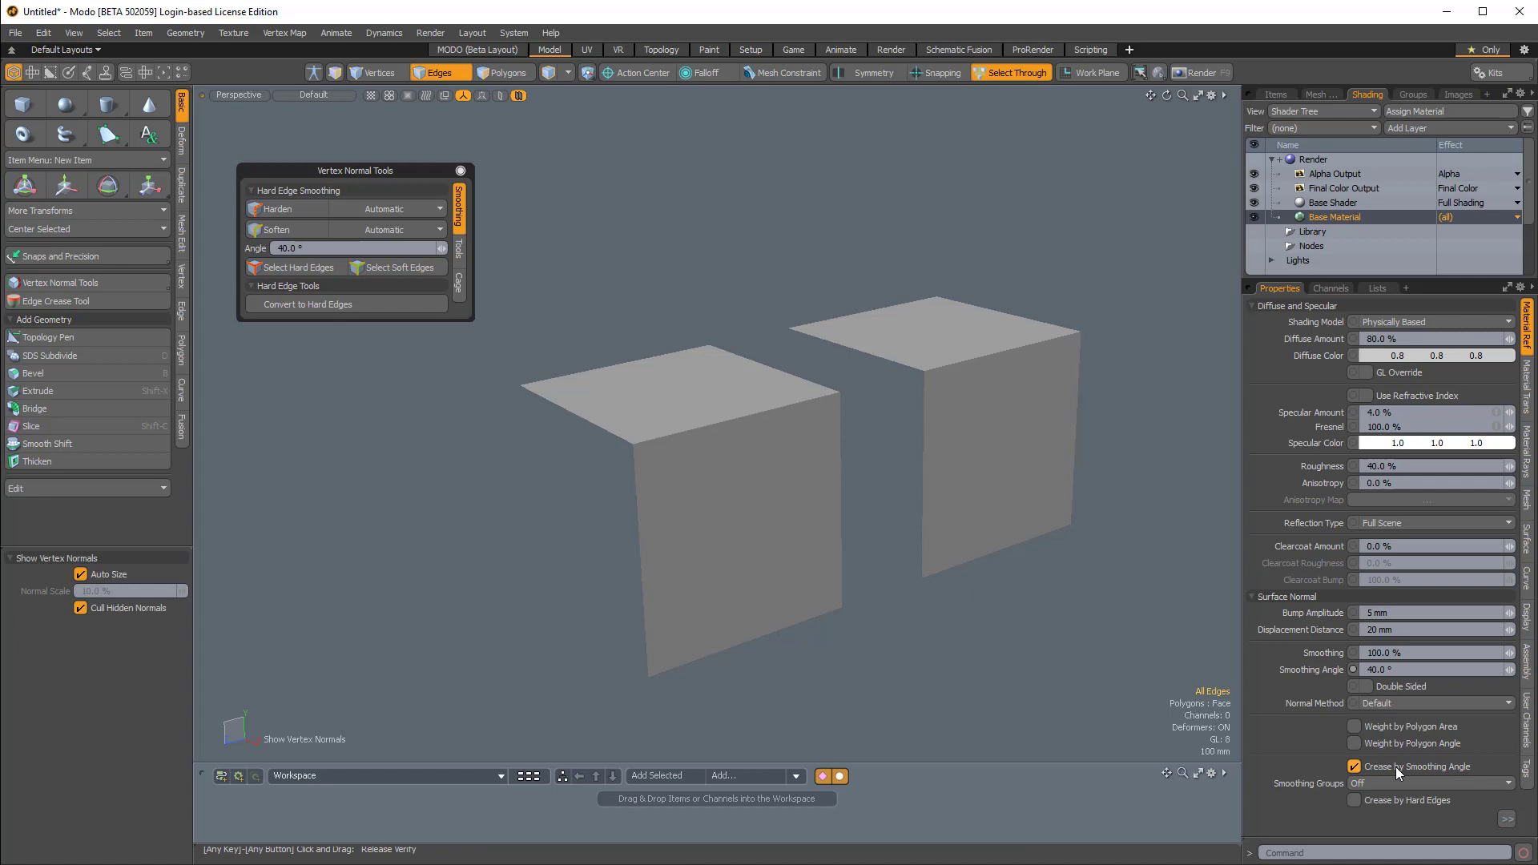
{"action": "left_click", "coordinate": [1355, 766]}
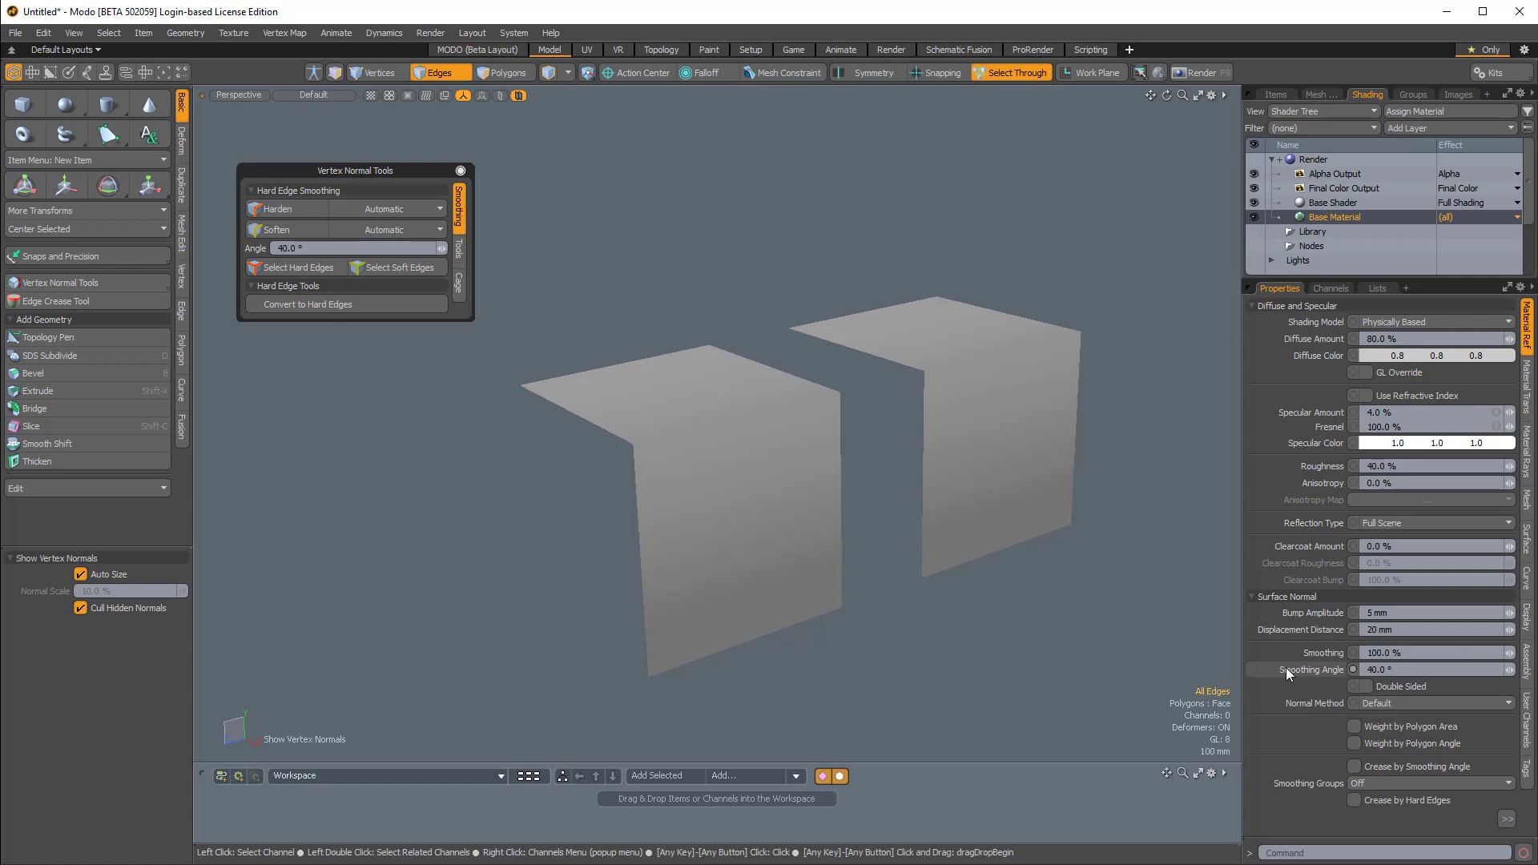
{"action": "mouse_move", "coordinate": [1347, 712]}
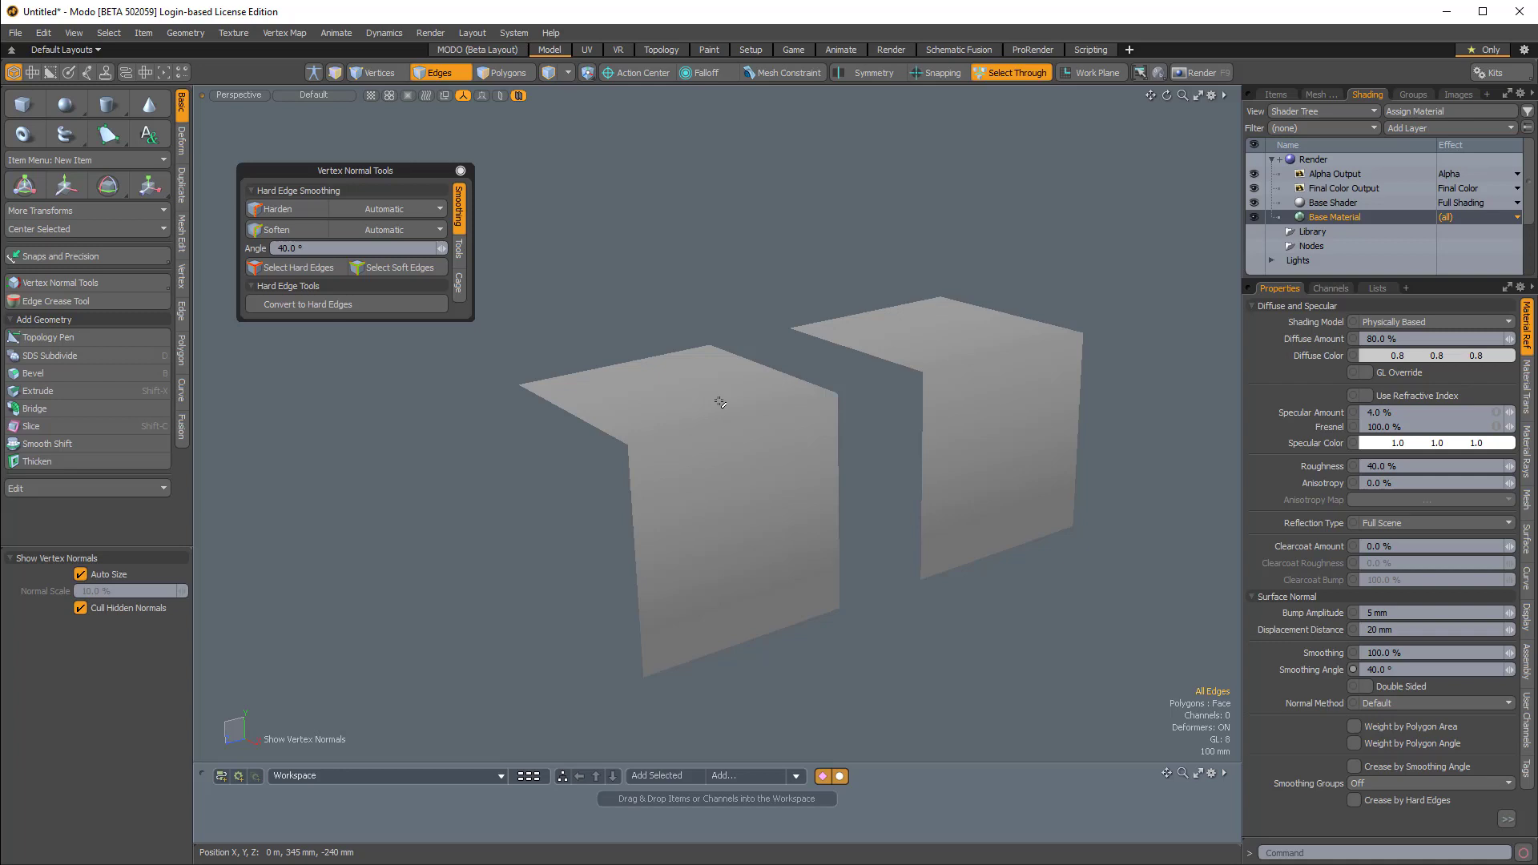
Step: Select a left-box edge, enable Create by Hard Edges, and show the vertex map lists
{"action": "left_click", "coordinate": [734, 423]}
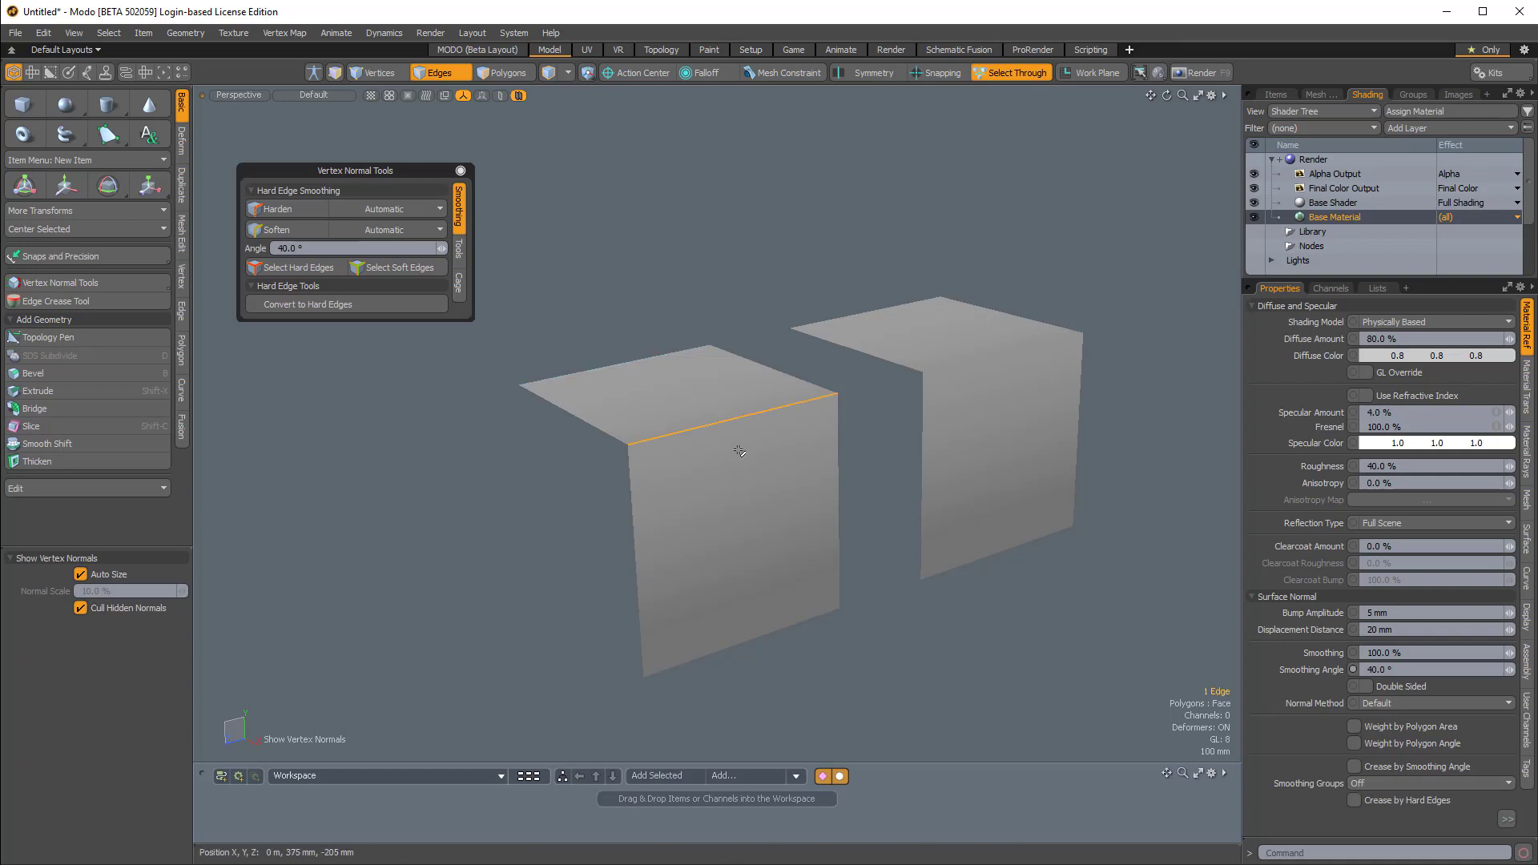
{"action": "mouse_move", "coordinate": [715, 216]}
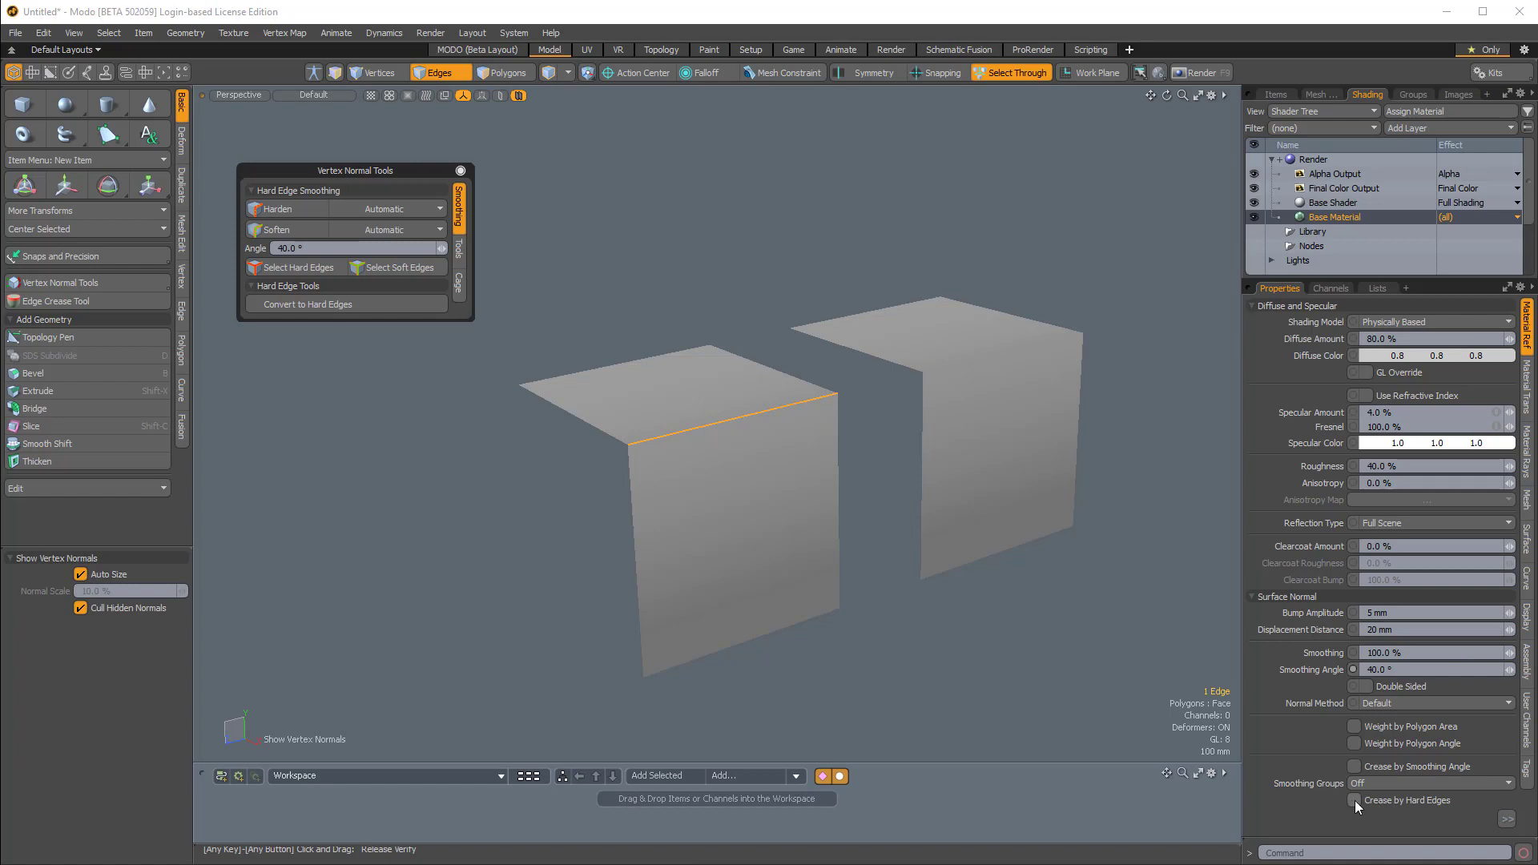
{"action": "left_click", "coordinate": [1356, 801]}
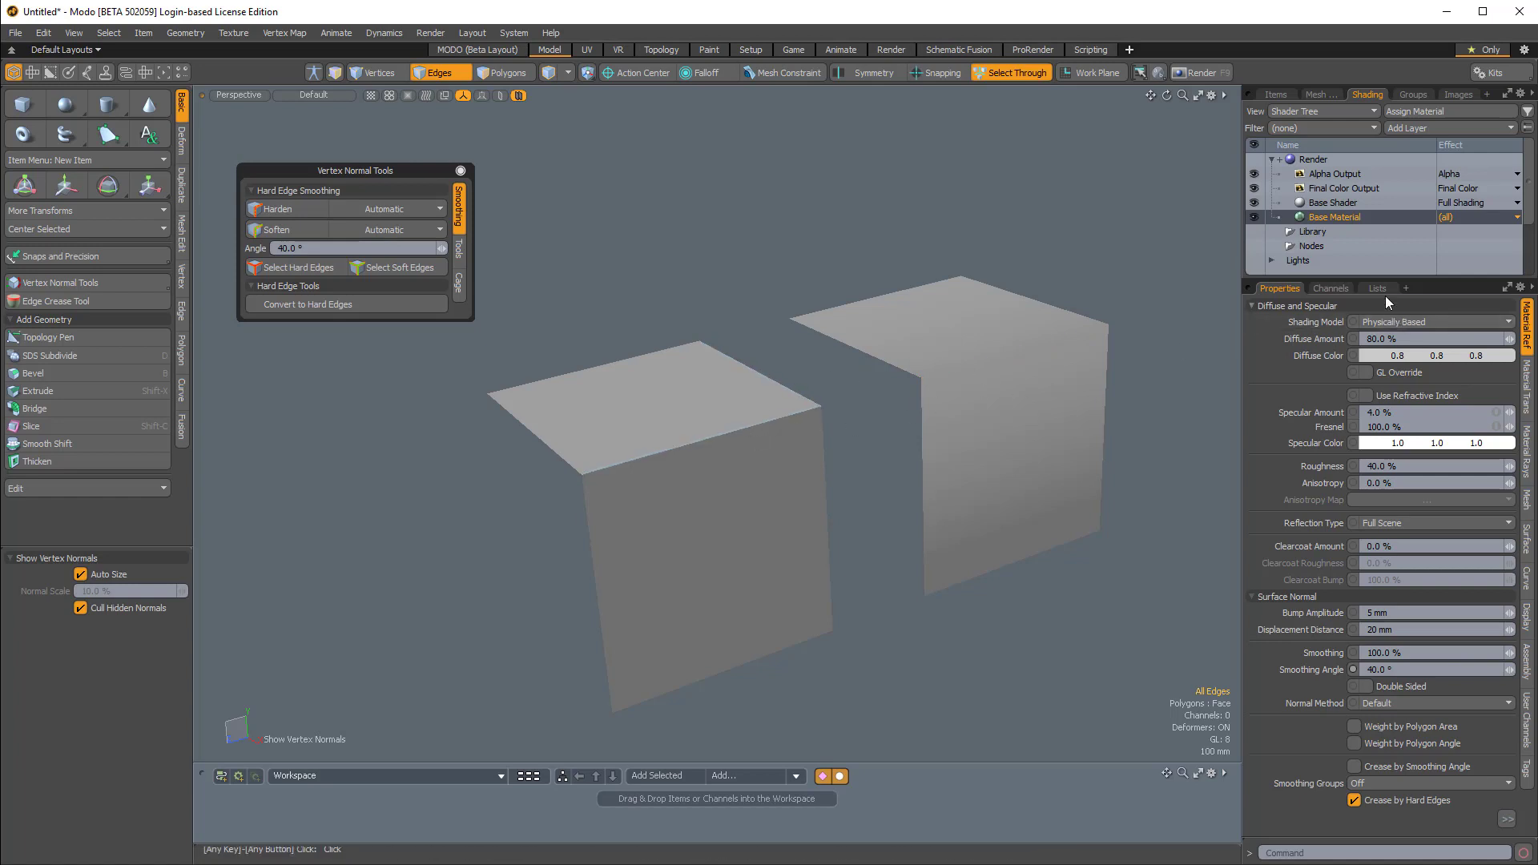
{"action": "left_click", "coordinate": [1377, 288]}
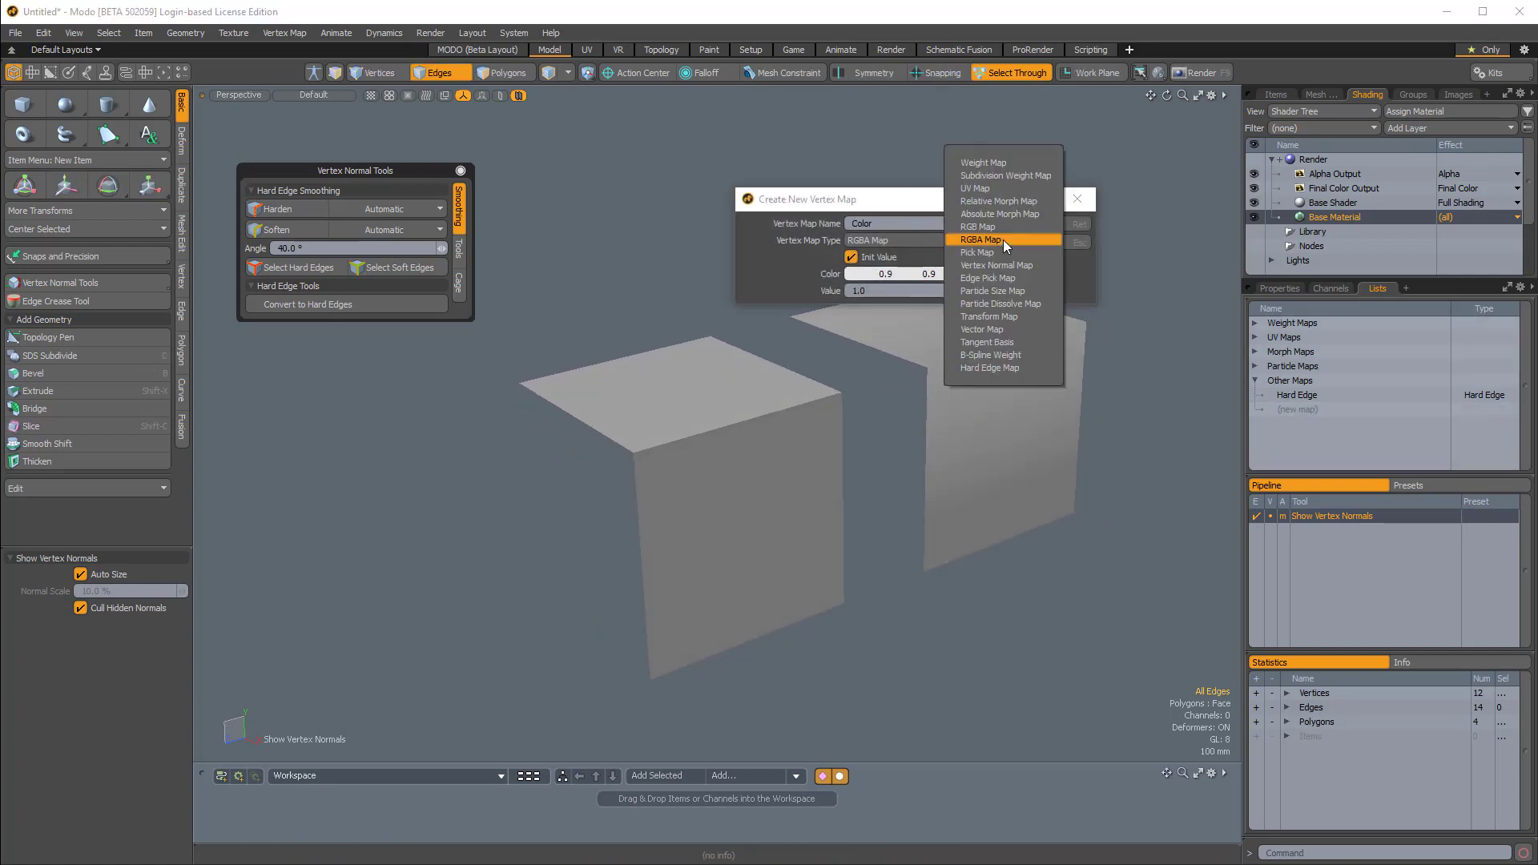
Step: Create a Vertex Normal Map, then inspect a right-box corner vertex's normals in Vertices mode
{"action": "left_click", "coordinate": [996, 265]}
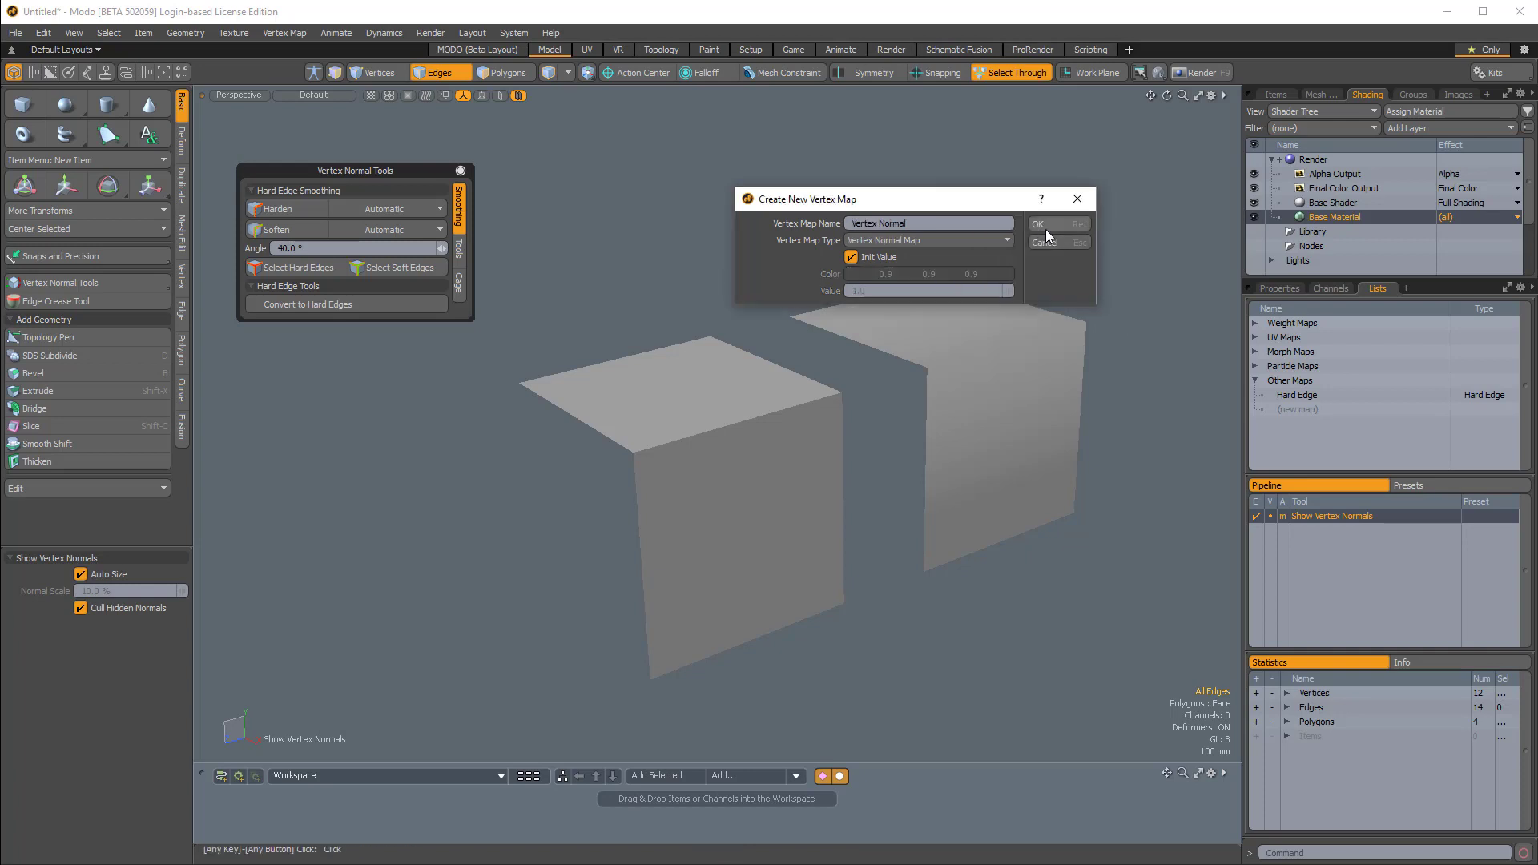
{"action": "left_click", "coordinate": [1039, 224]}
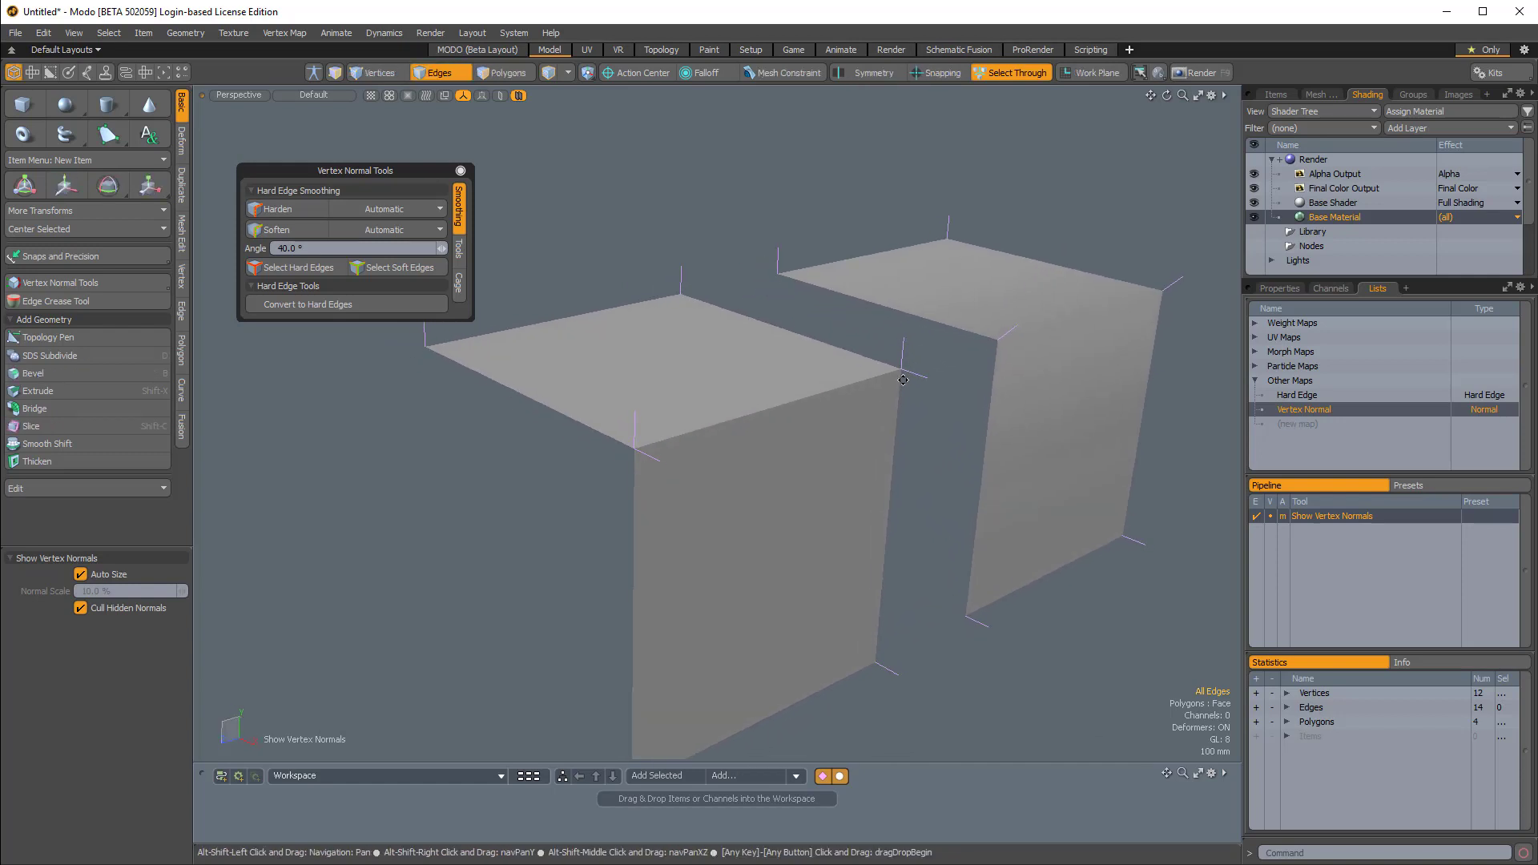
{"action": "left_click", "coordinate": [375, 71]}
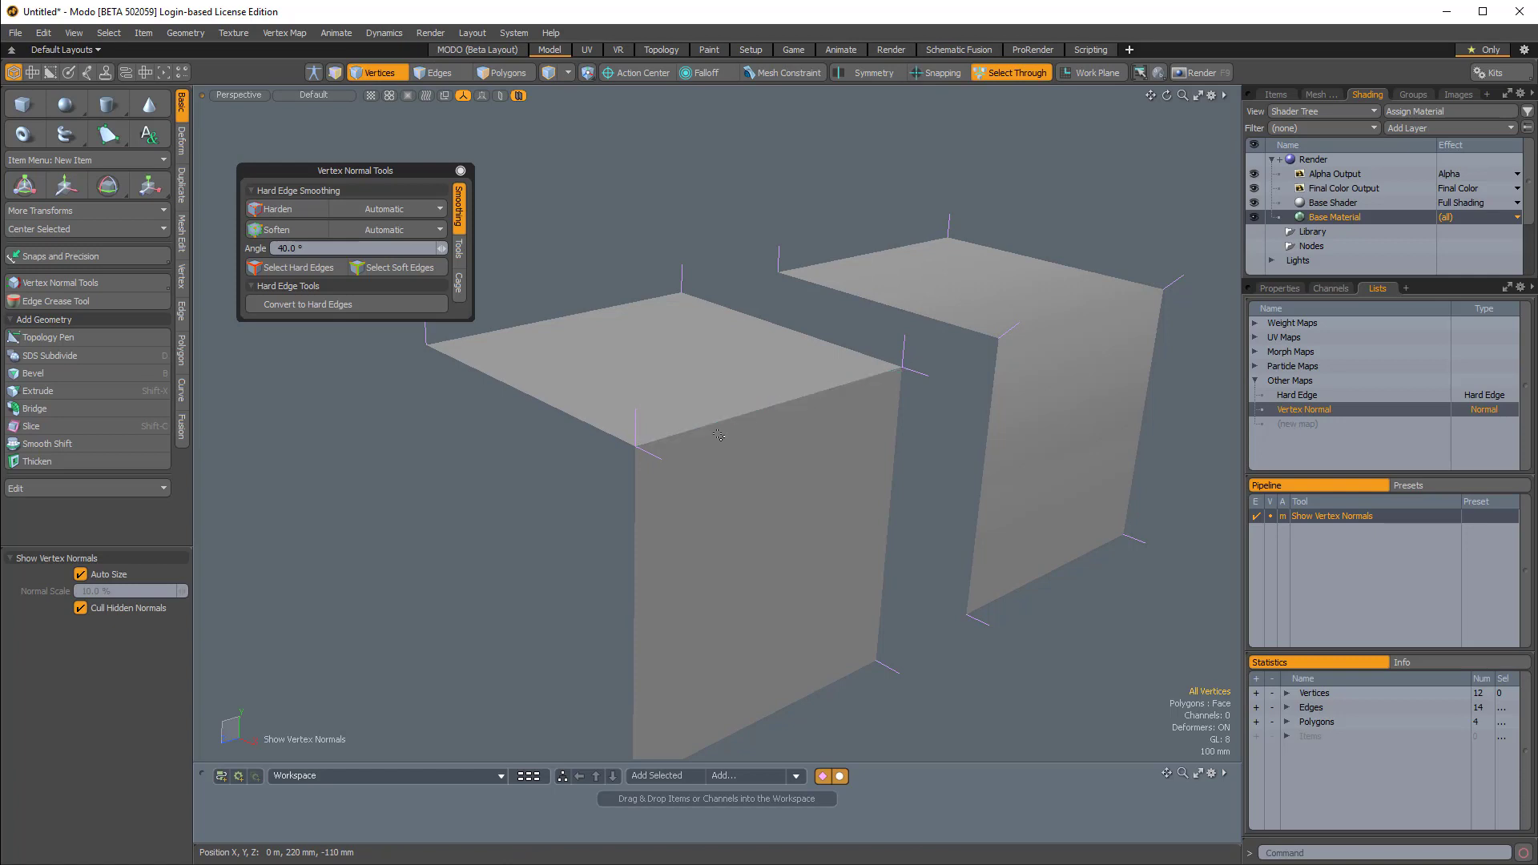
{"action": "mouse_move", "coordinate": [831, 419]}
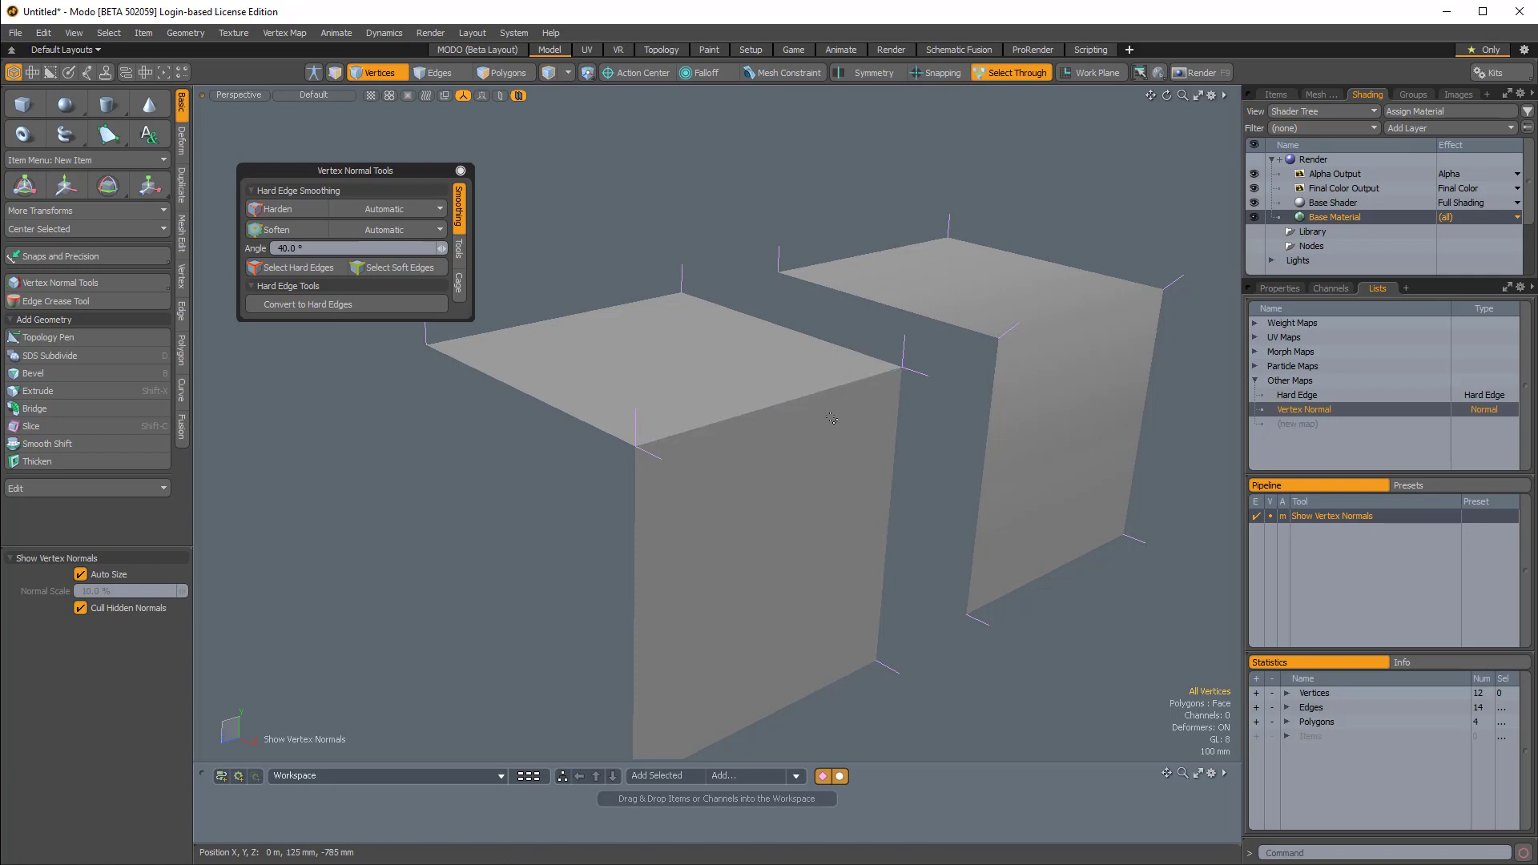
{"action": "mouse_move", "coordinate": [905, 363]}
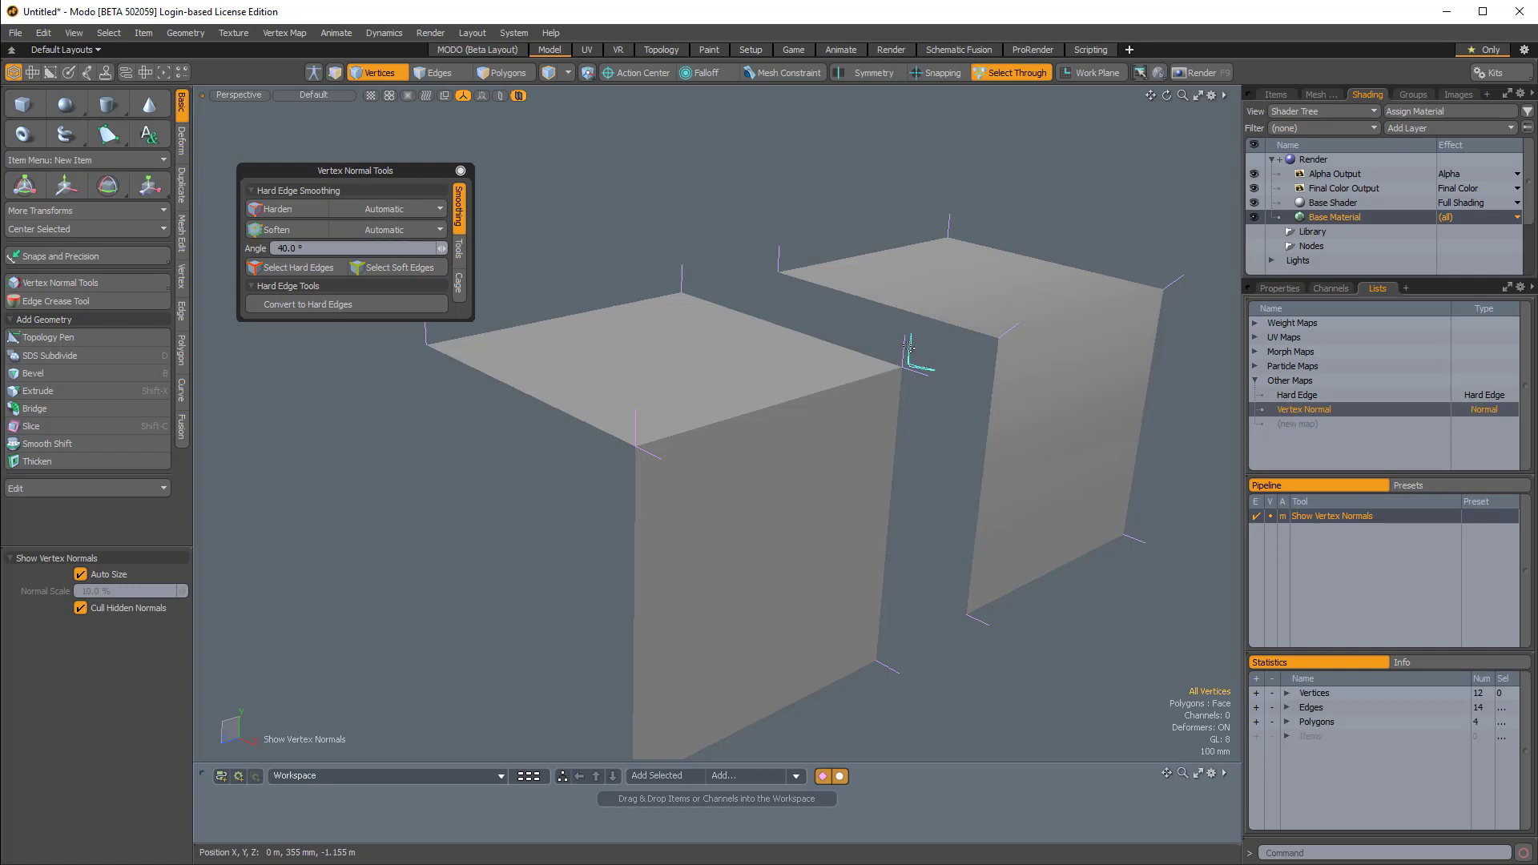
{"action": "left_click", "coordinate": [905, 368]}
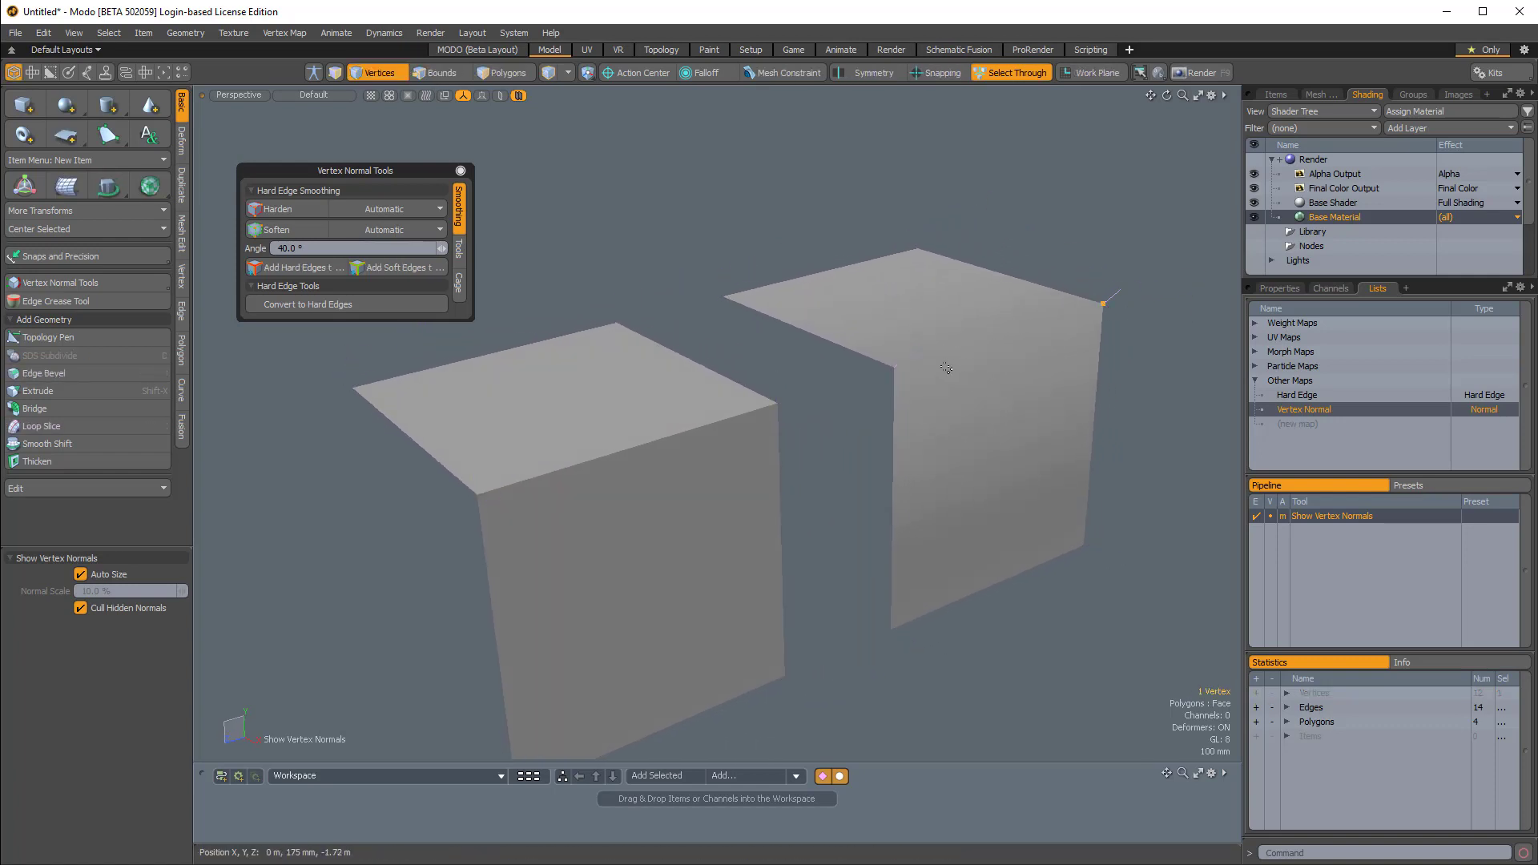
{"action": "left_click", "coordinate": [437, 72]}
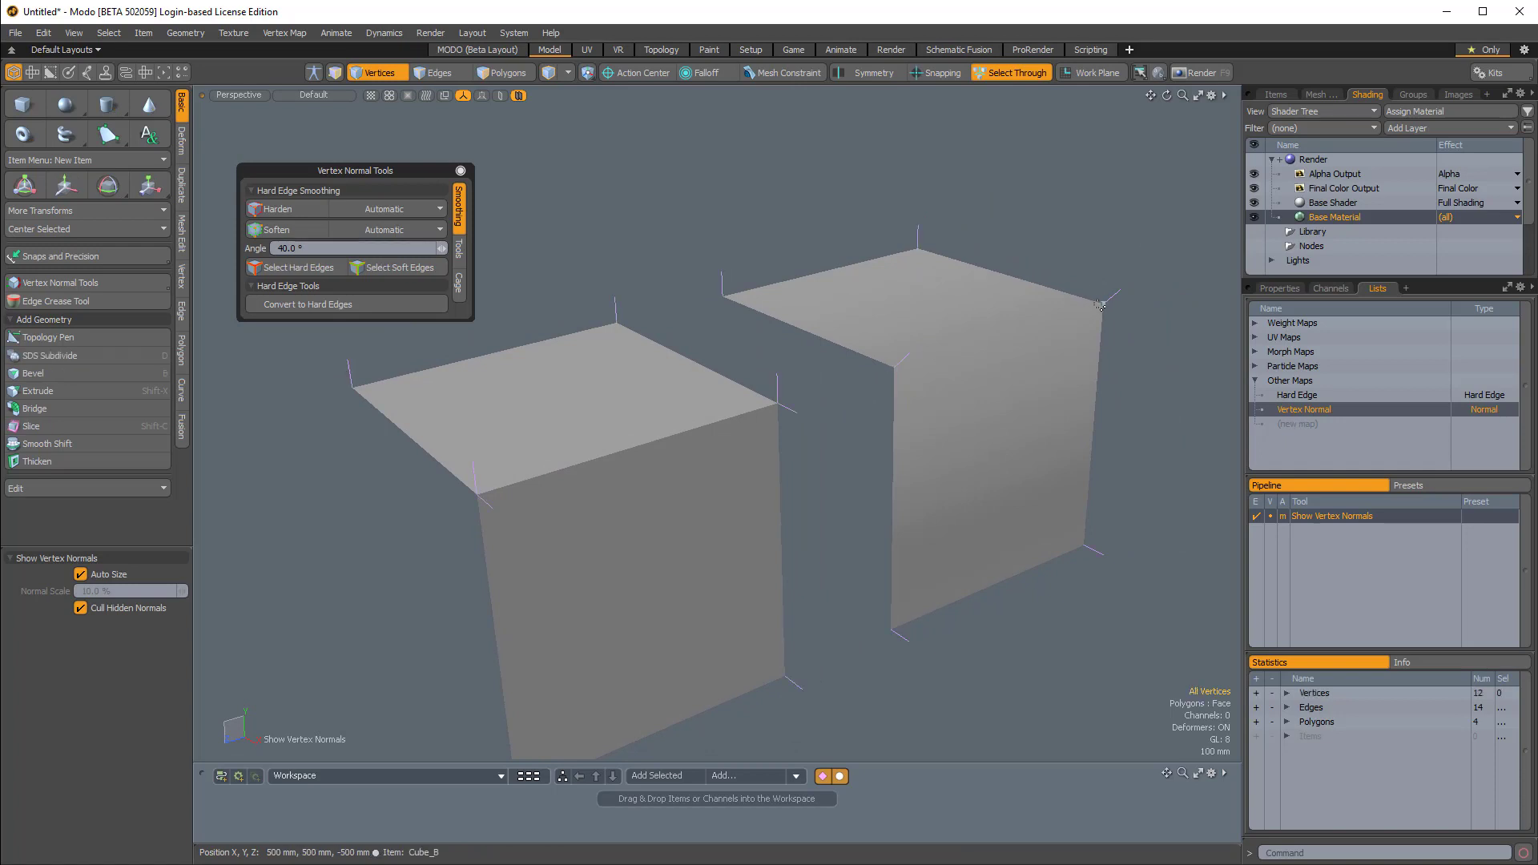
{"action": "mouse_move", "coordinate": [903, 367]}
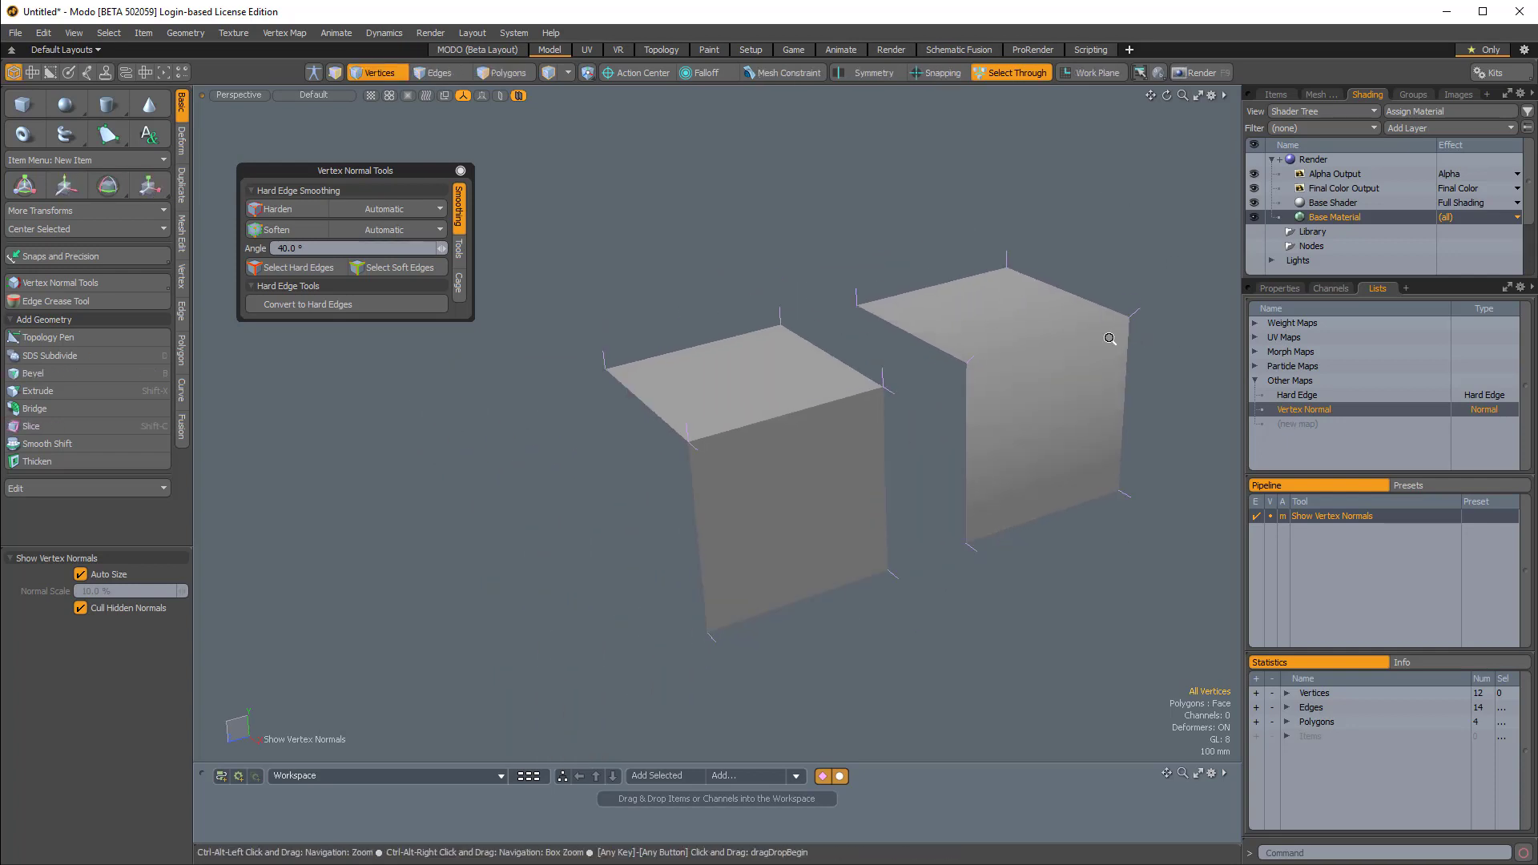
Step: Remove the Vertex Normal map, leaving Hard Edge, and show the material properties
{"action": "right_click", "coordinate": [1302, 409]}
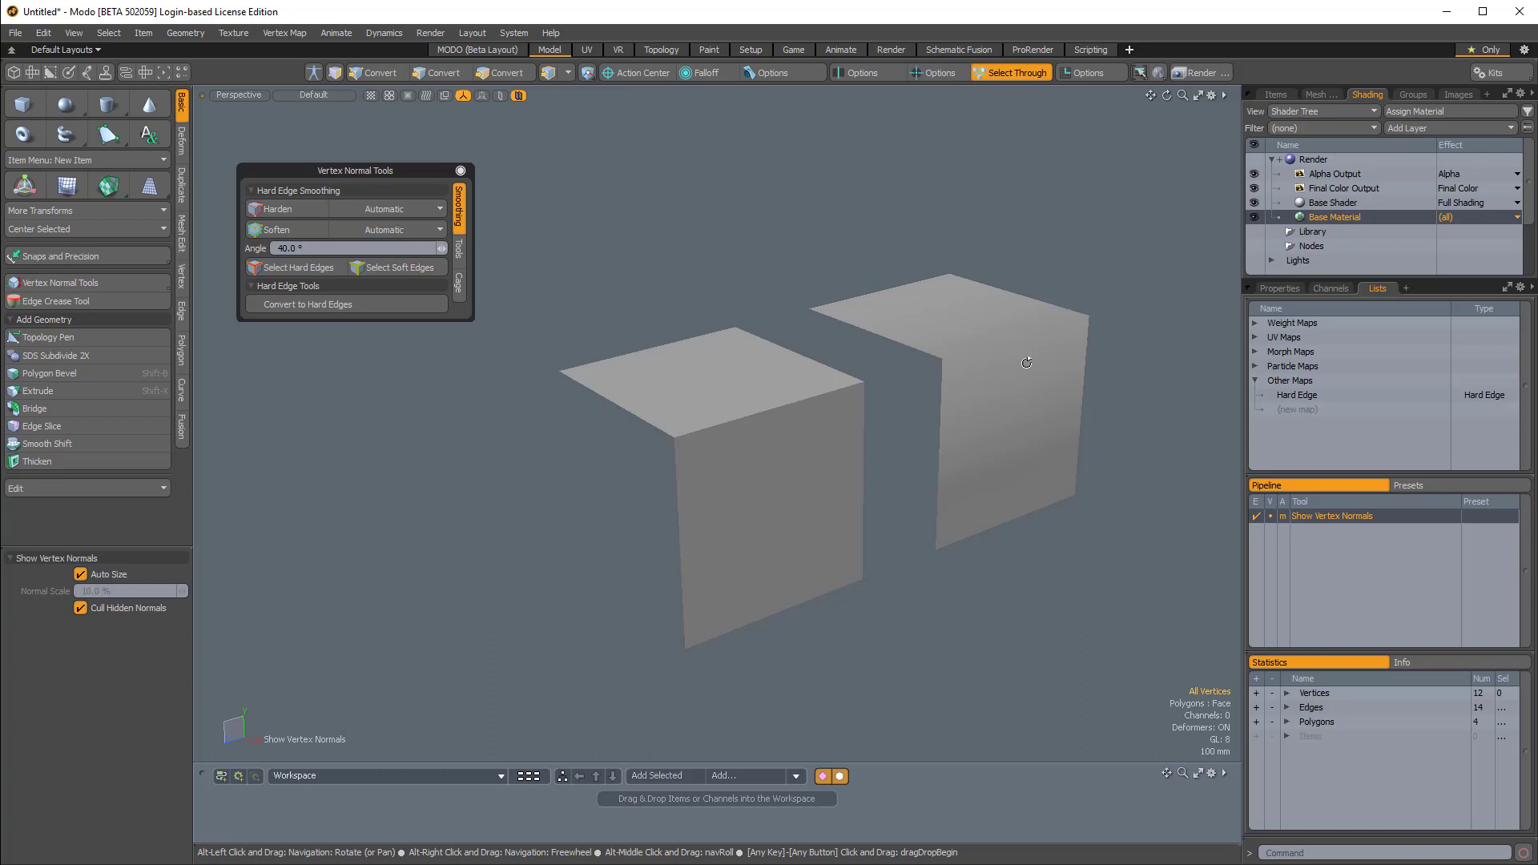
{"action": "left_click", "coordinate": [1279, 288]}
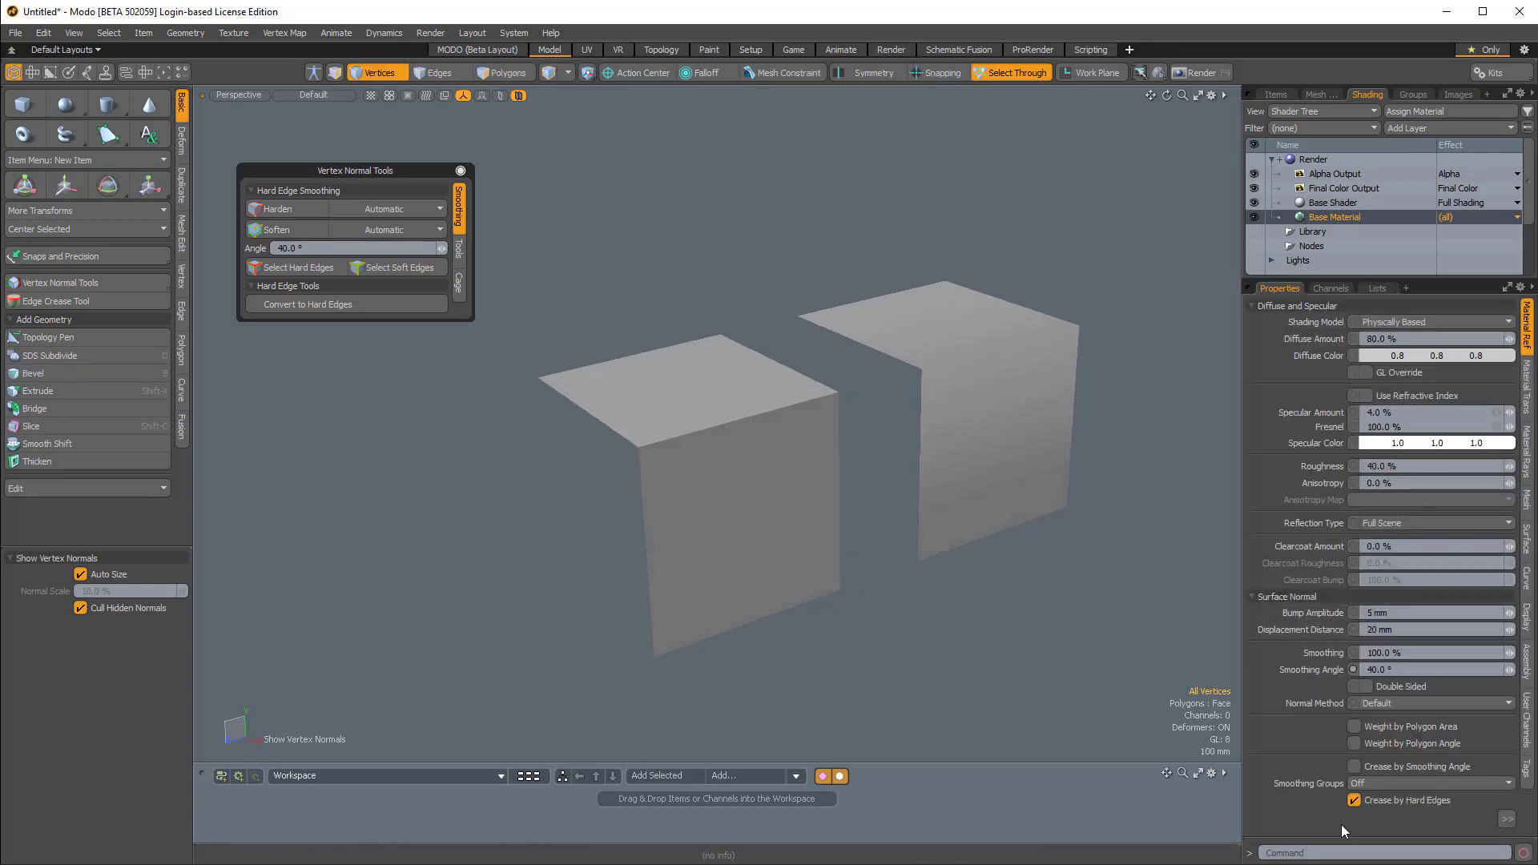
Step: Disable Create by Hard Edges and delete the Hard Edge map, confirming the warning
{"action": "left_click", "coordinate": [1357, 800]}
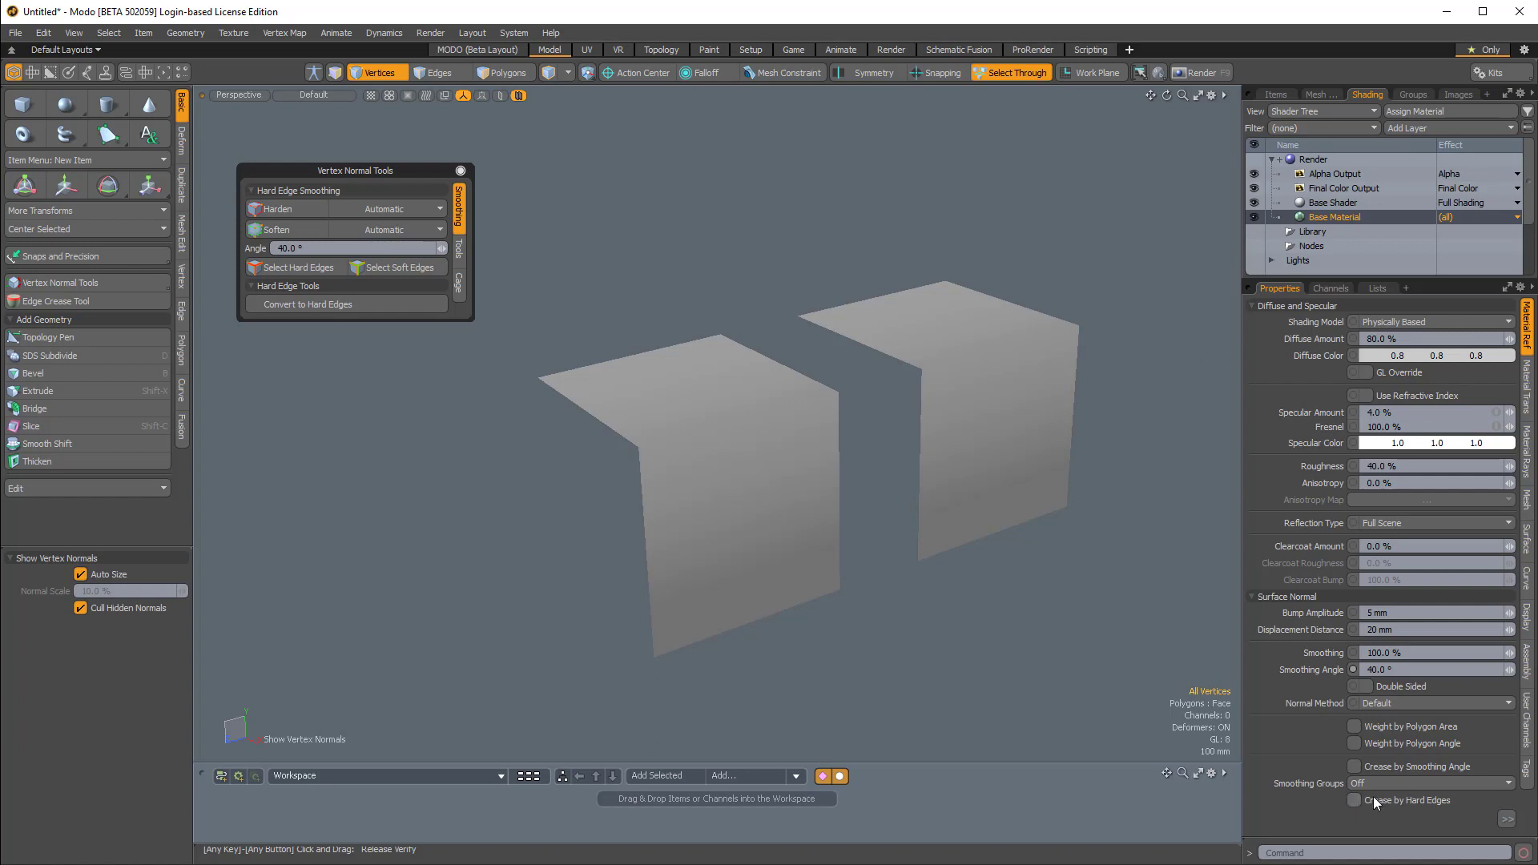
{"action": "left_click", "coordinate": [1376, 287]}
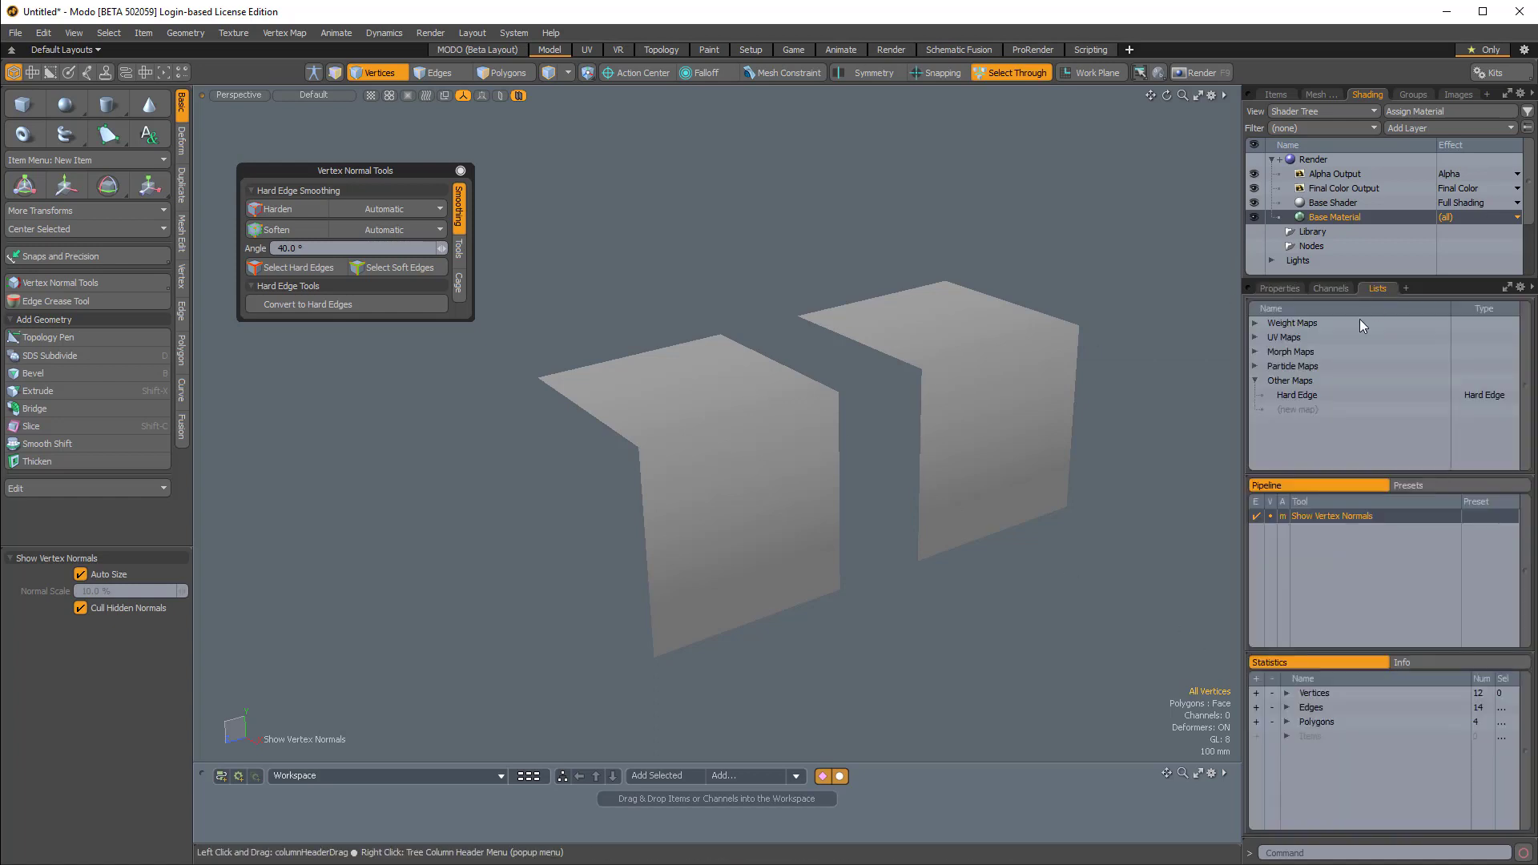
{"action": "left_click", "coordinate": [1297, 394]}
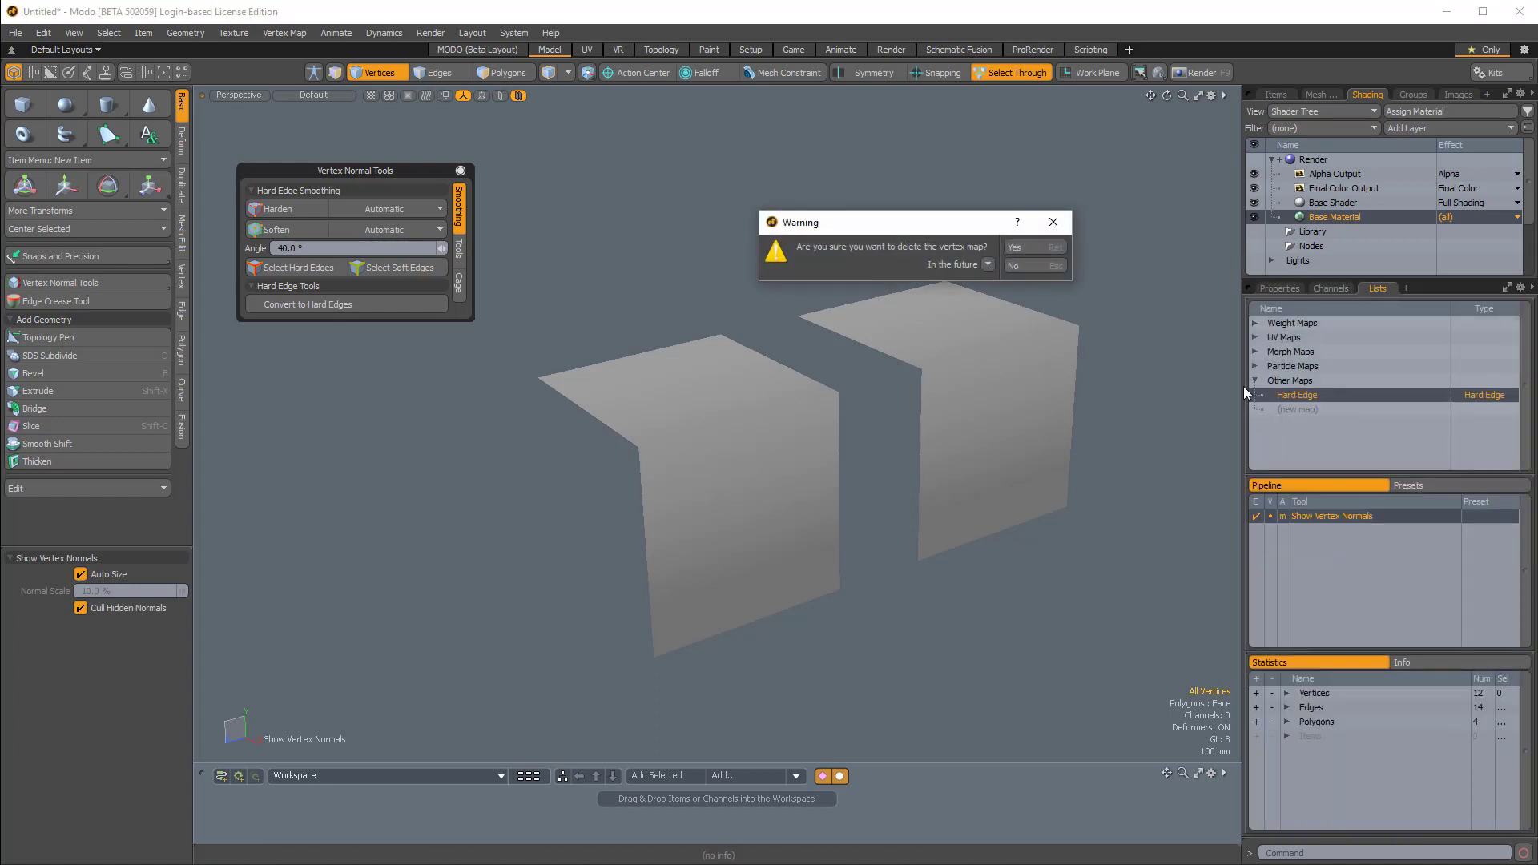
{"action": "left_click", "coordinate": [1015, 246]}
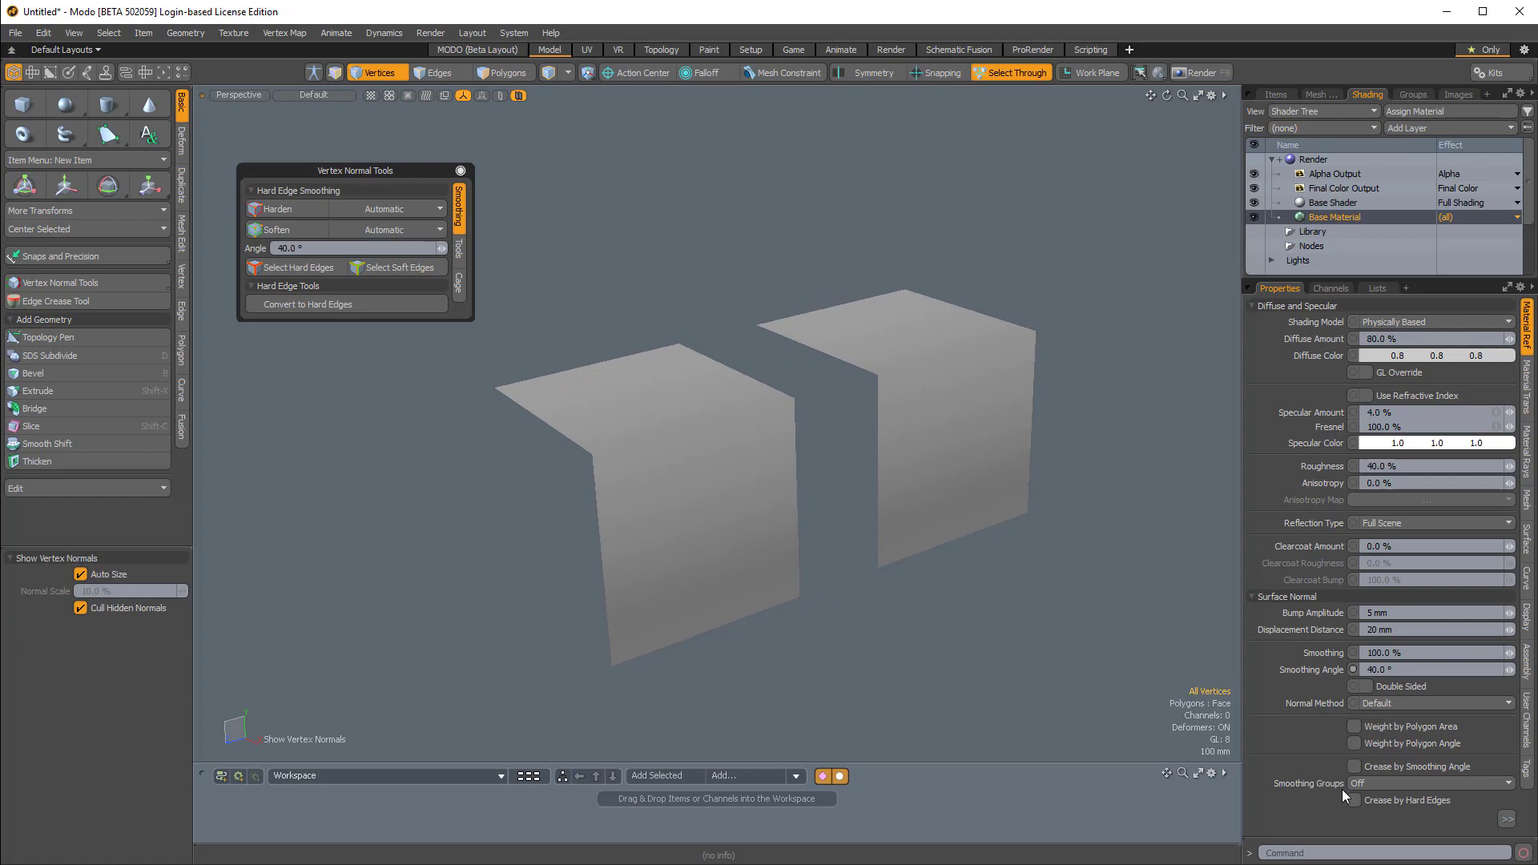
{"action": "left_click", "coordinate": [1377, 288]}
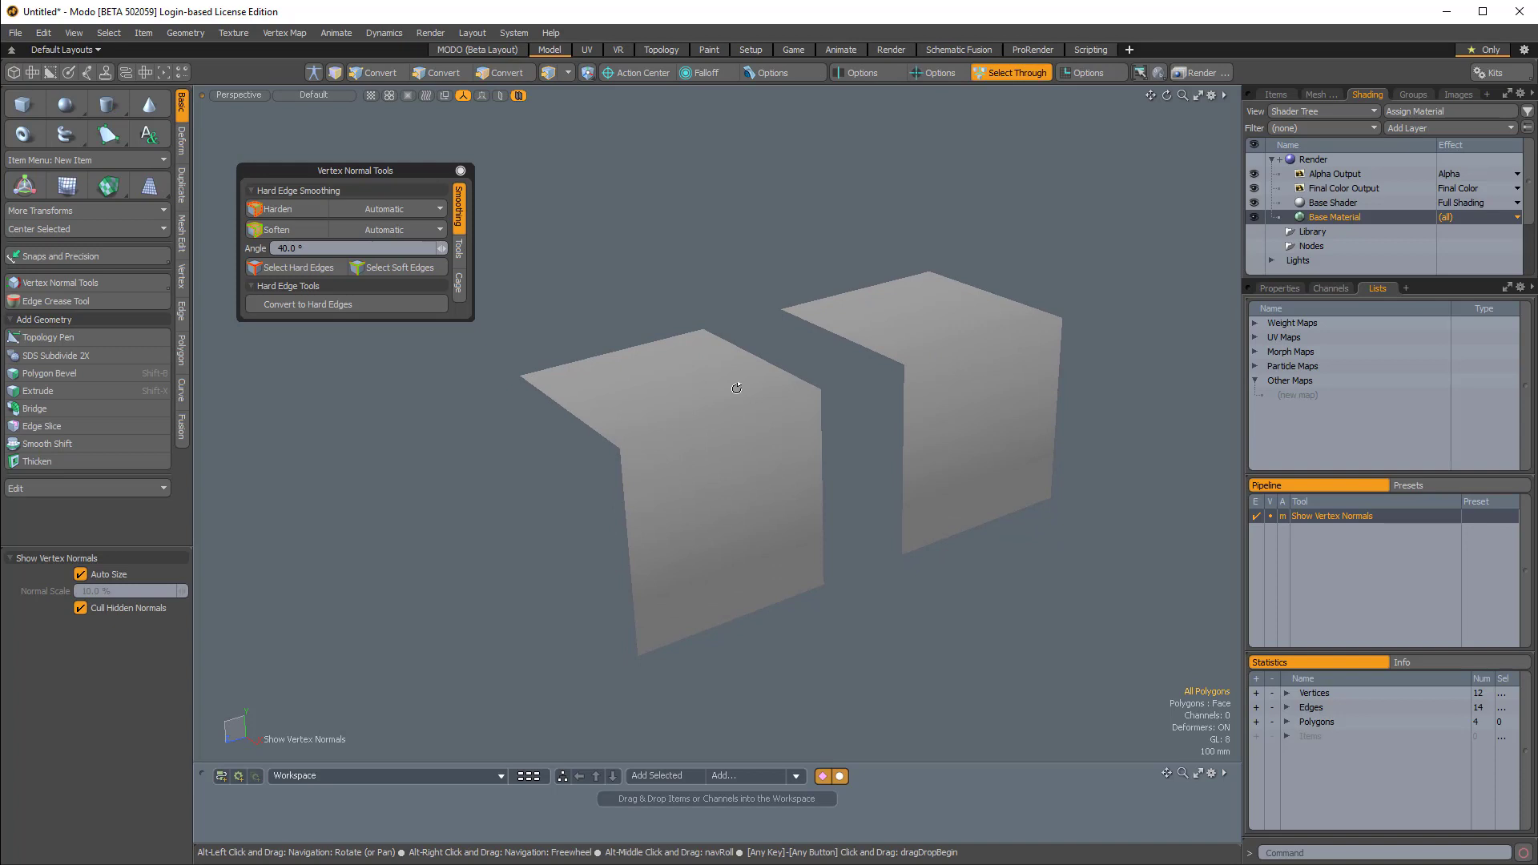
Step: In Polygons mode, assign the top face to smoothing group a, then deselect
{"action": "left_click", "coordinate": [503, 71]}
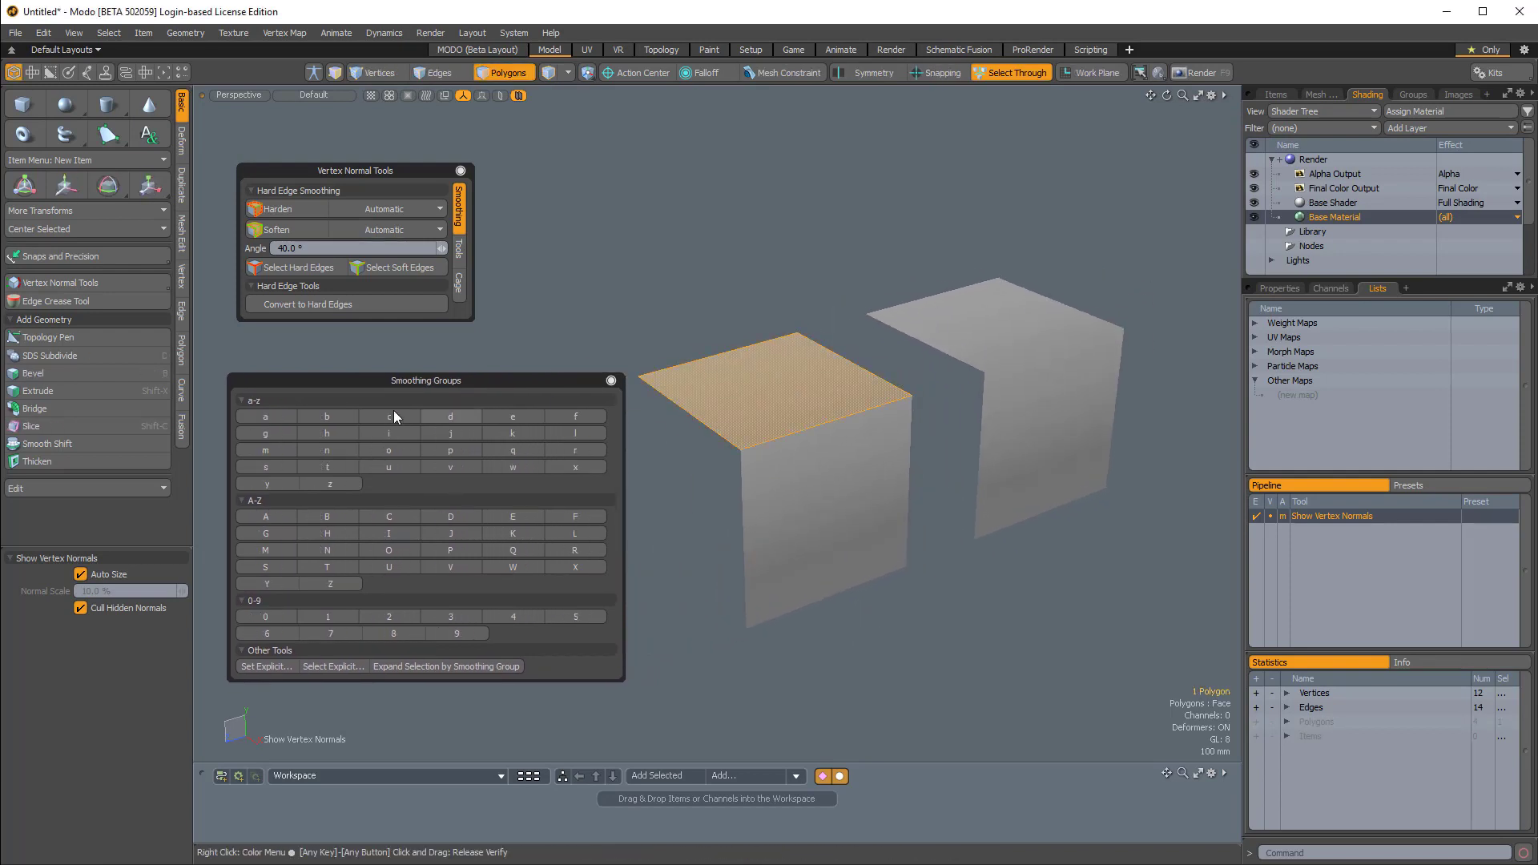
{"action": "left_click", "coordinate": [265, 416]}
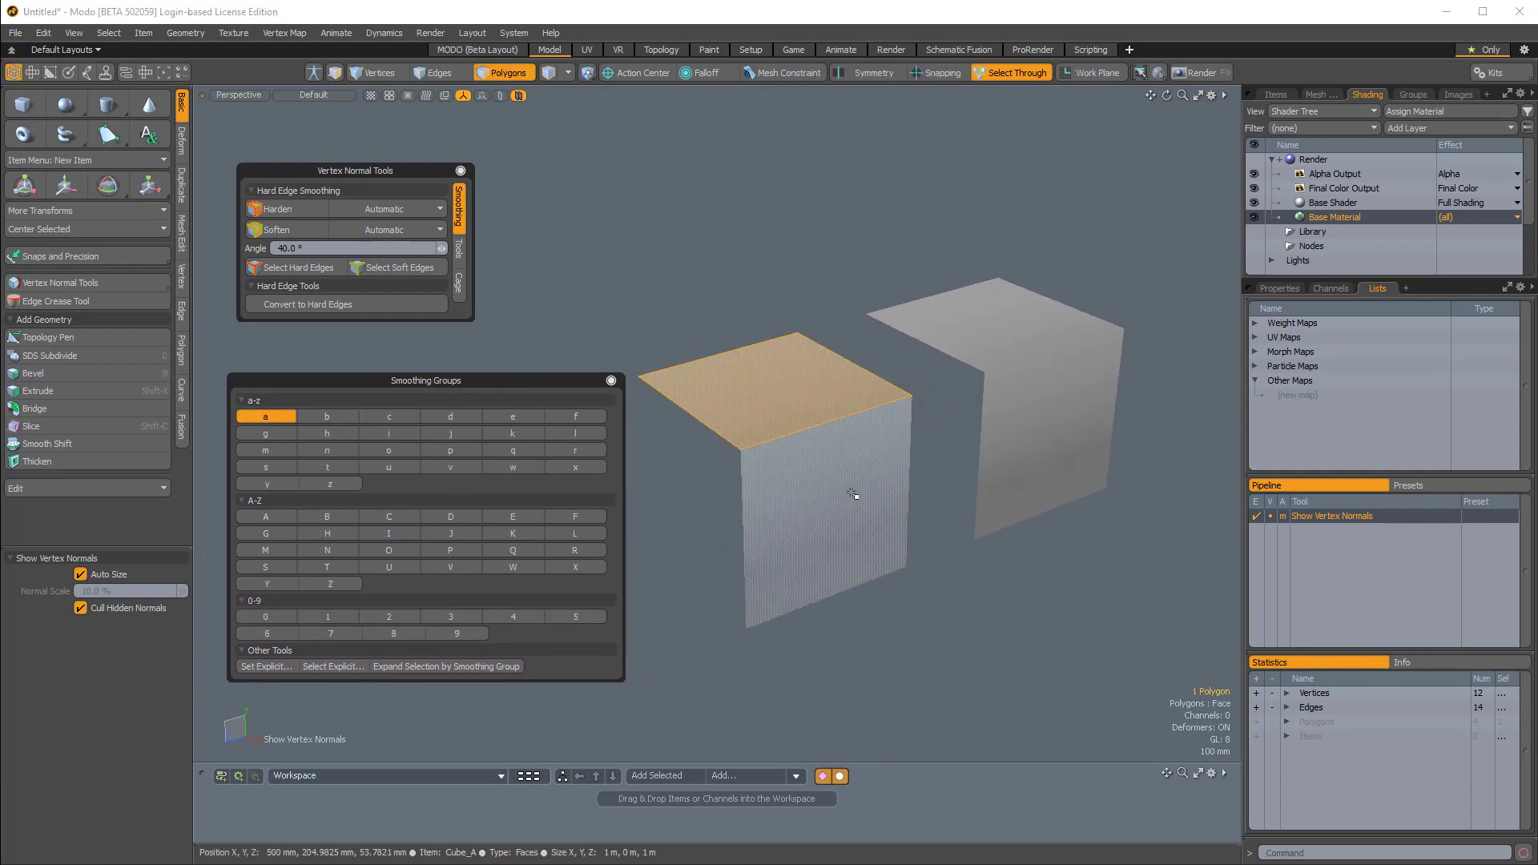
{"action": "left_click", "coordinate": [327, 416]}
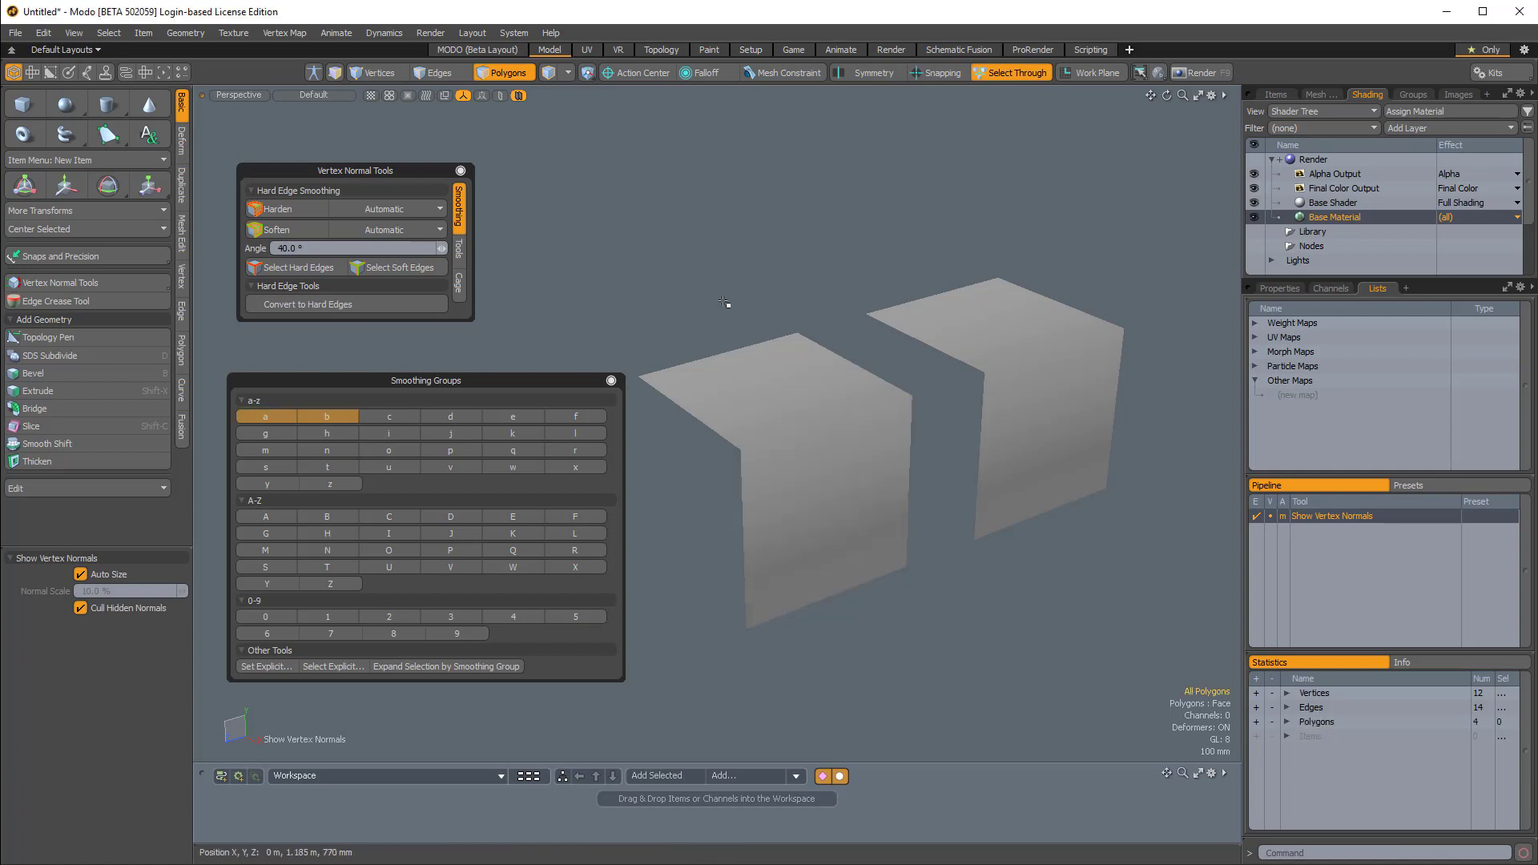
Step: Assign the right box's polygons to smoothing group a and show the material properties
{"action": "left_click", "coordinate": [1020, 345]}
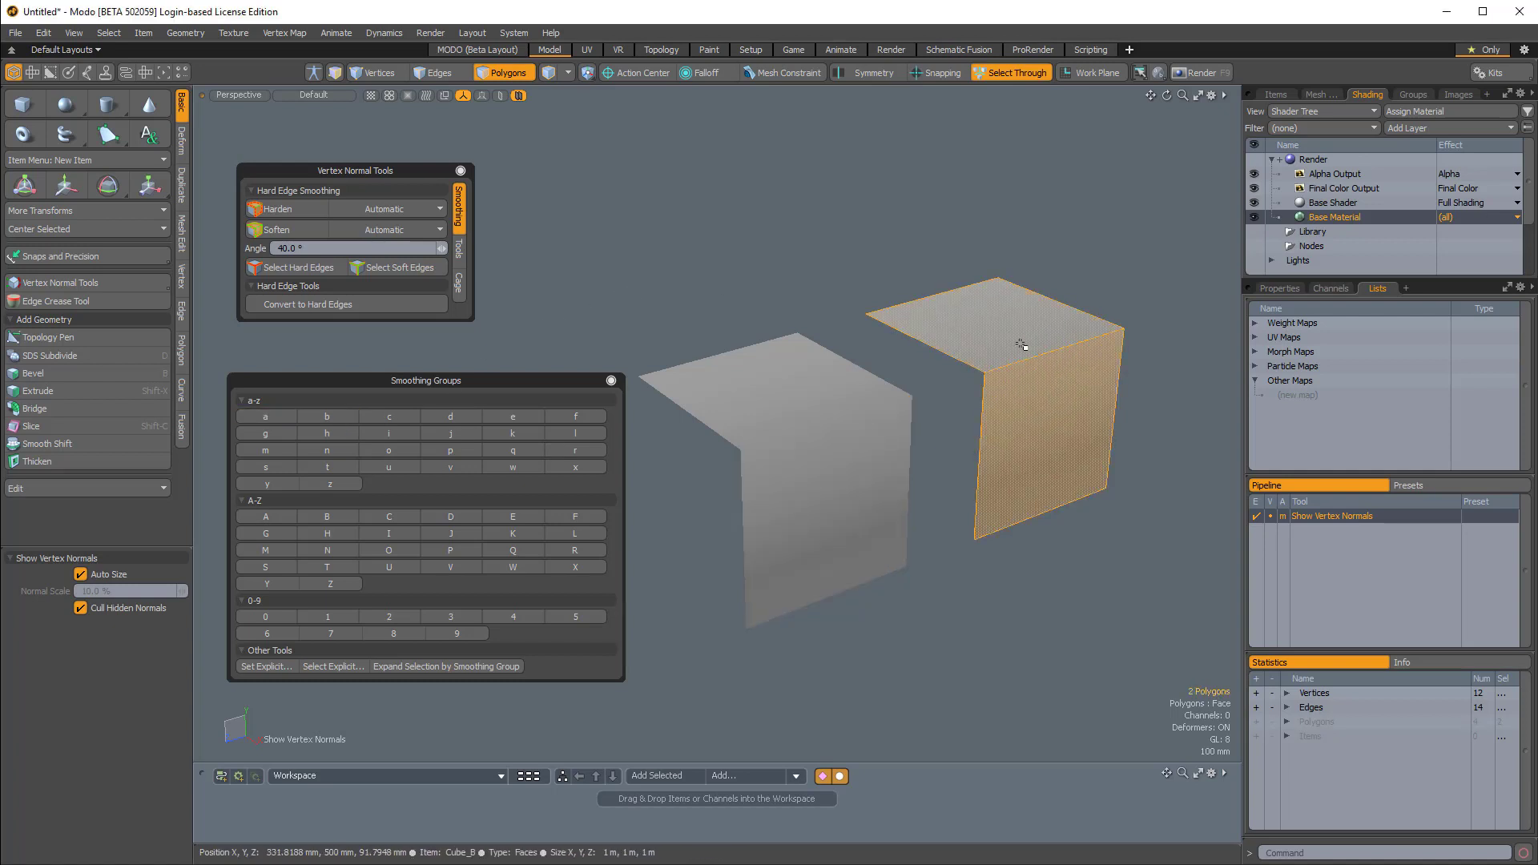
{"action": "left_click", "coordinate": [265, 416]}
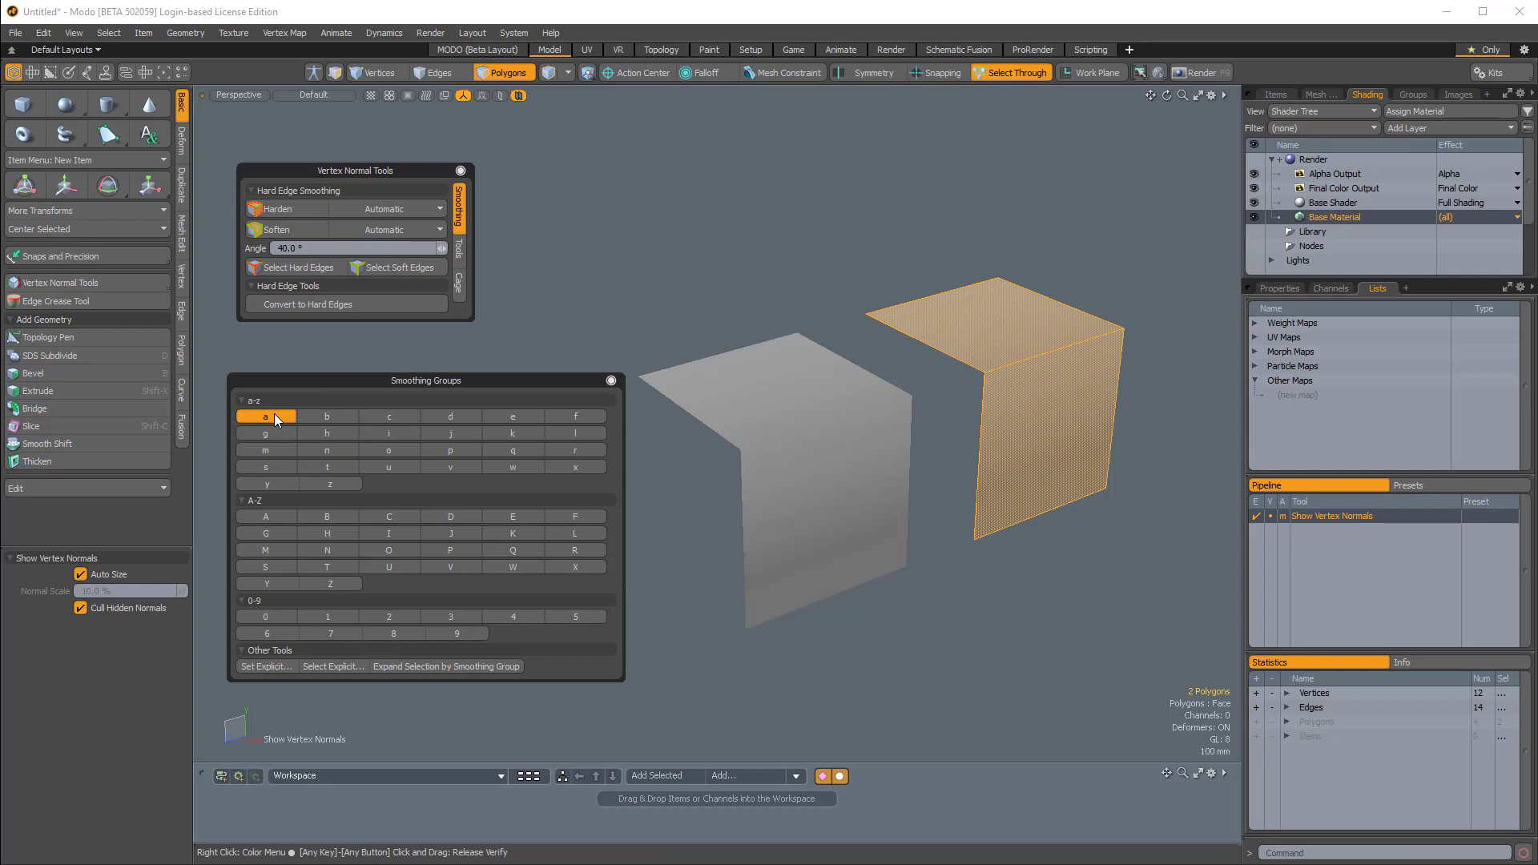
{"action": "left_click", "coordinate": [327, 415]}
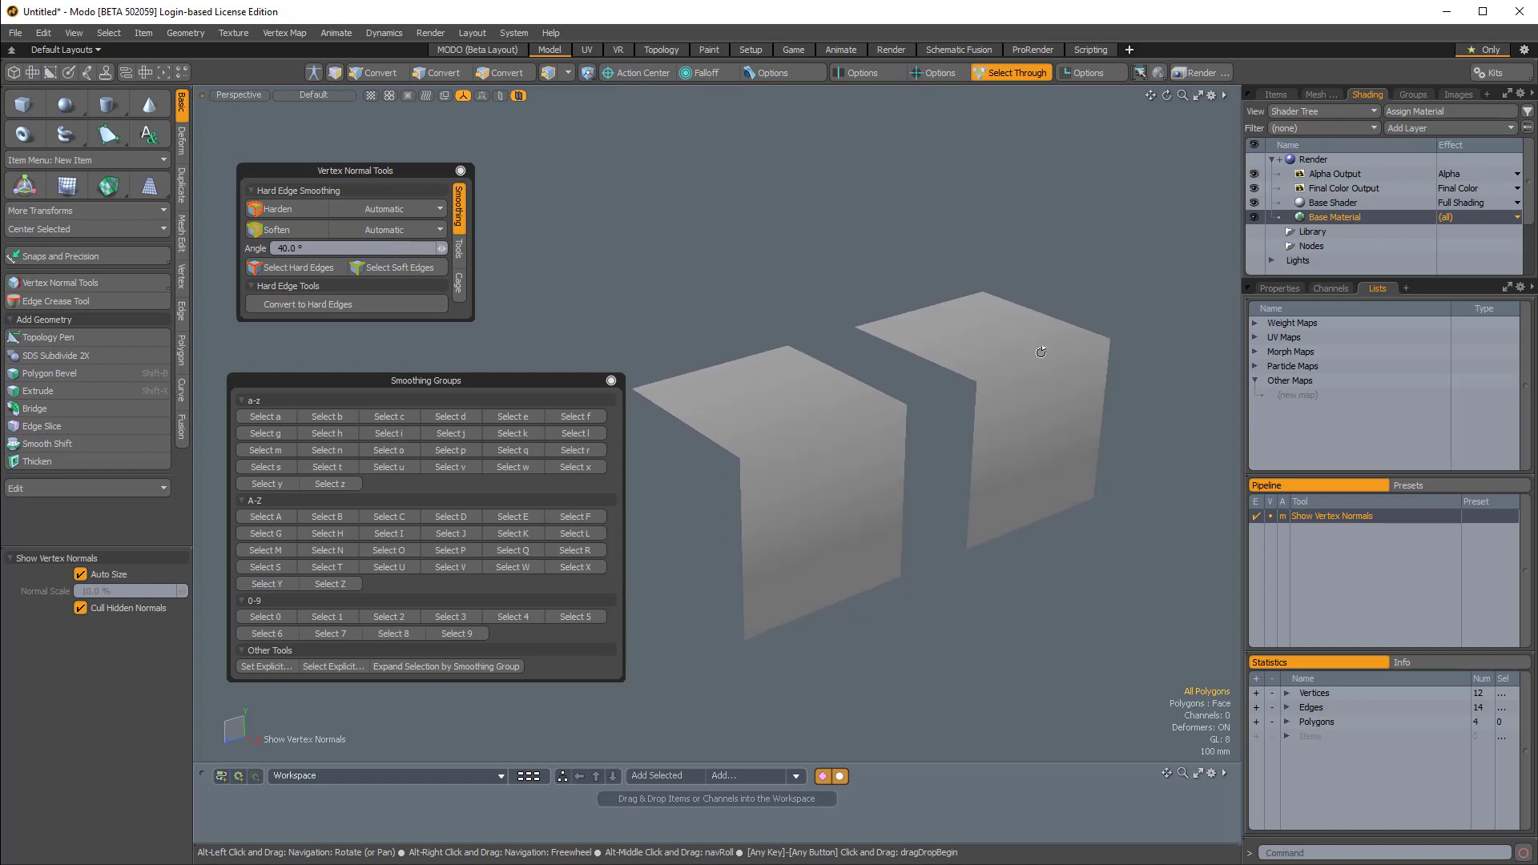
{"action": "left_click", "coordinate": [1279, 288]}
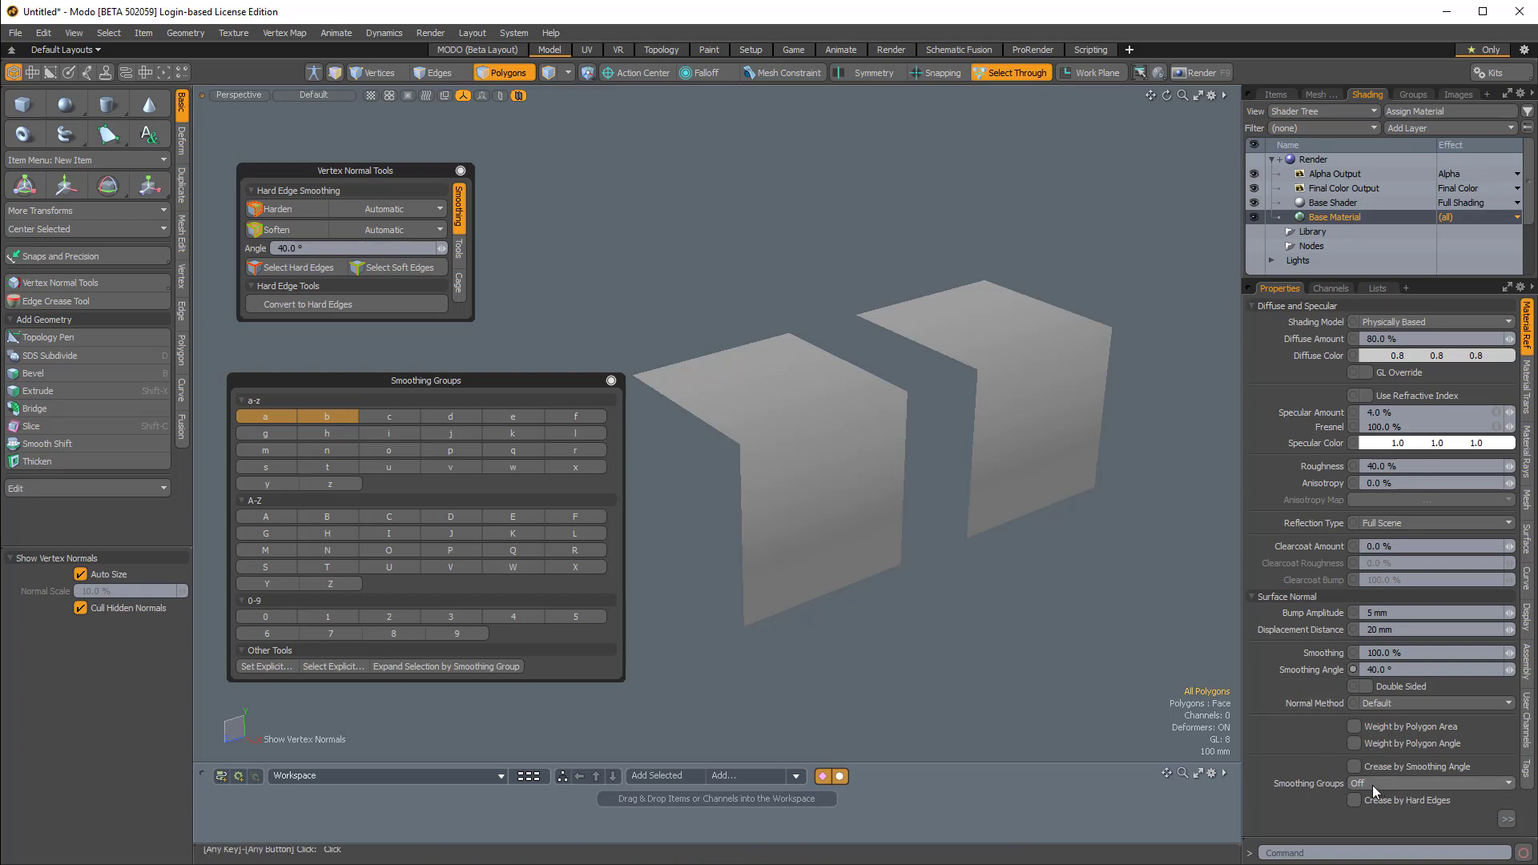
Step: Set the Base Material's Smoothing Groups mode to Crease, then switch to Vertices mode
{"action": "left_click", "coordinate": [1433, 783]}
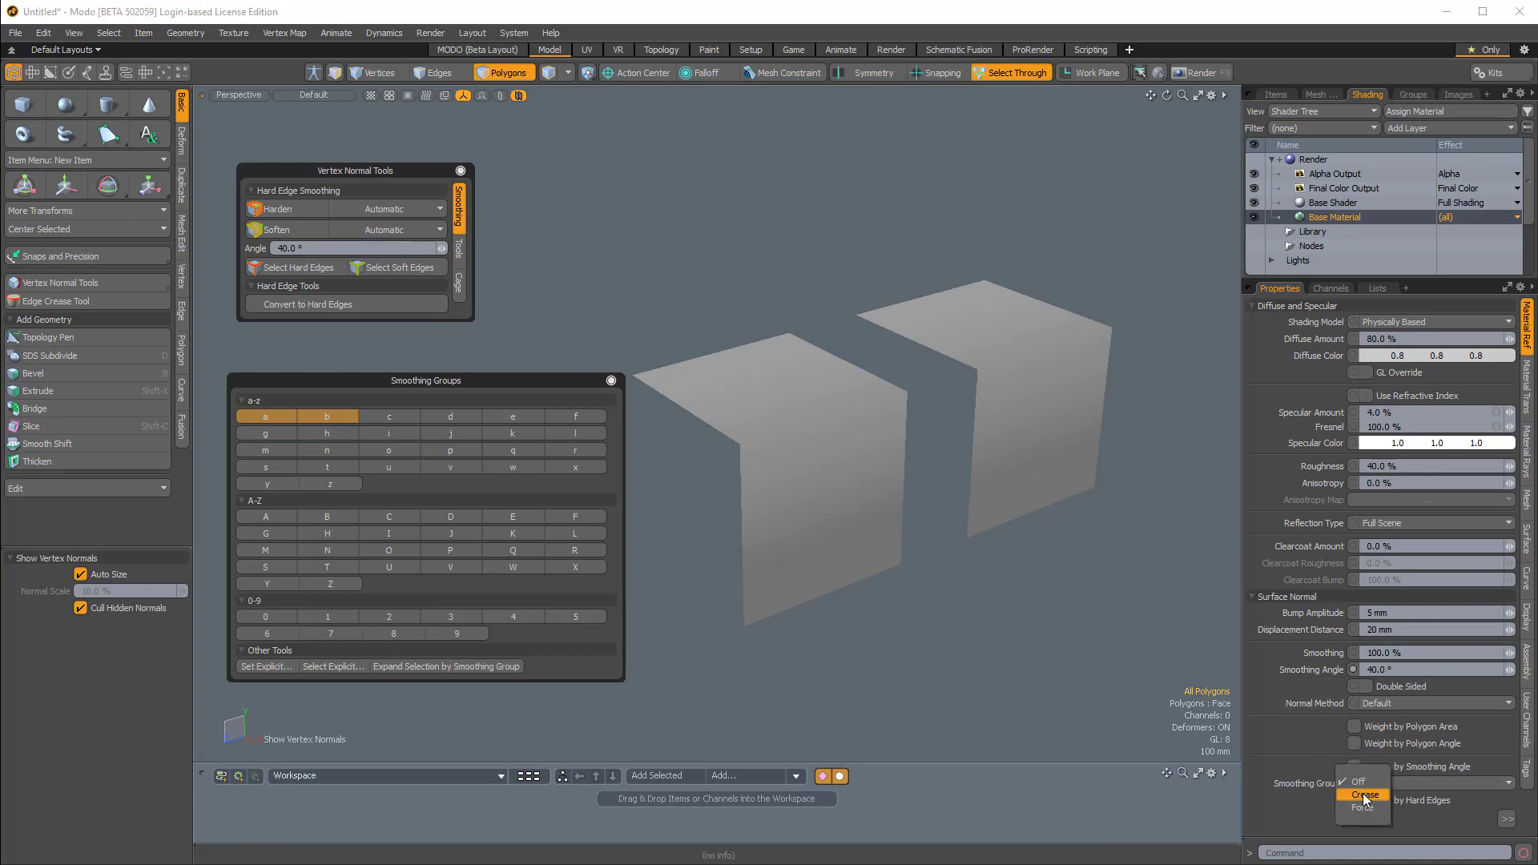
{"action": "left_click", "coordinate": [1363, 795]}
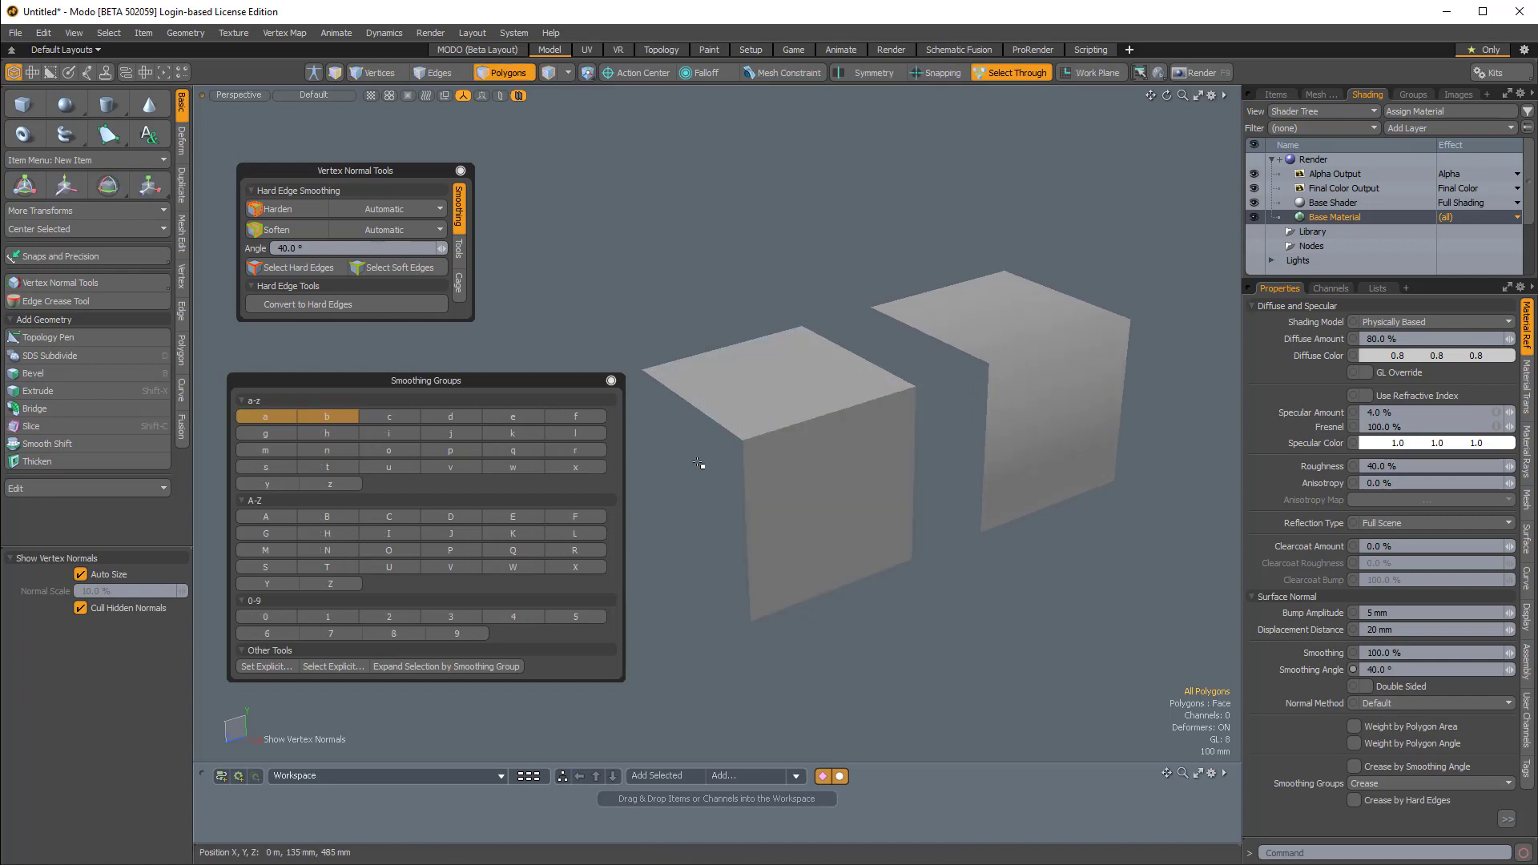
{"action": "left_click", "coordinate": [378, 72]}
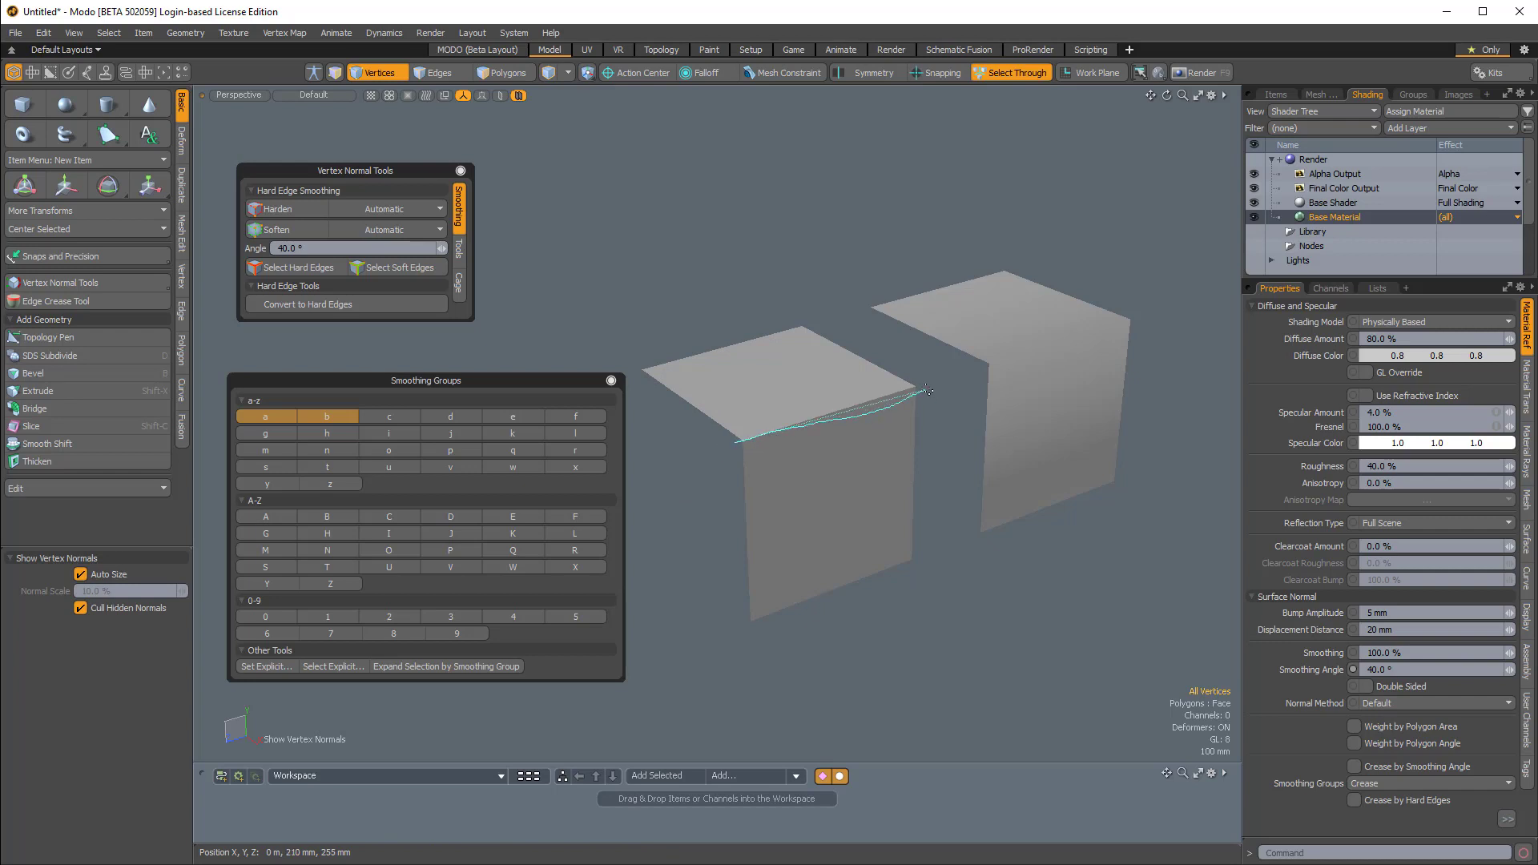
{"action": "left_click", "coordinate": [752, 442]}
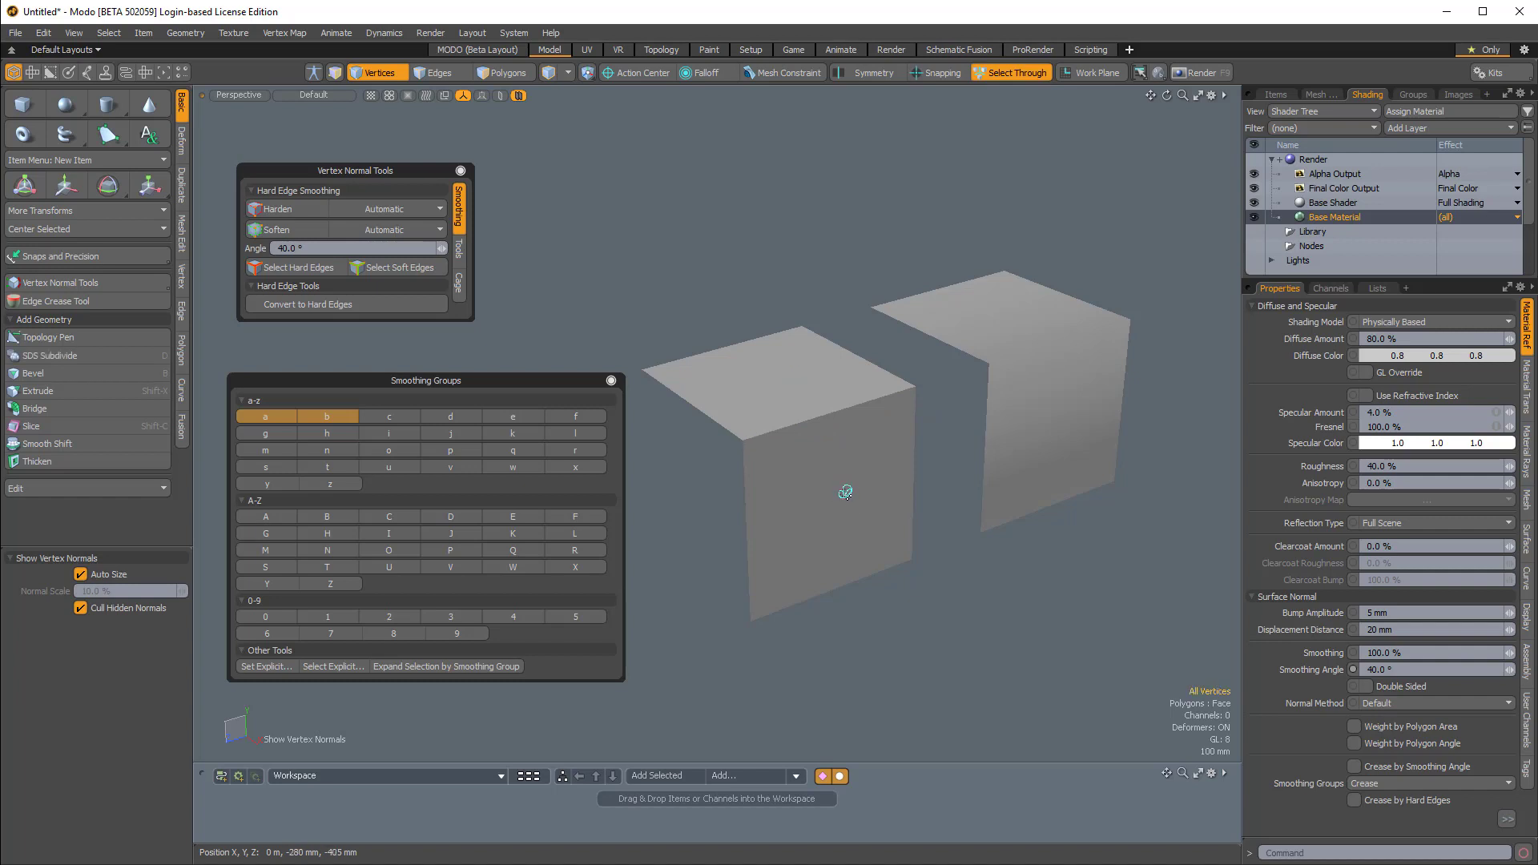
{"action": "mouse_move", "coordinate": [1032, 322]}
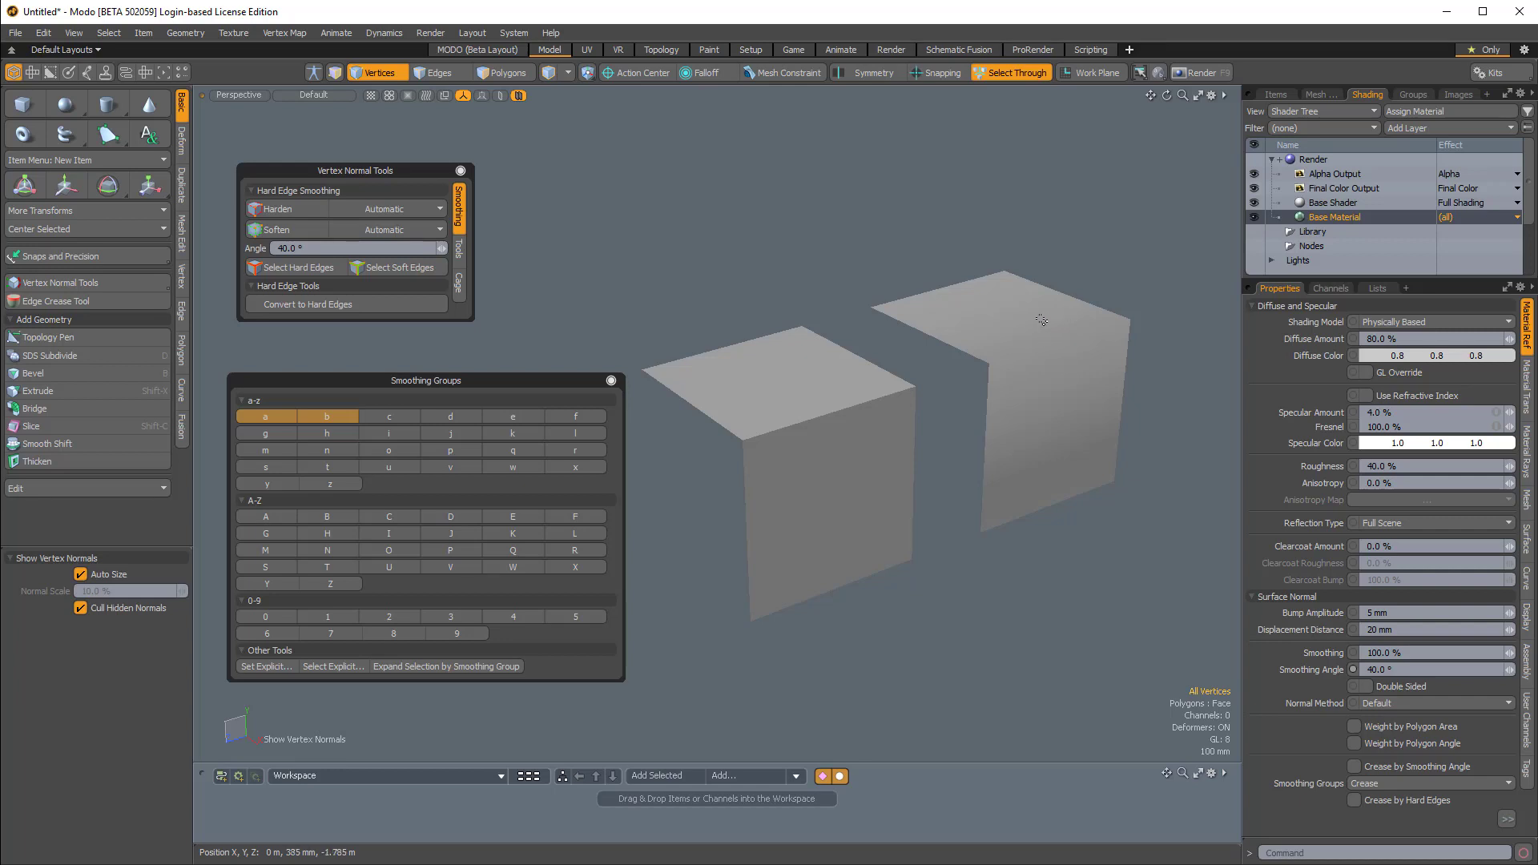
{"action": "mouse_move", "coordinate": [1377, 300]}
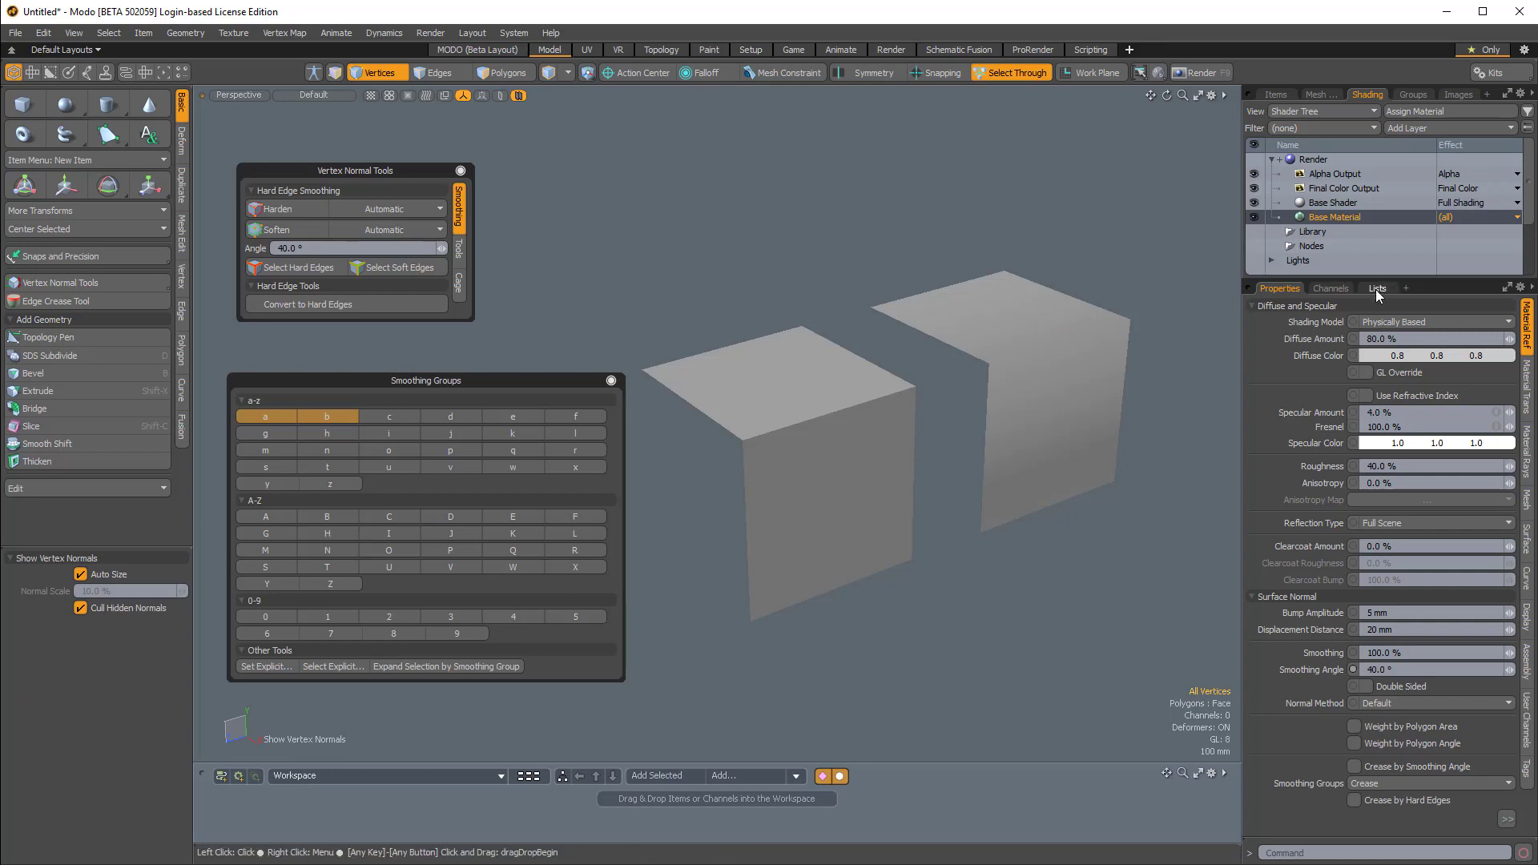
{"action": "mouse_move", "coordinate": [1391, 291]}
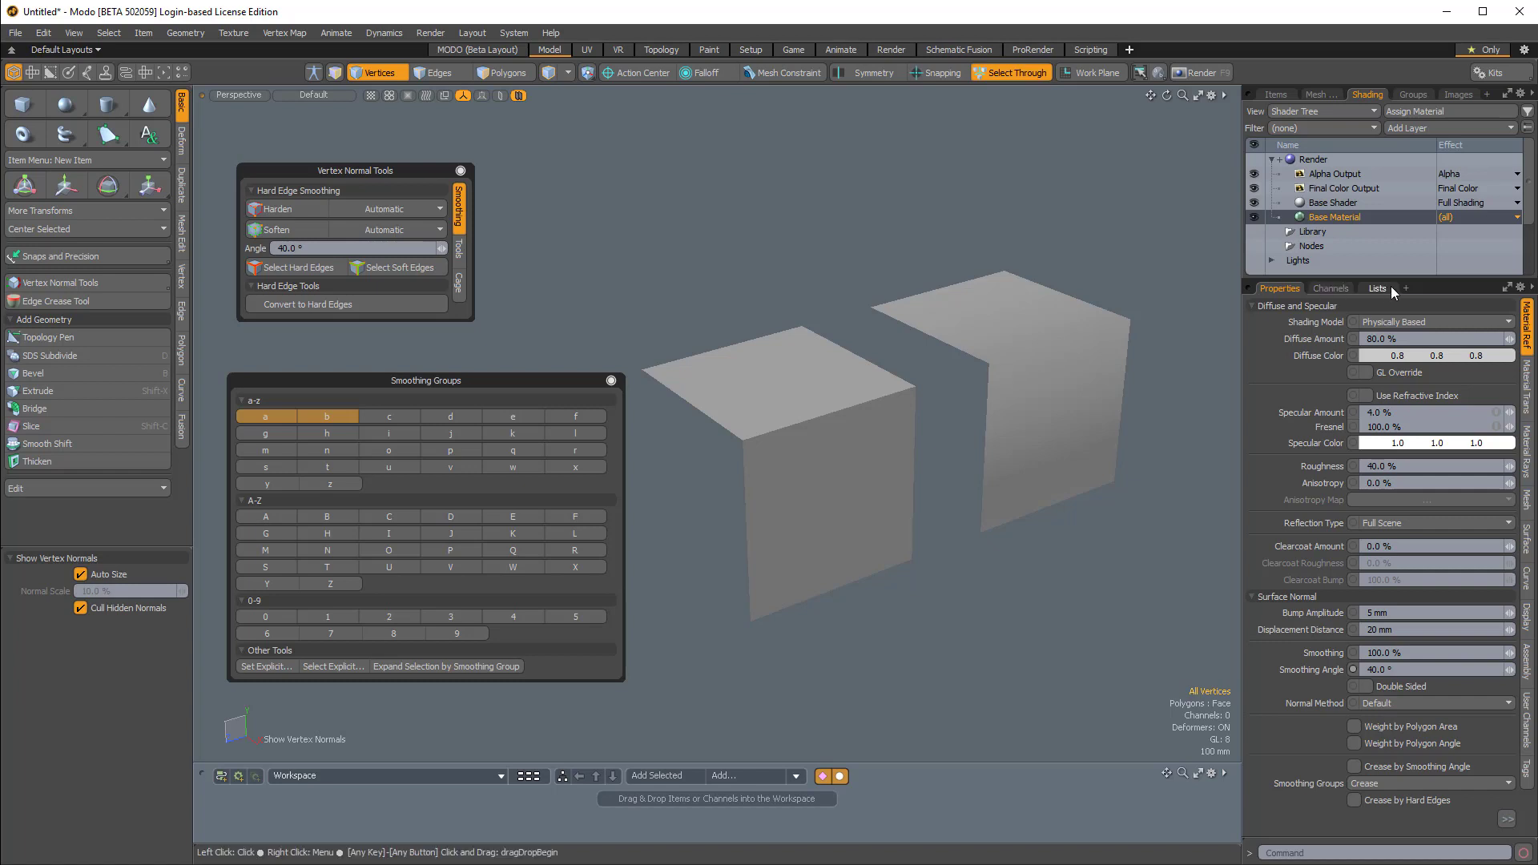
Step: Add a new Vertex Normal Map under Other Maps in the Lists tab
{"action": "left_click", "coordinate": [1377, 288]}
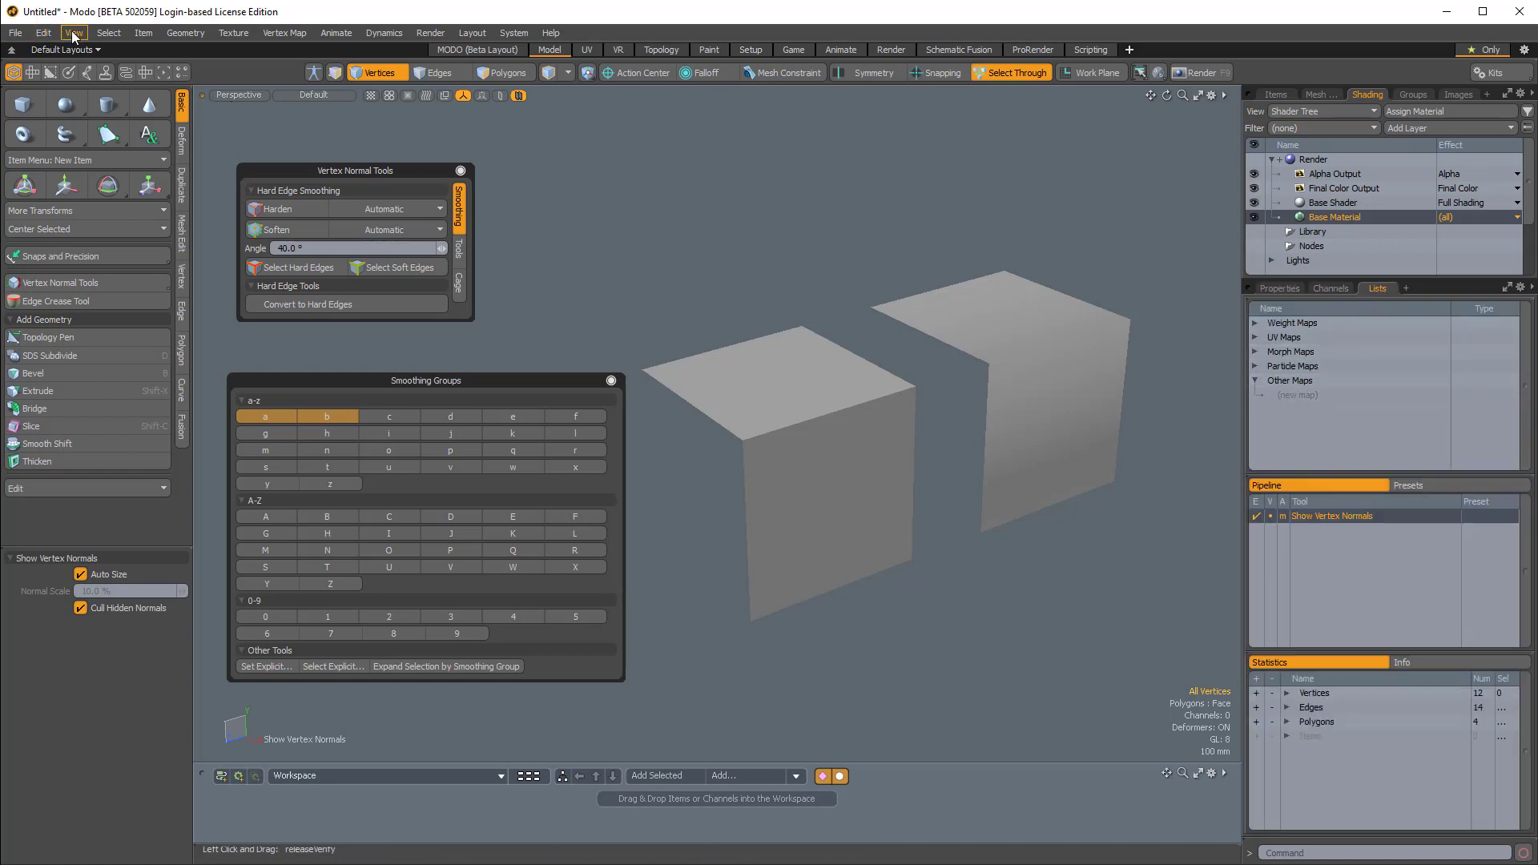
{"action": "left_click", "coordinate": [74, 32]}
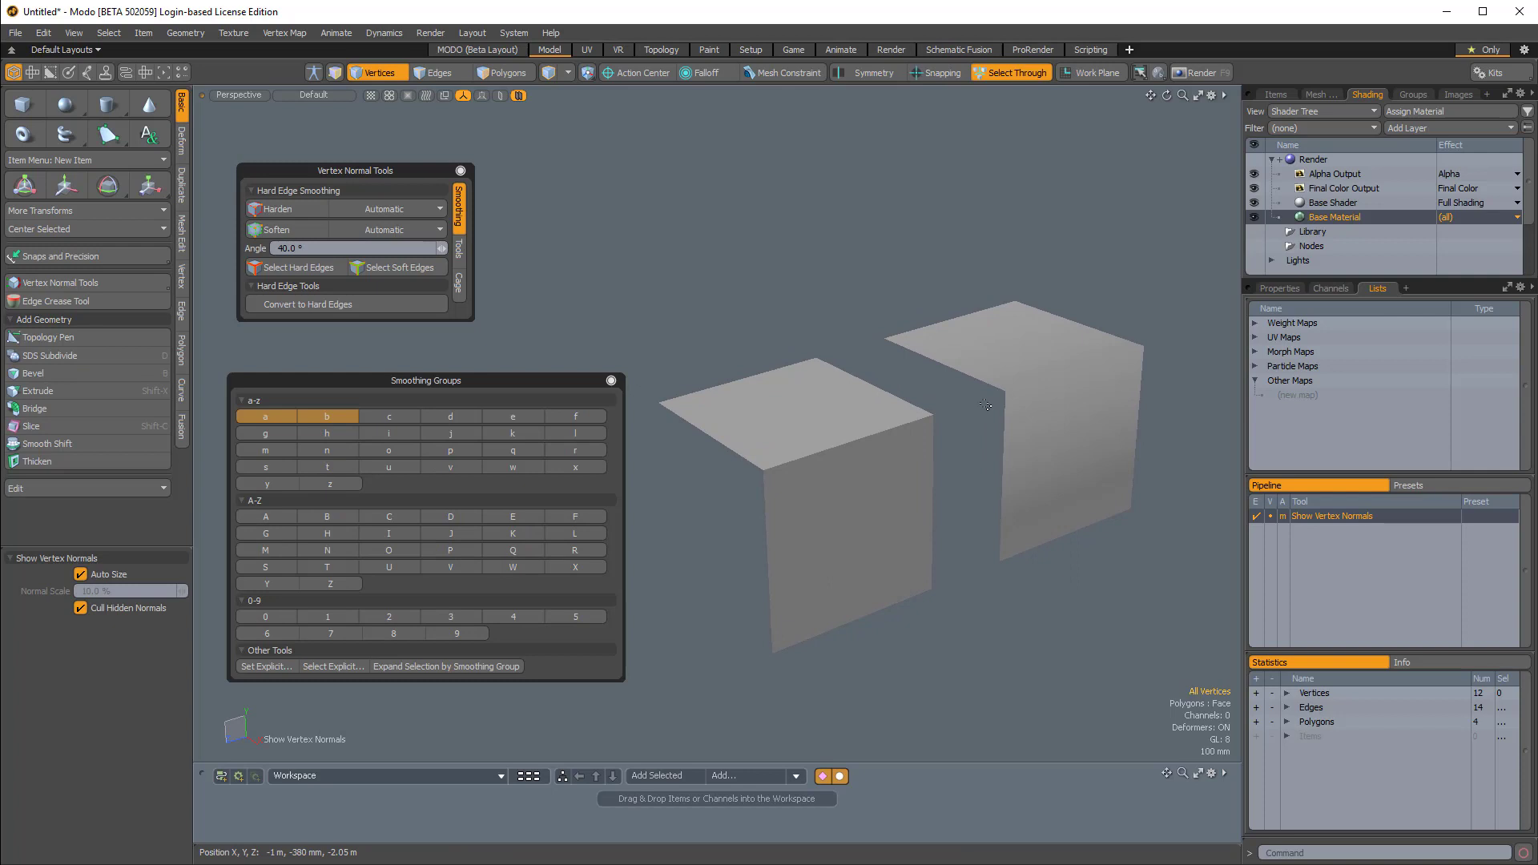
{"action": "left_click", "coordinate": [1297, 394]}
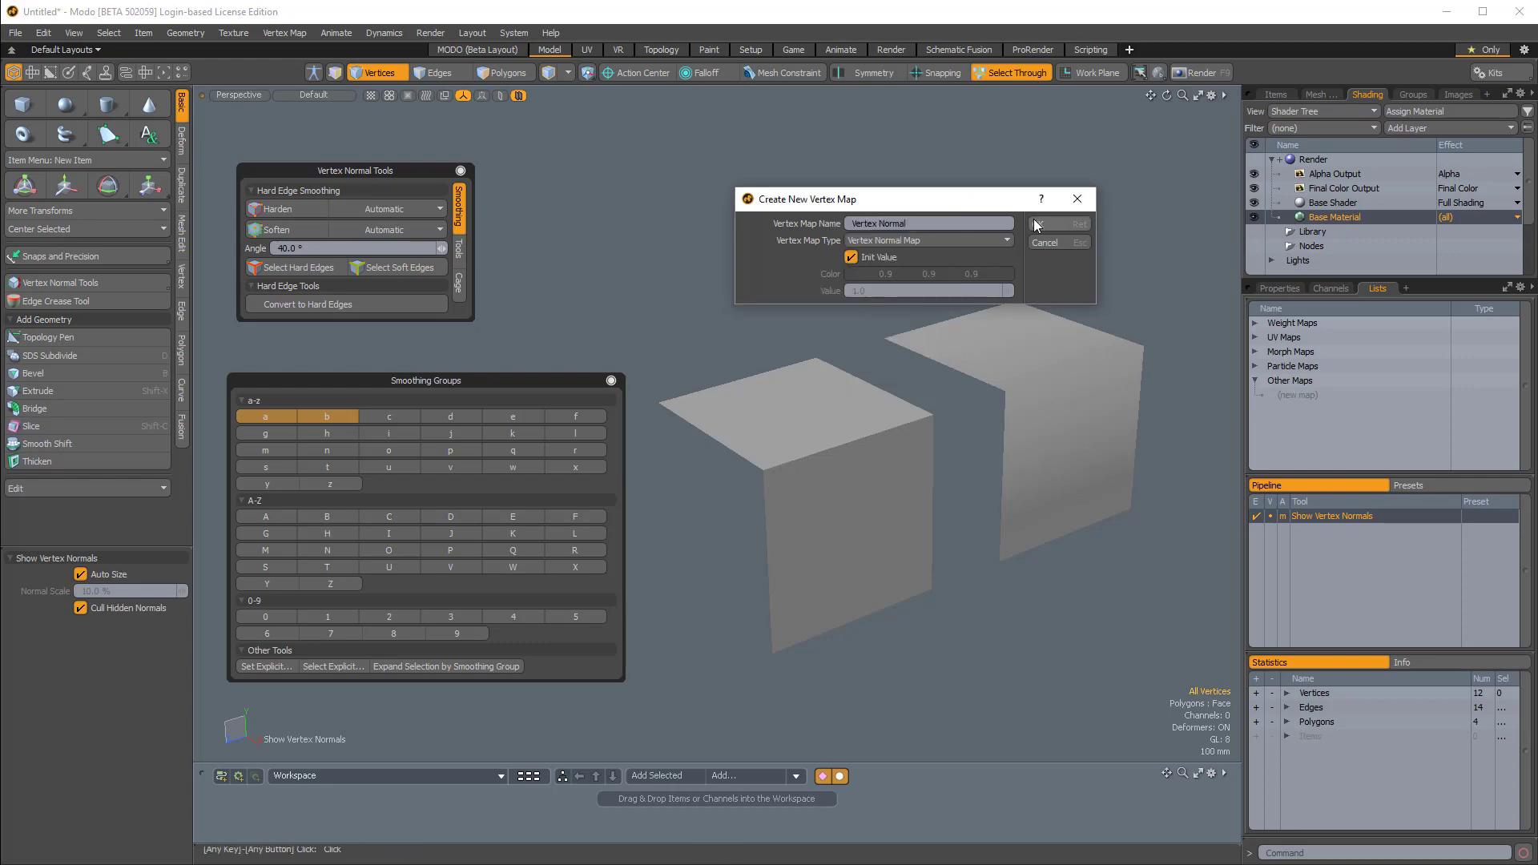
{"action": "left_click", "coordinate": [1071, 223]}
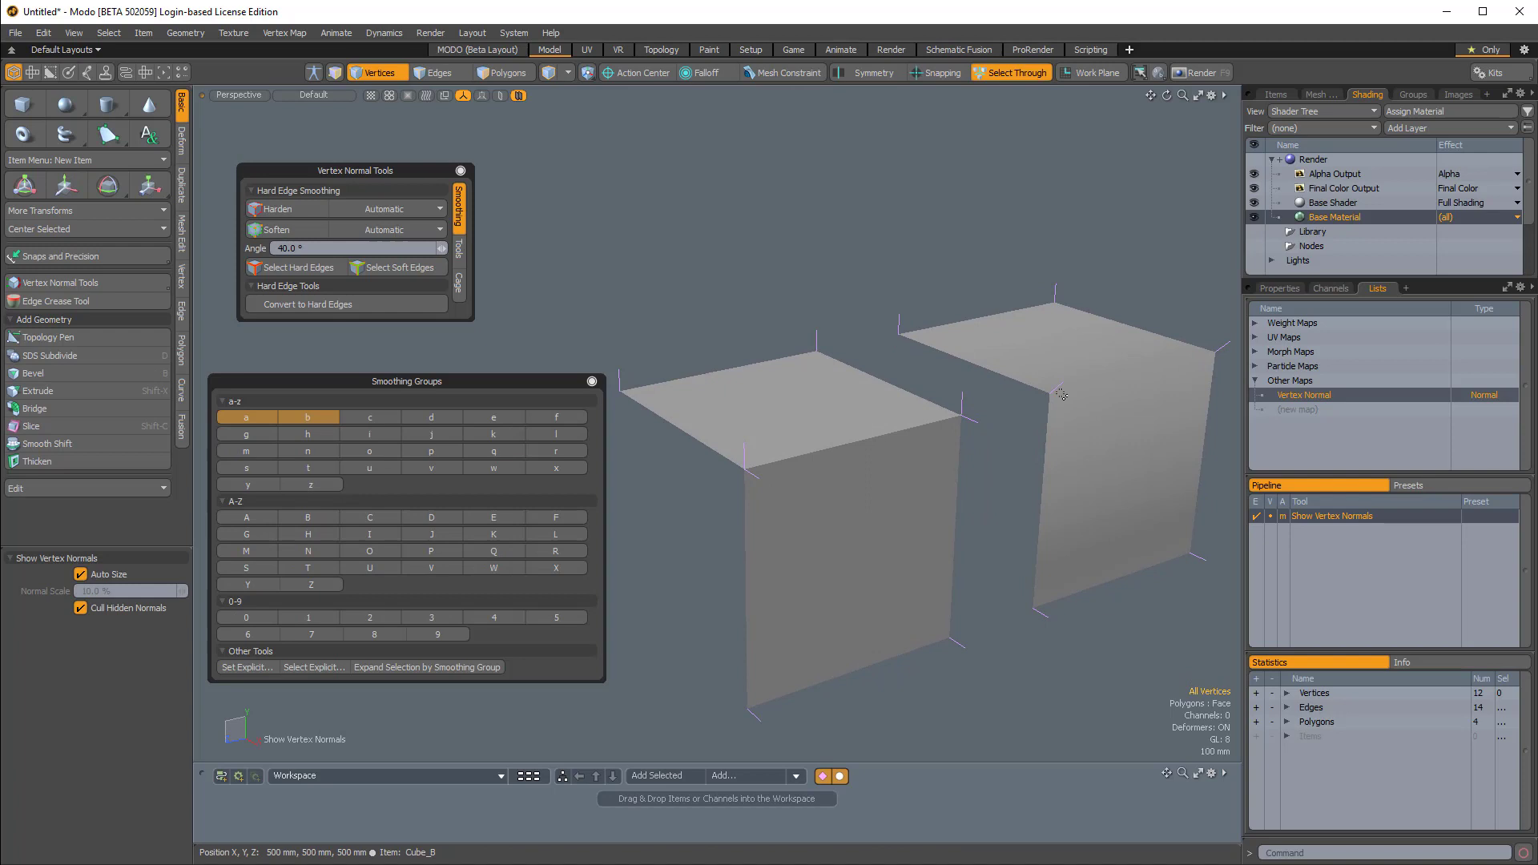
{"action": "mouse_move", "coordinate": [586, 364]}
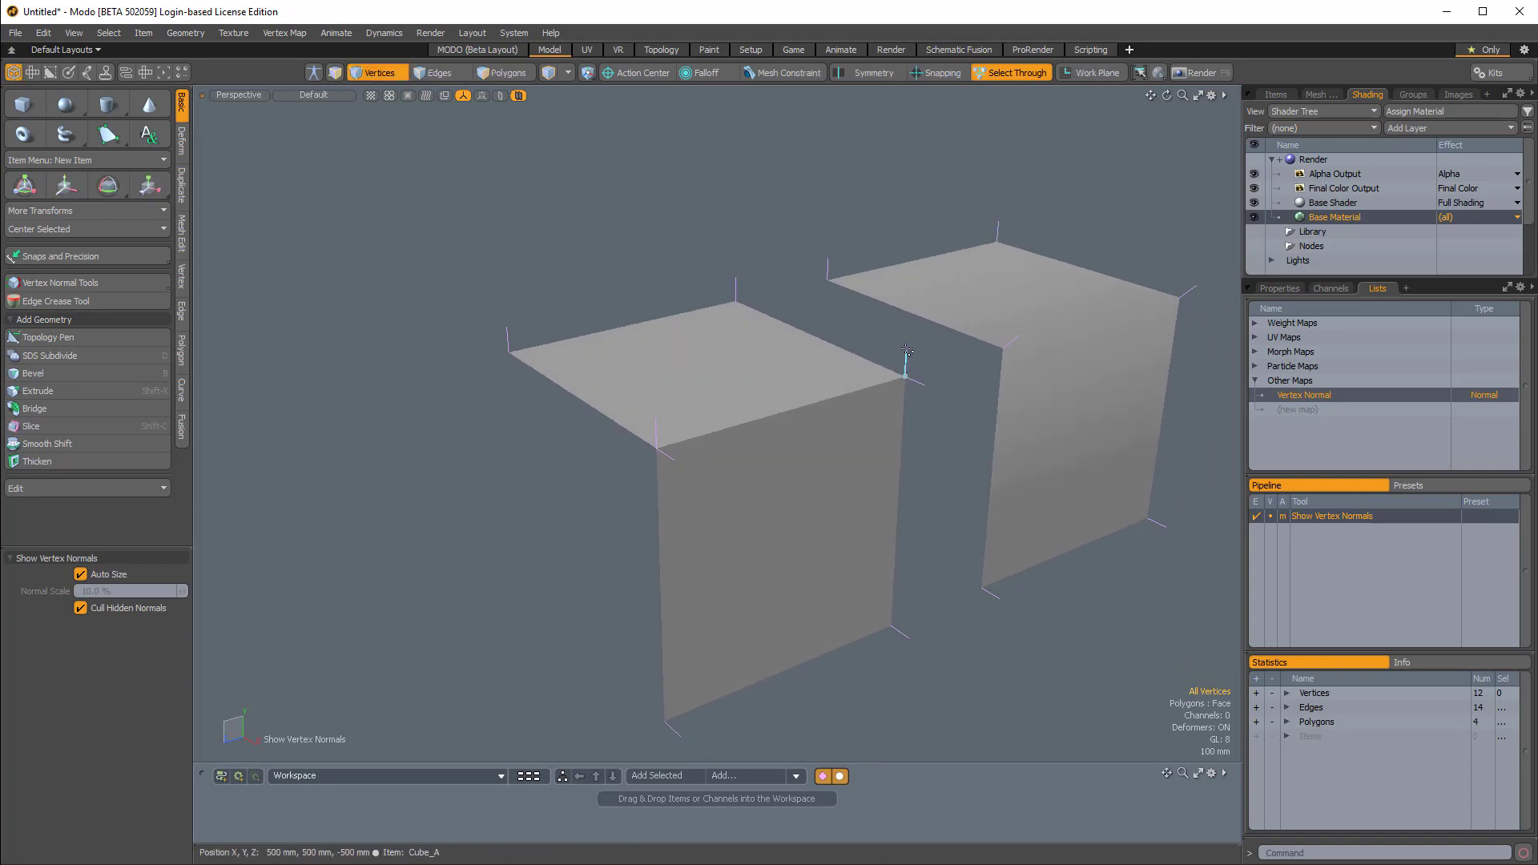
{"action": "mouse_move", "coordinate": [547, 329]}
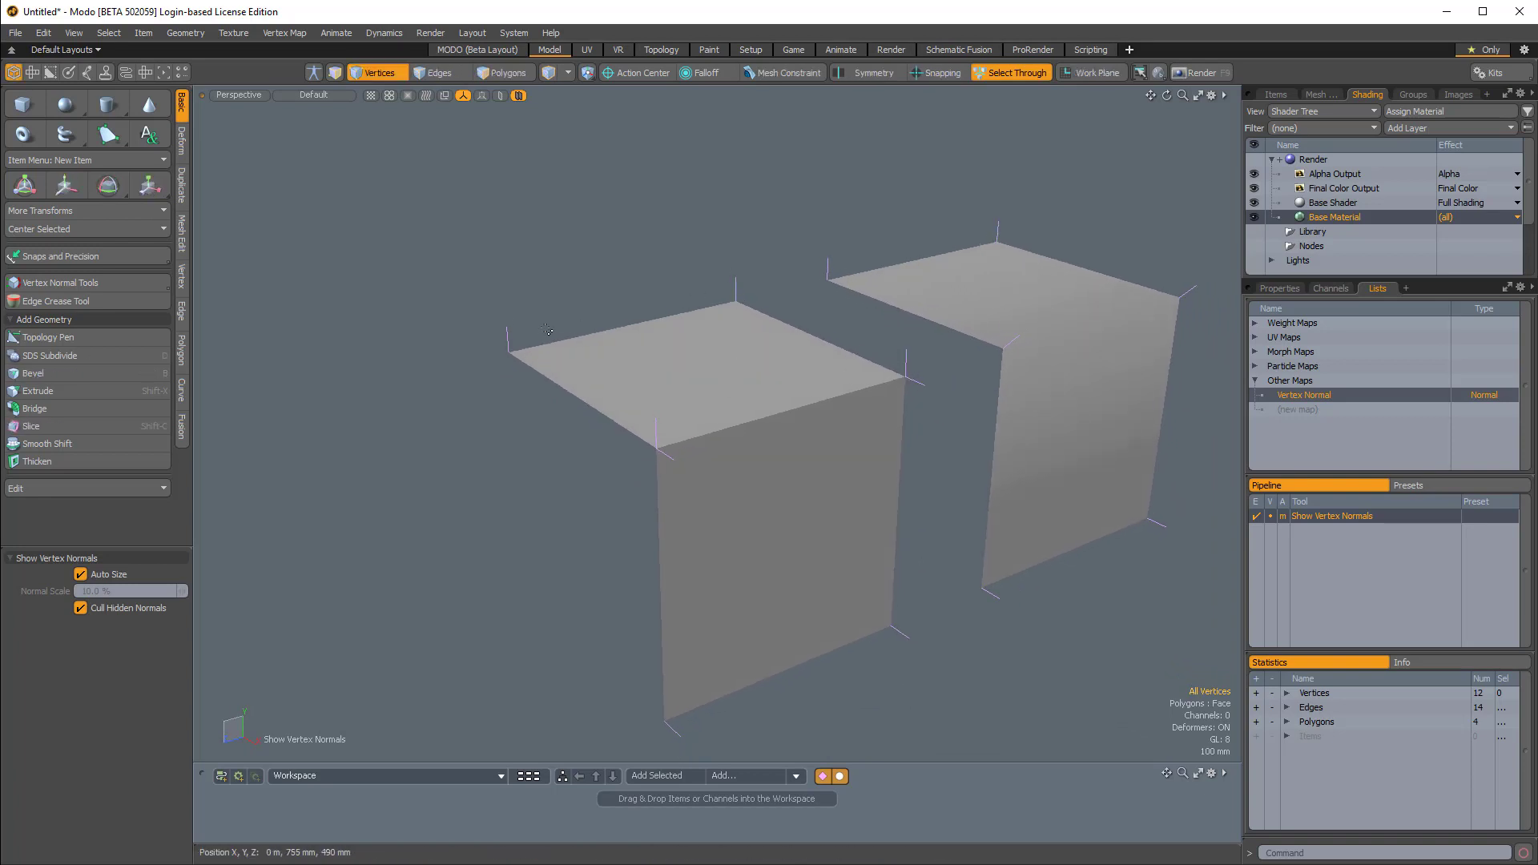
Step: Close the Vertex Normal Tools and Smoothing Groups palettes
{"action": "left_click", "coordinate": [659, 441]}
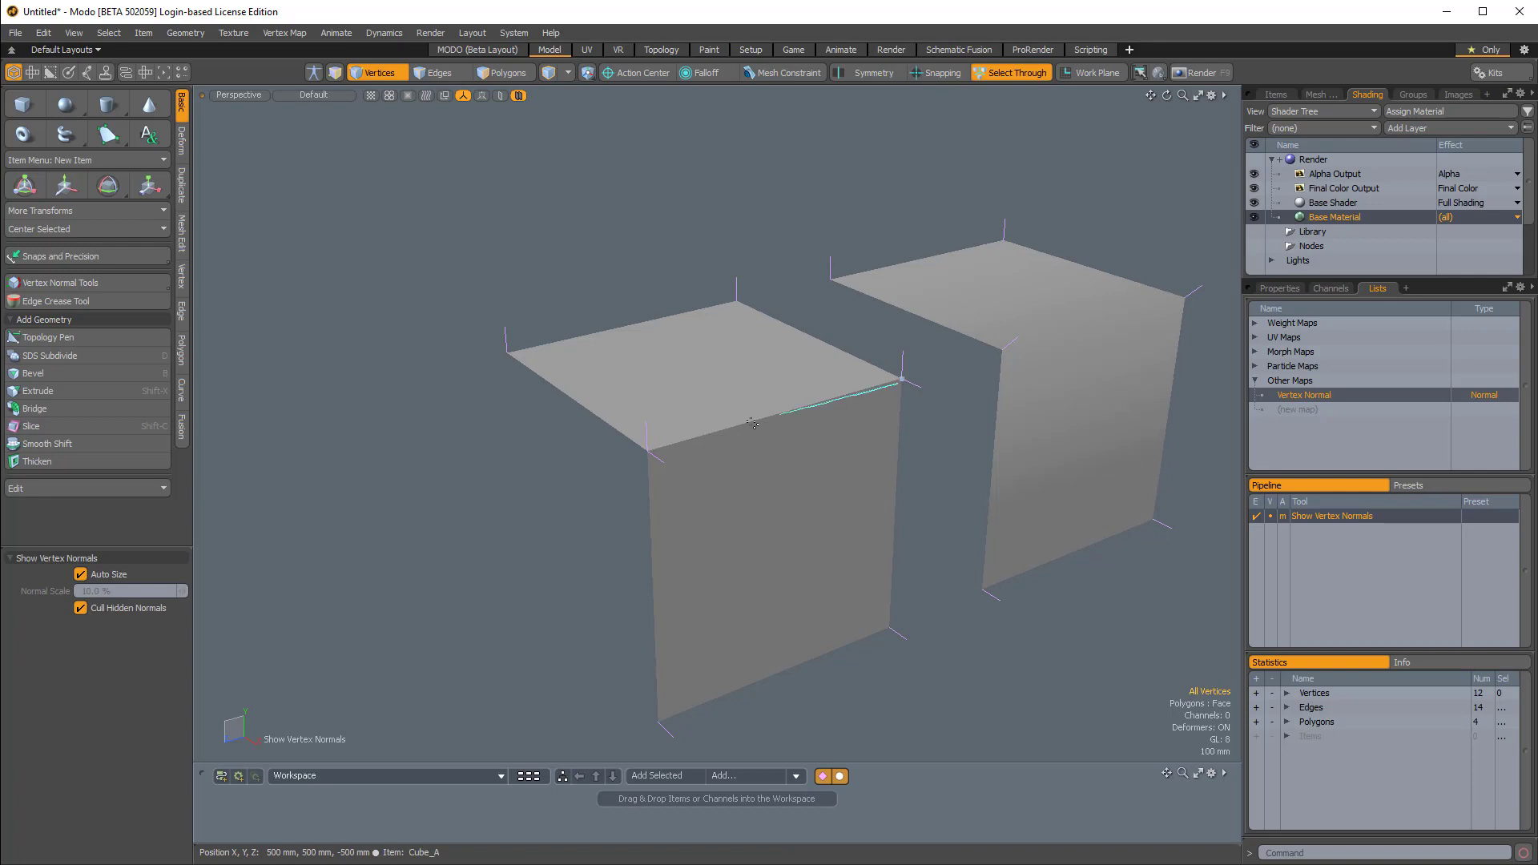
{"action": "left_click", "coordinate": [503, 72]}
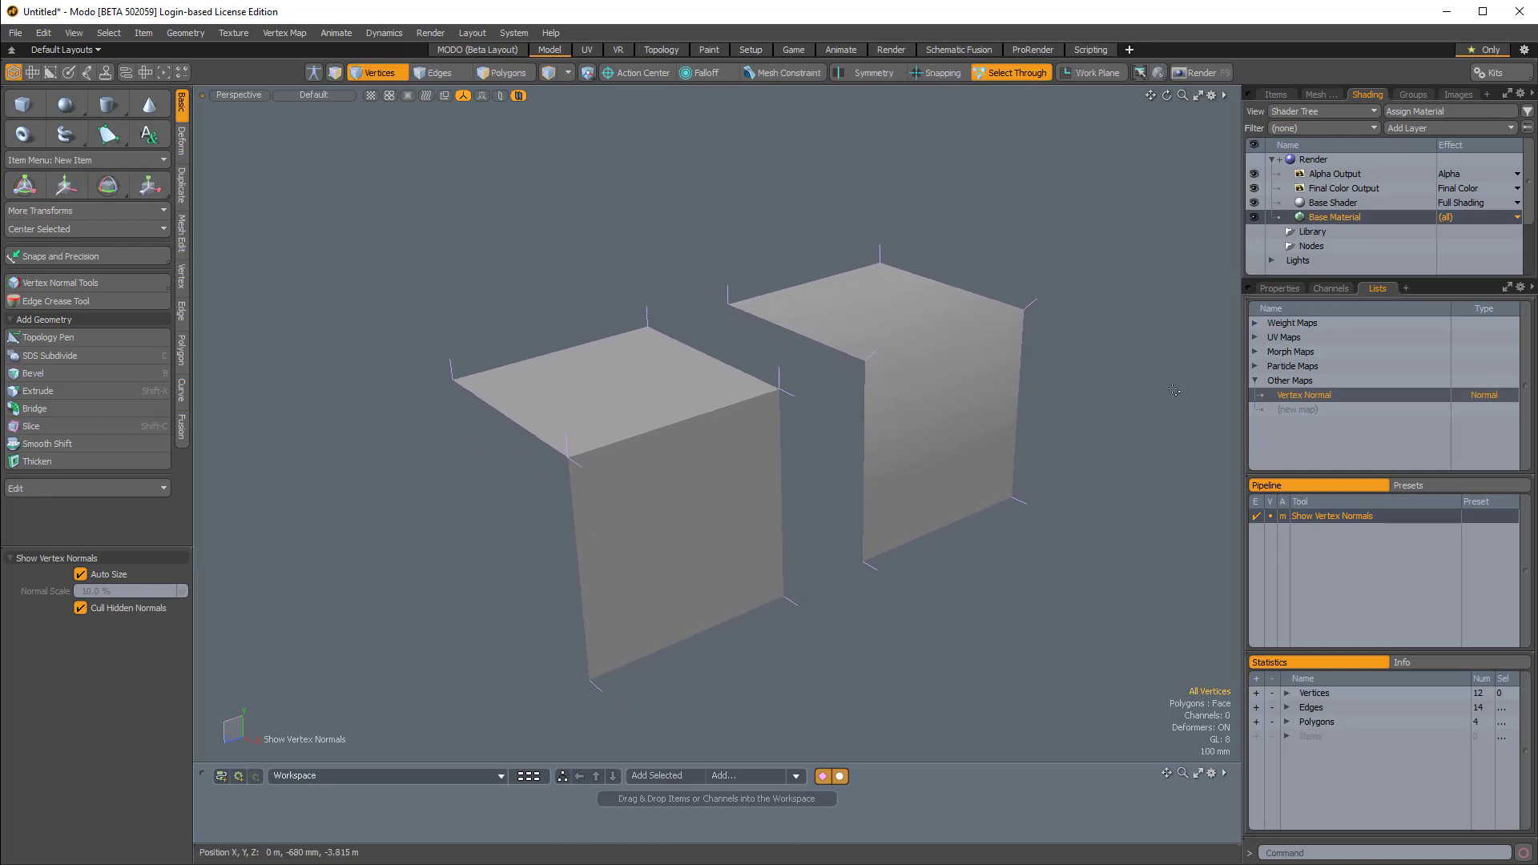
{"action": "mouse_move", "coordinate": [1047, 272]}
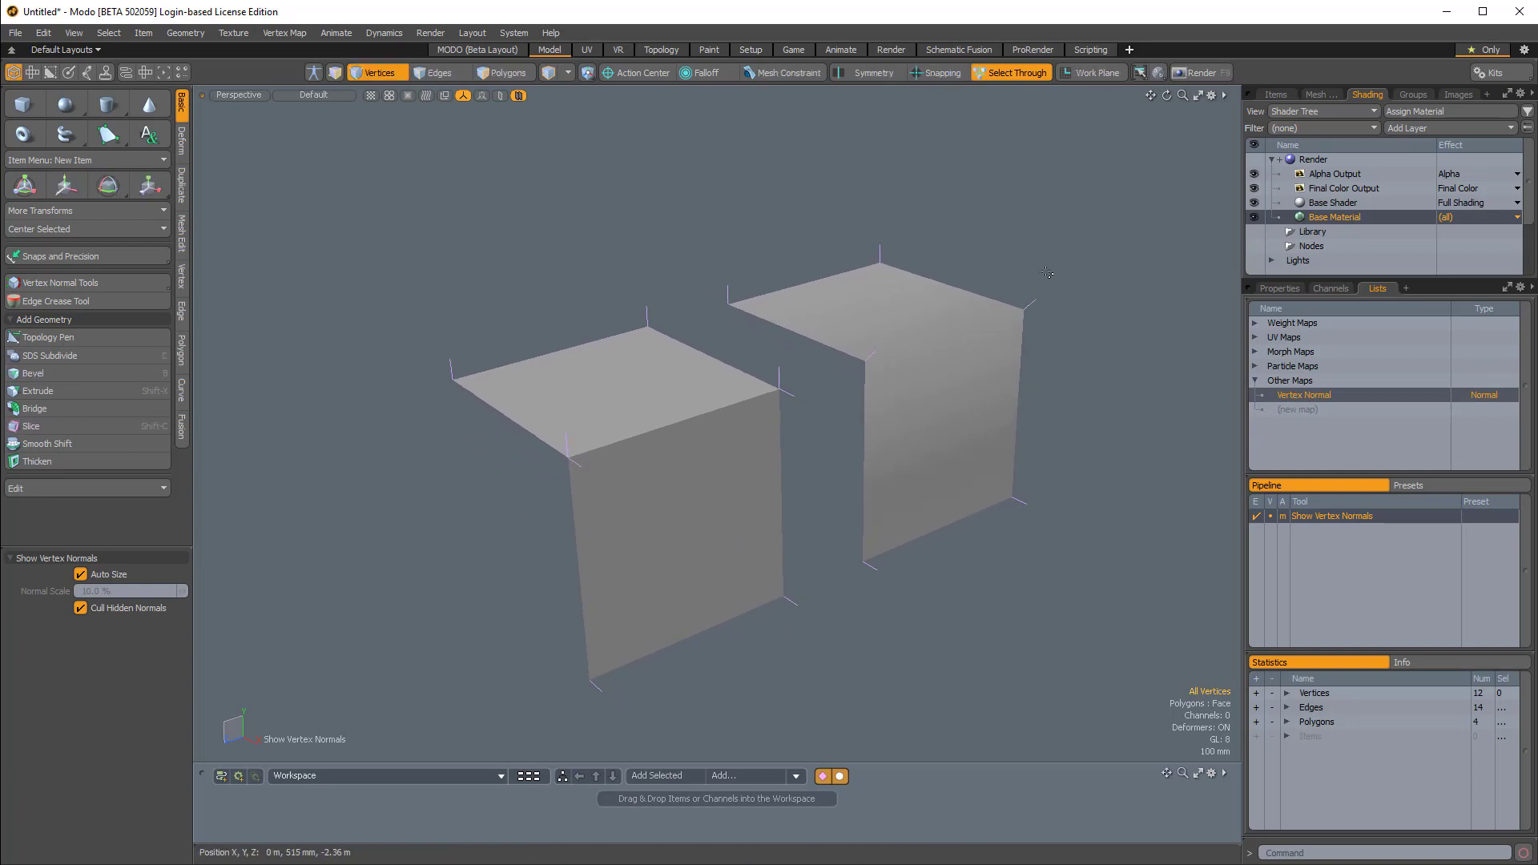
Step: Delete the Vertex Normal map from Other Maps via its right-click menu
{"action": "right_click", "coordinate": [1305, 394]}
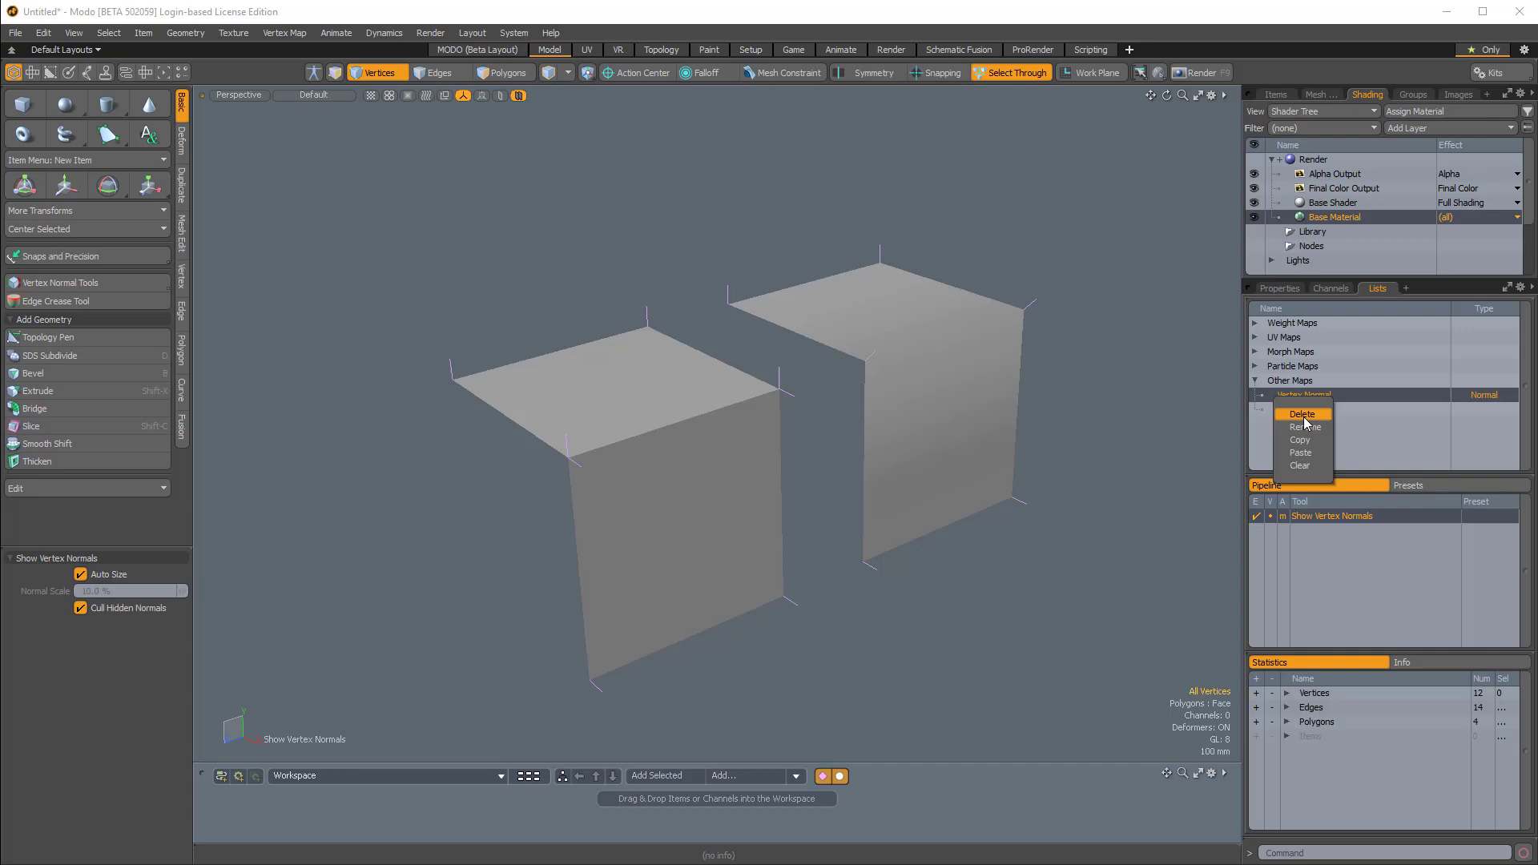
{"action": "left_click", "coordinate": [1303, 413]}
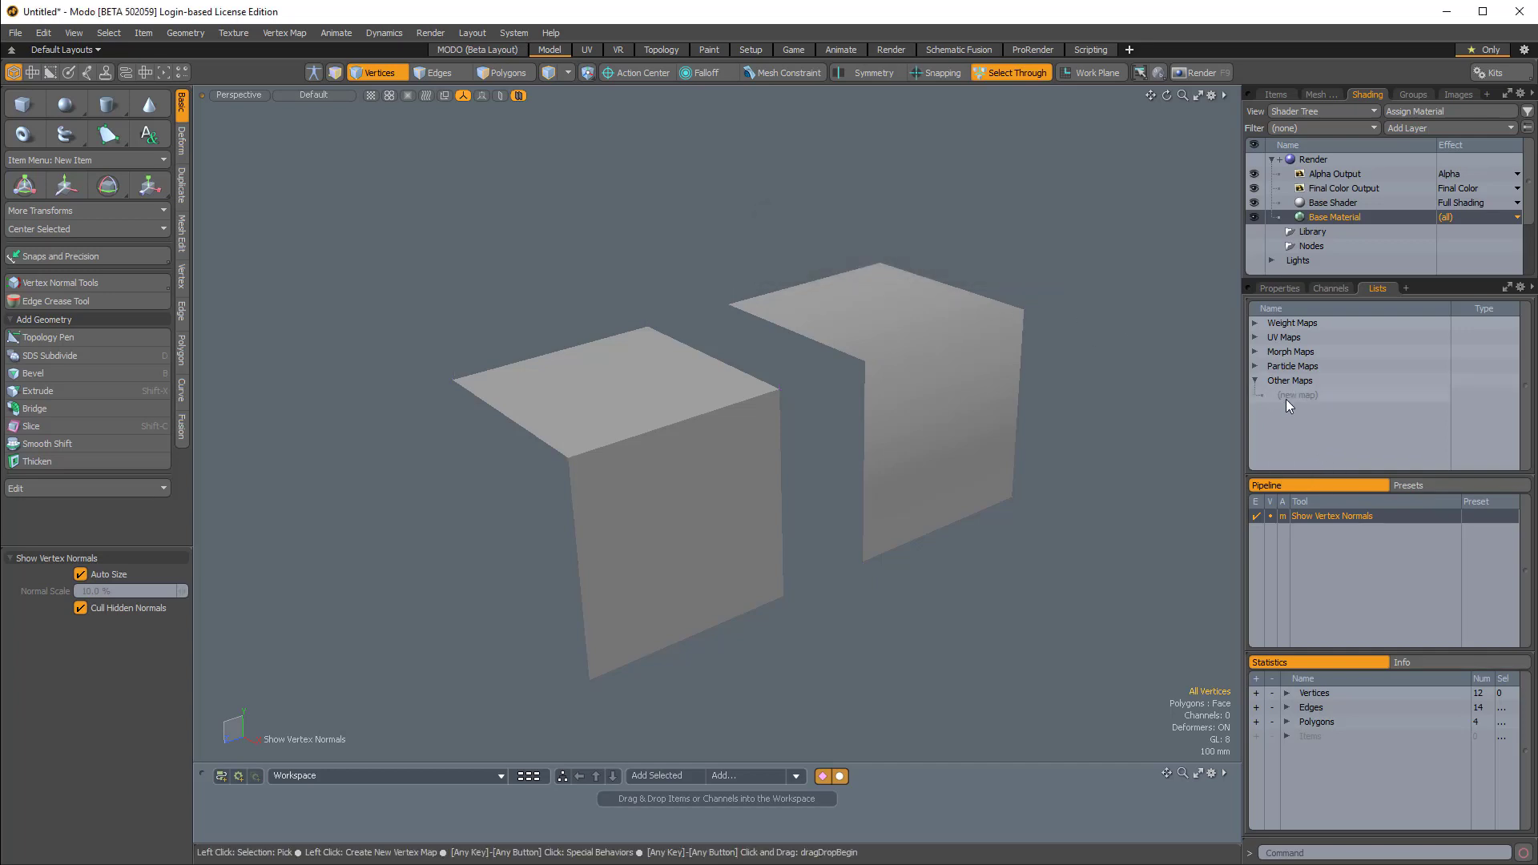